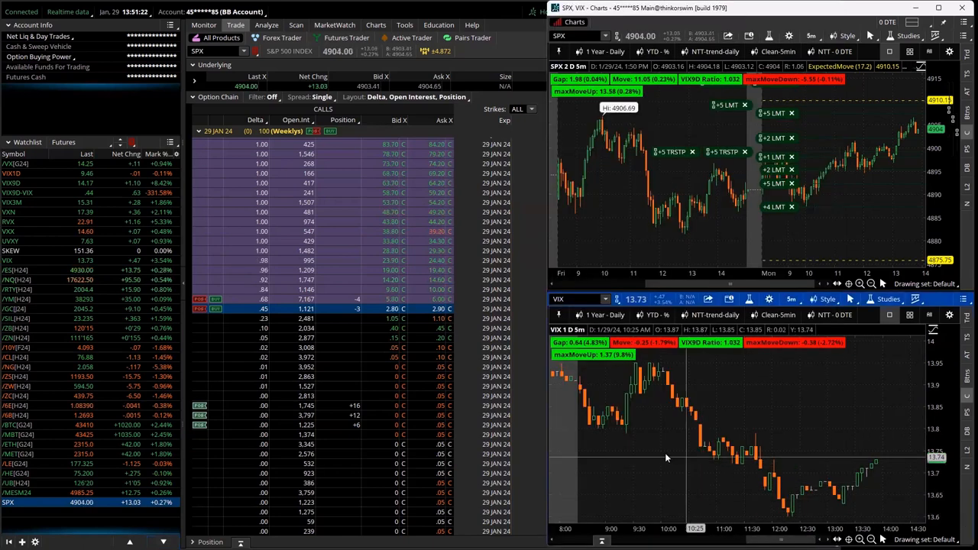
pyautogui.moveTo(771, 504)
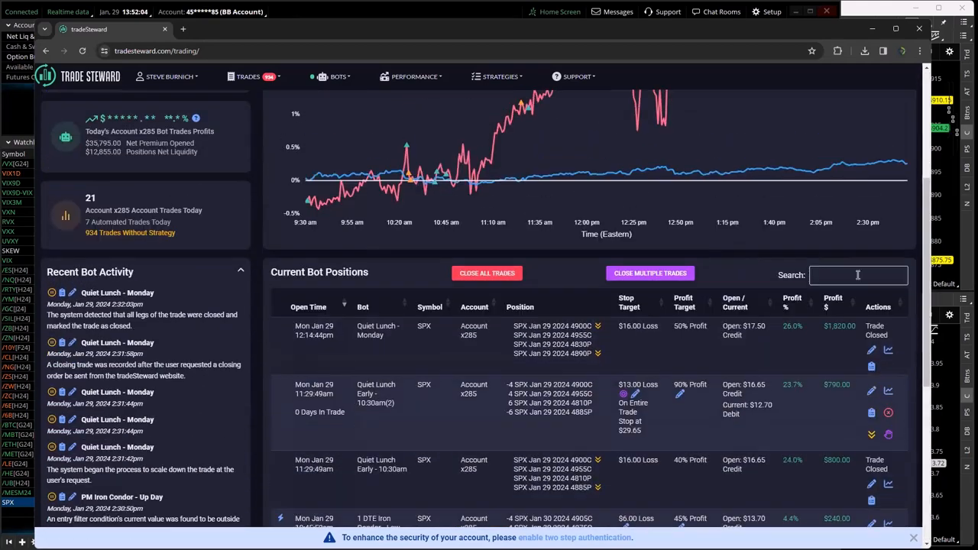
# Scroll through TradeSteward's Current Bot Positions list of open and closed trades
pyautogui.scroll(-3)
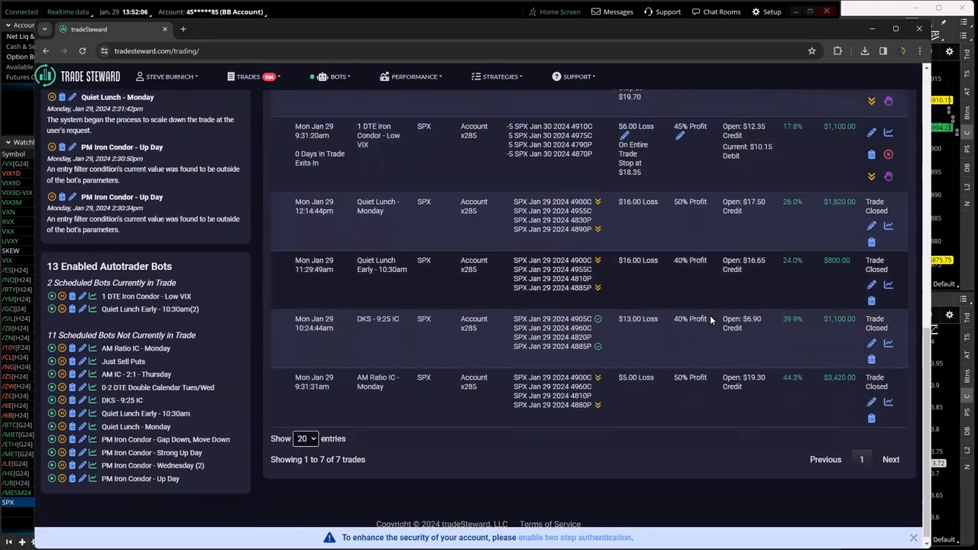
pyautogui.scroll(-3)
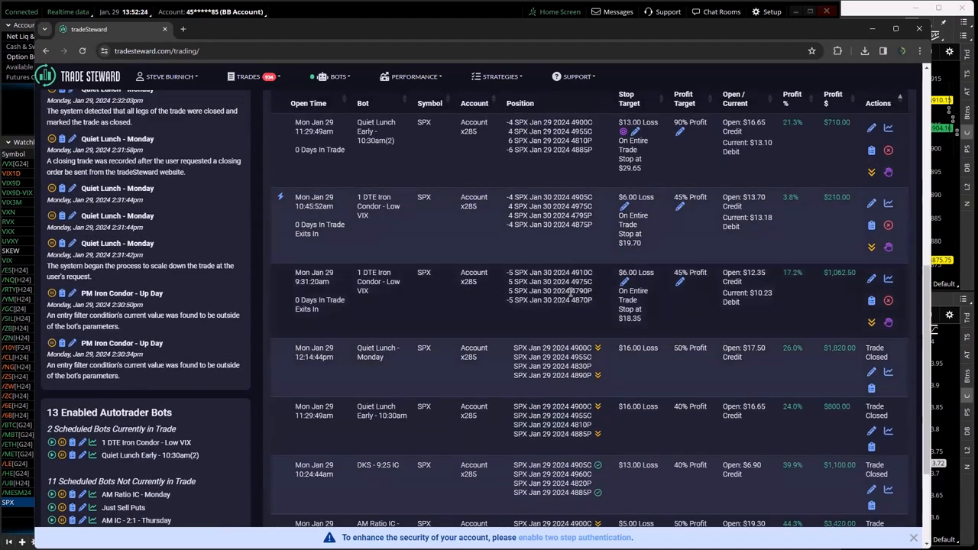
pyautogui.moveTo(770, 300)
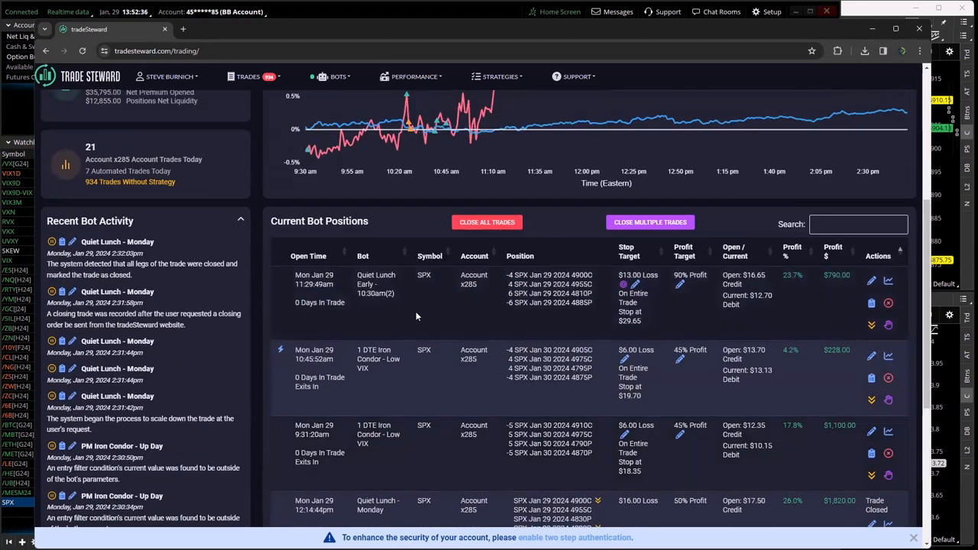
pyautogui.moveTo(792, 287)
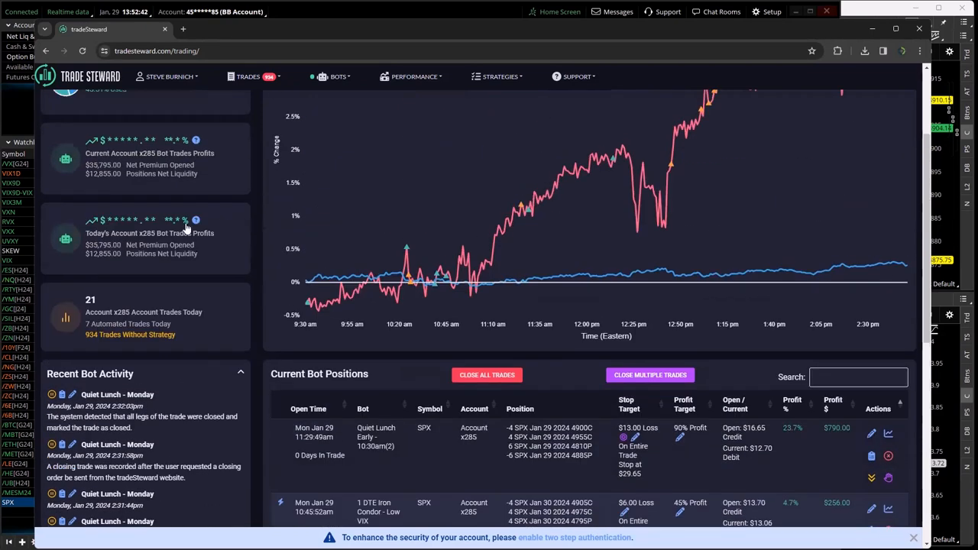
pyautogui.moveTo(196, 220)
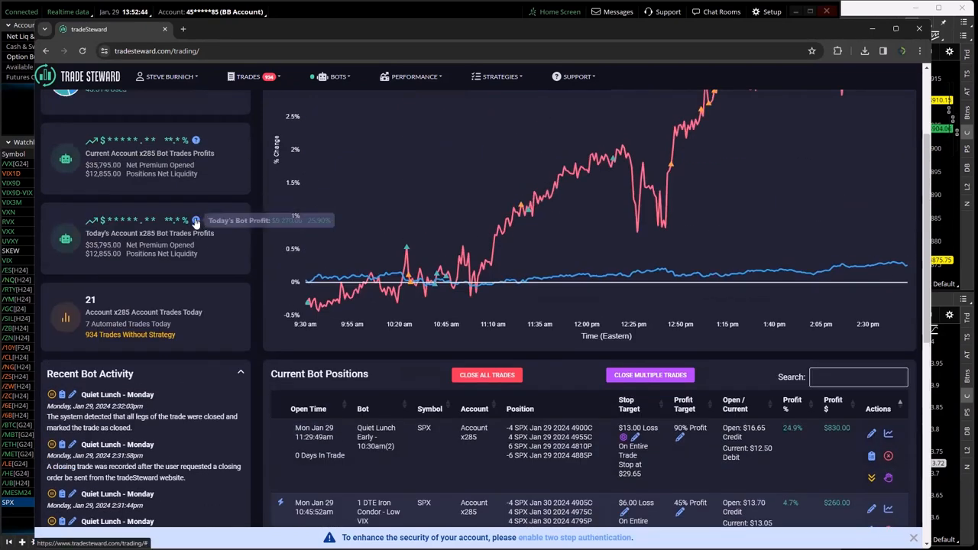
pyautogui.moveTo(223, 104)
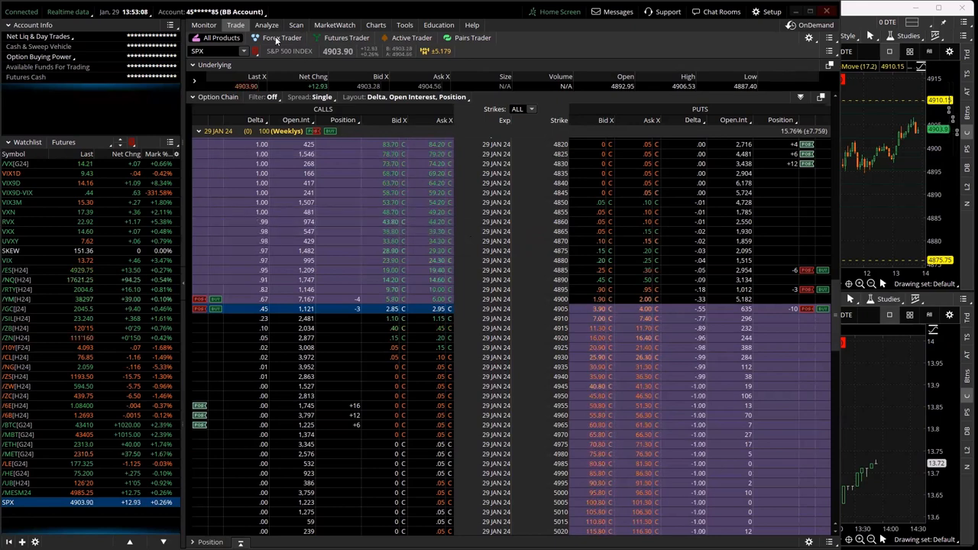
# Show the Analyze risk profile for the short ten-contract SPX 4905 put
pyautogui.click(266, 24)
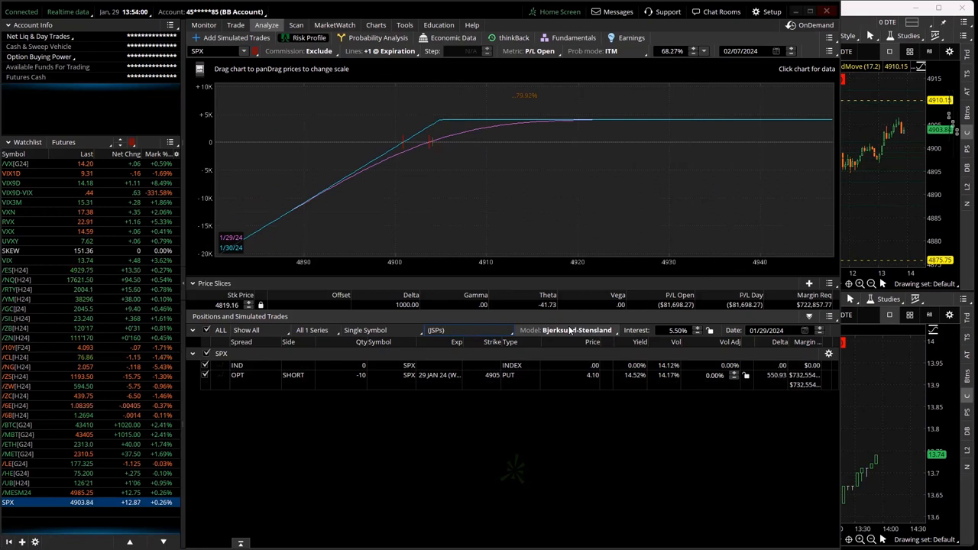
# Choose a different position group in Positions and Simulated Trades to analyze
pyautogui.click(466, 330)
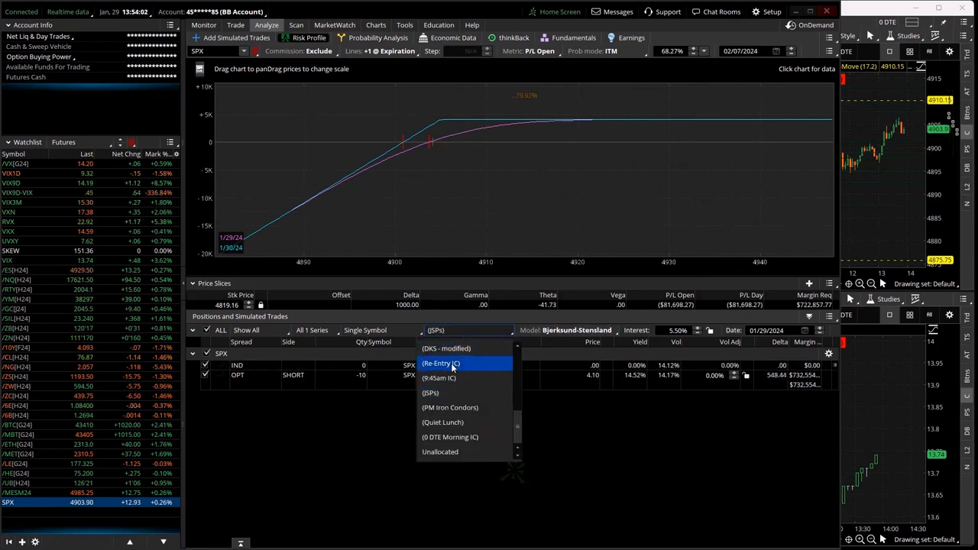
pyautogui.click(440, 363)
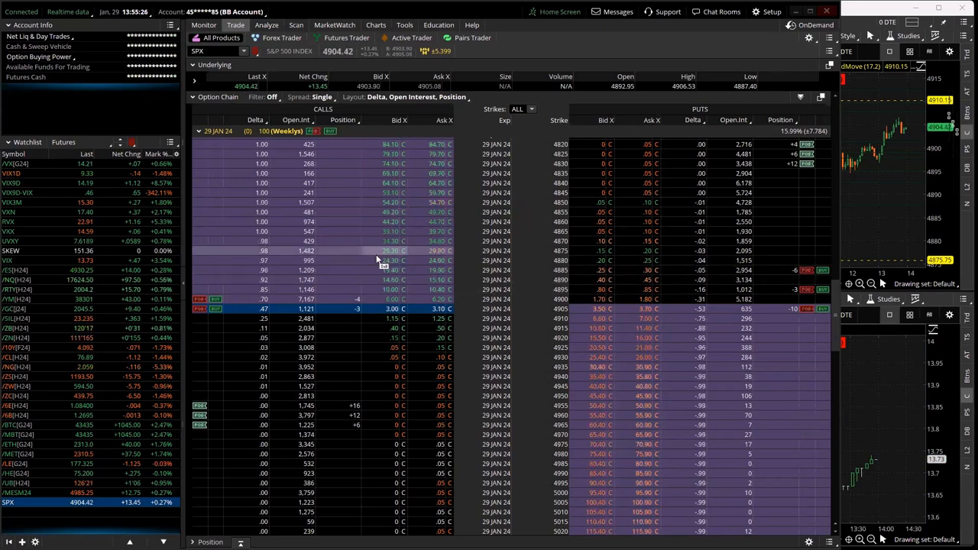
# Switch account and show the Time Flys group's SPX risk profile
pyautogui.click(214, 12)
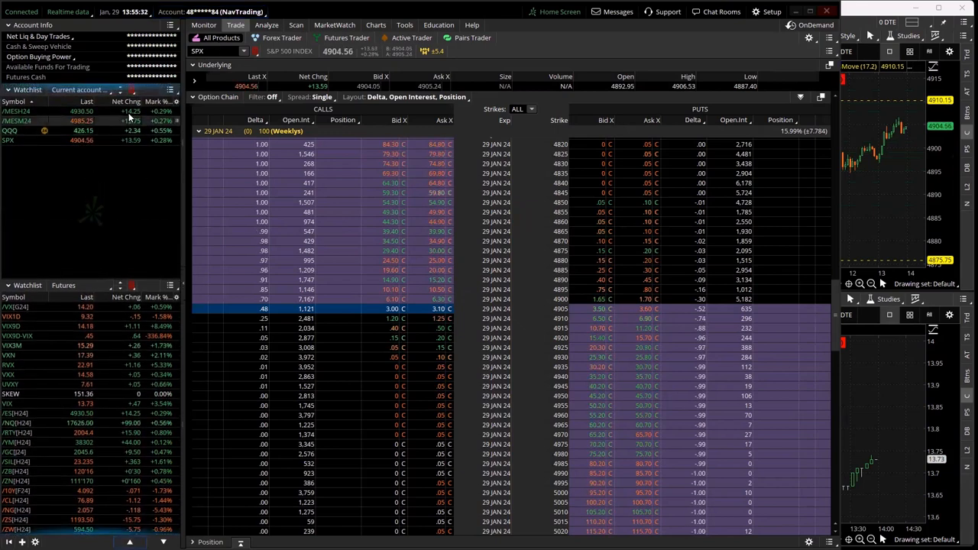
pyautogui.click(266, 25)
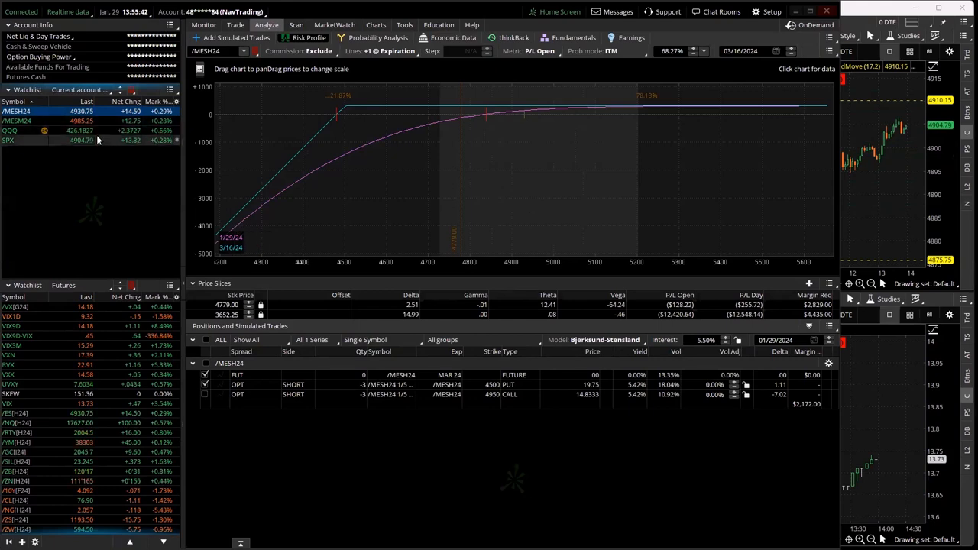
pyautogui.click(10, 141)
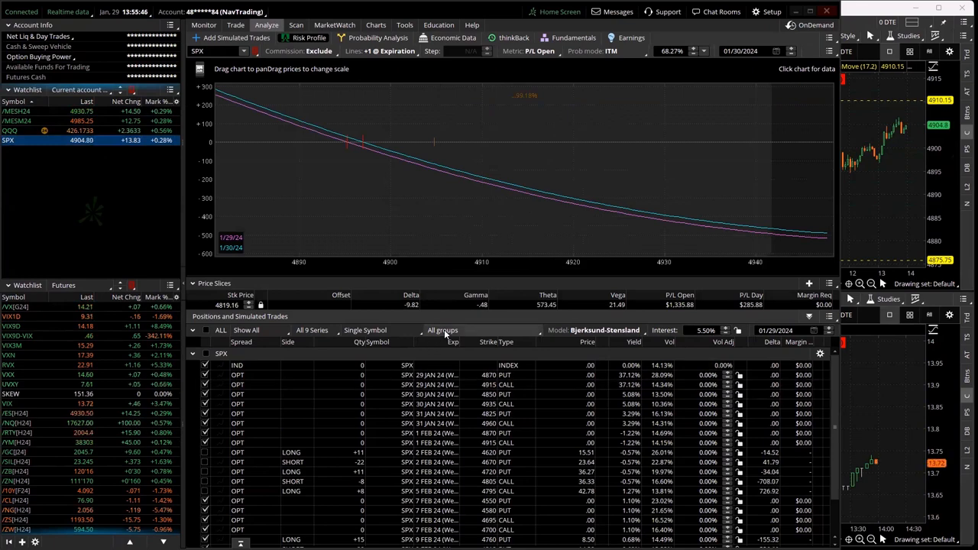
pyautogui.click(443, 330)
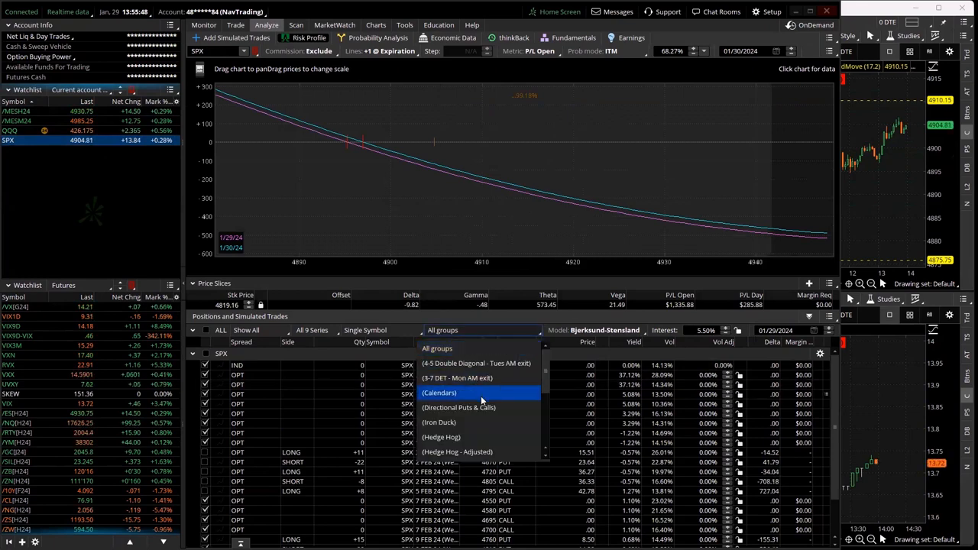
pyautogui.scroll(-3)
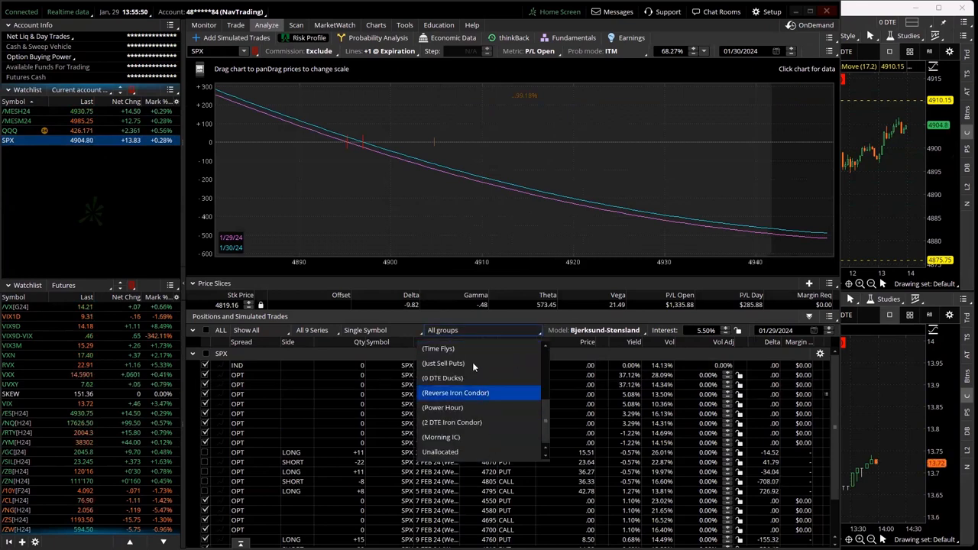
pyautogui.click(437, 348)
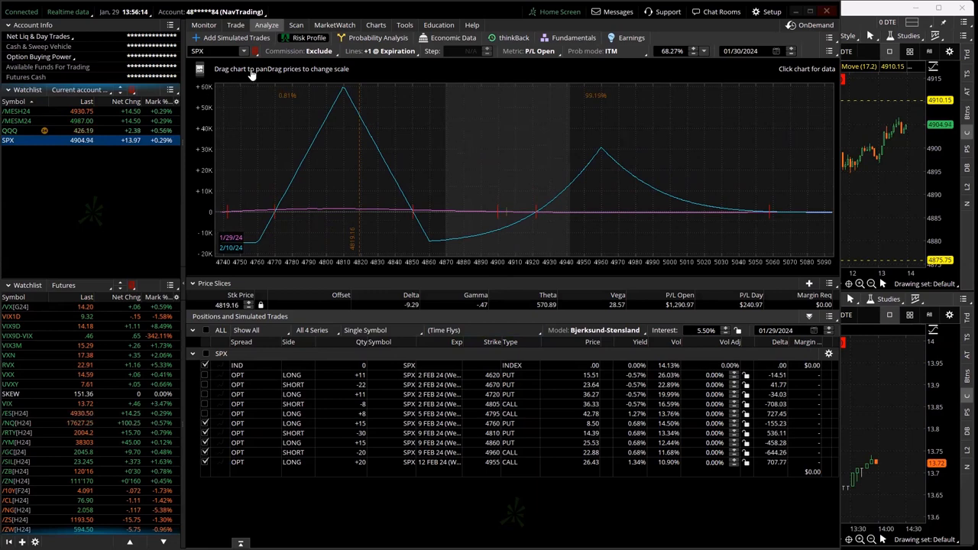
# Switch to the BB account from the account list
pyautogui.click(211, 12)
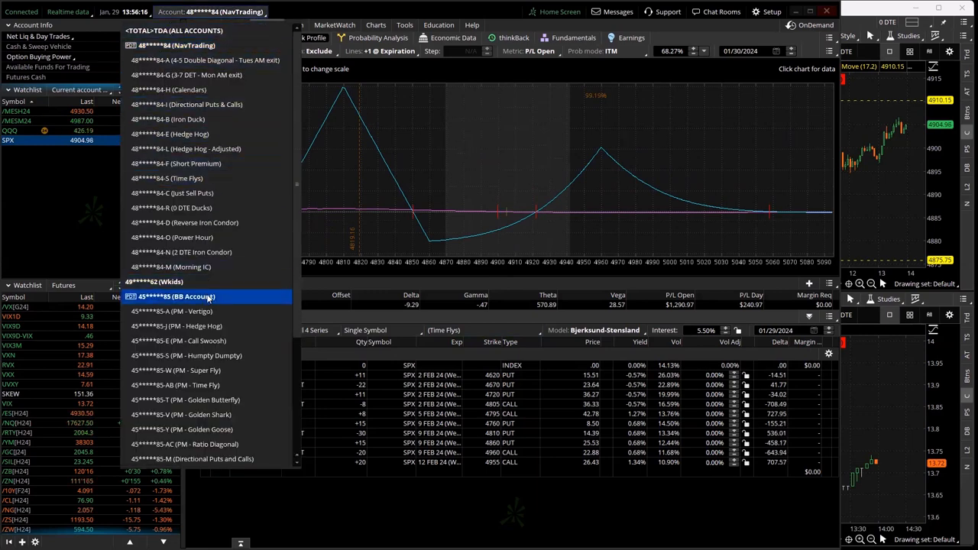
pyautogui.click(177, 297)
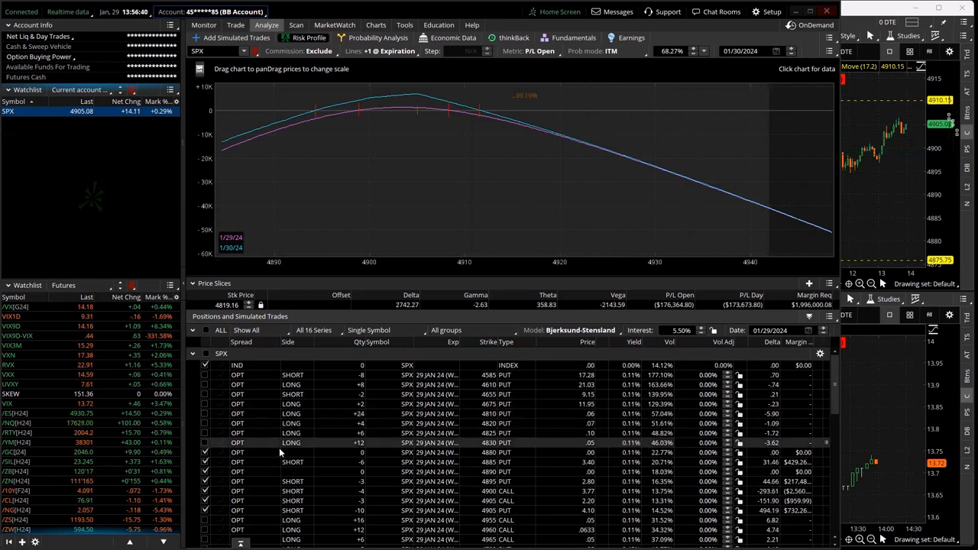
# Filter the risk profile to 1 DTE Iron Condor, then Re-Entry IC, then iSPo
pyautogui.click(470, 330)
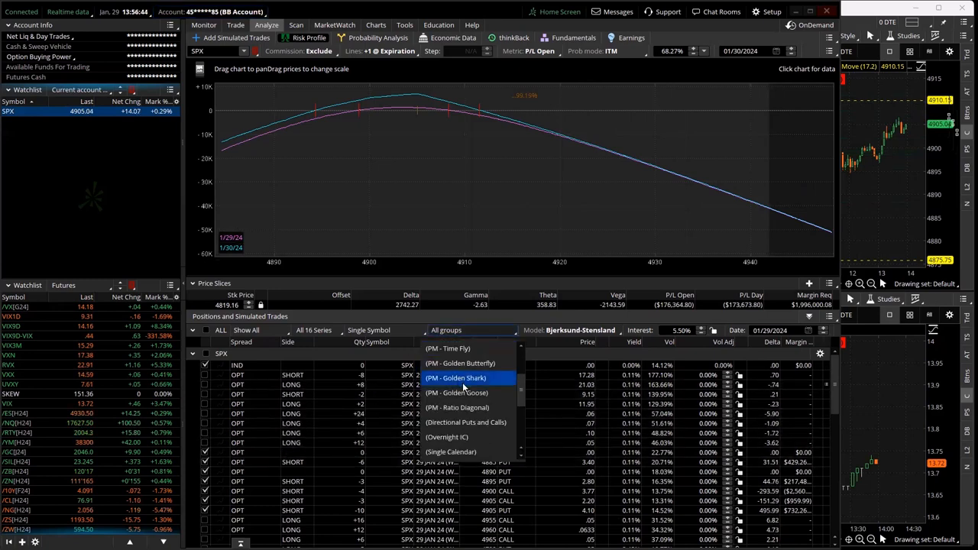
pyautogui.click(461, 331)
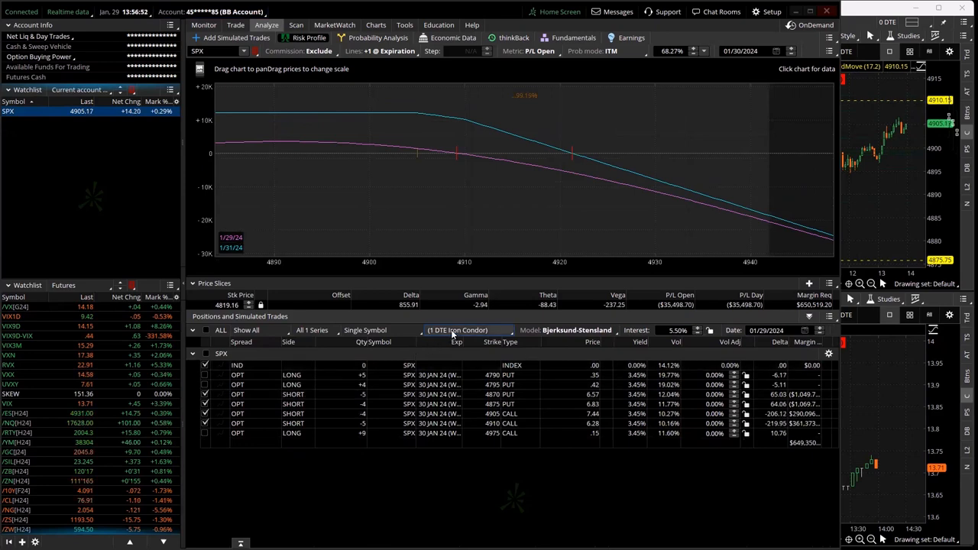
pyautogui.click(459, 331)
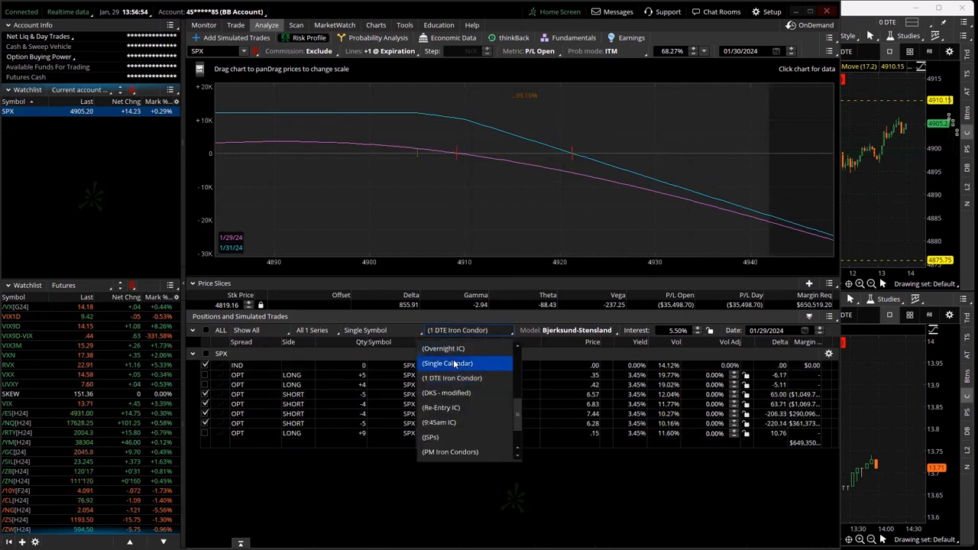
pyautogui.moveTo(440, 406)
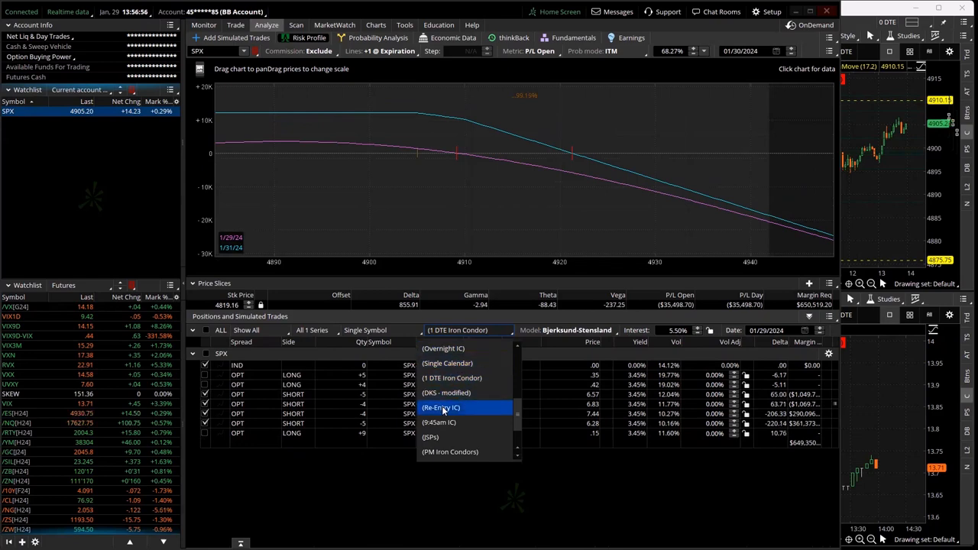
pyautogui.click(440, 406)
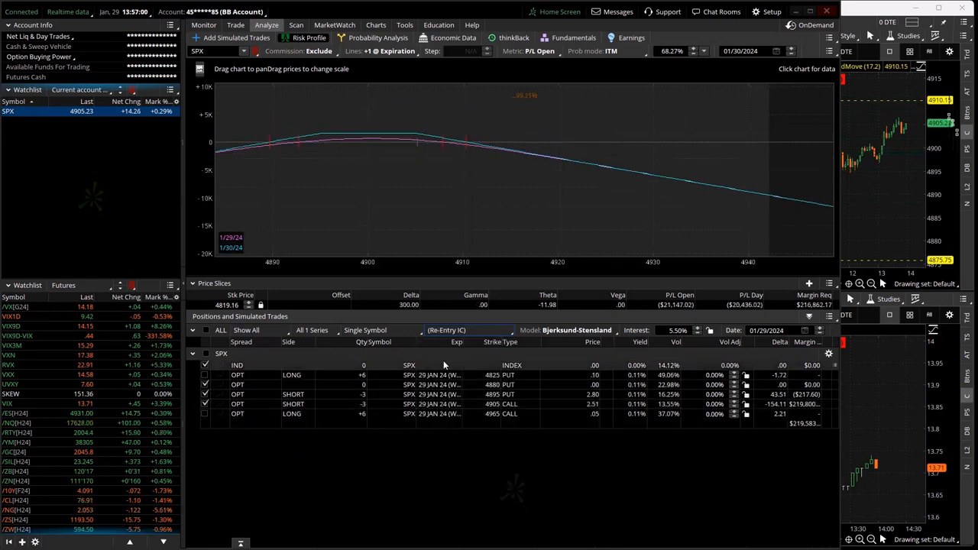
pyautogui.click(467, 330)
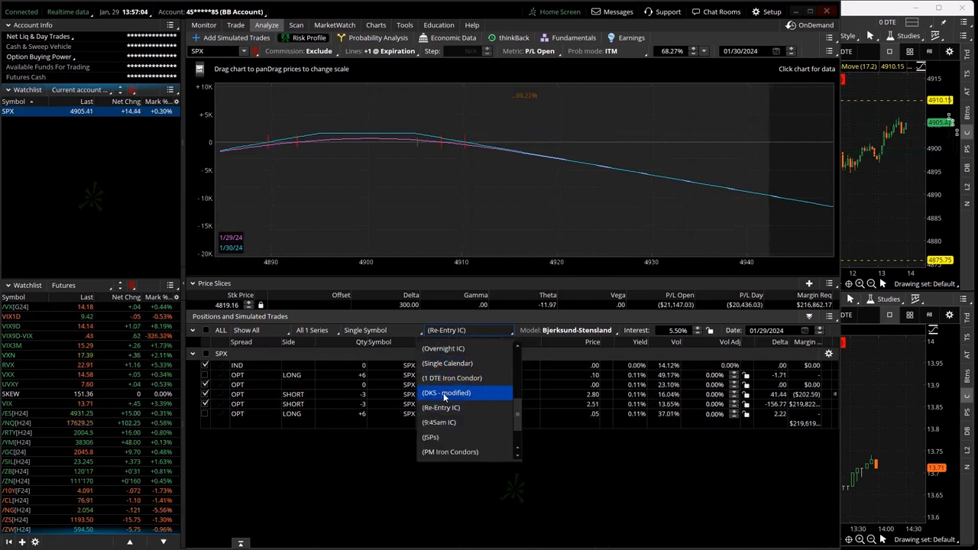
pyautogui.moveTo(440, 437)
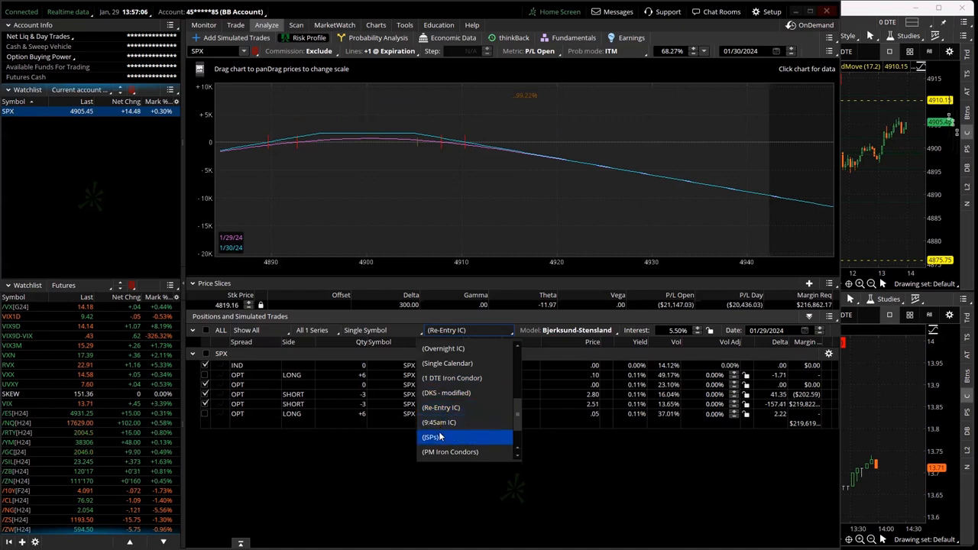
pyautogui.click(431, 437)
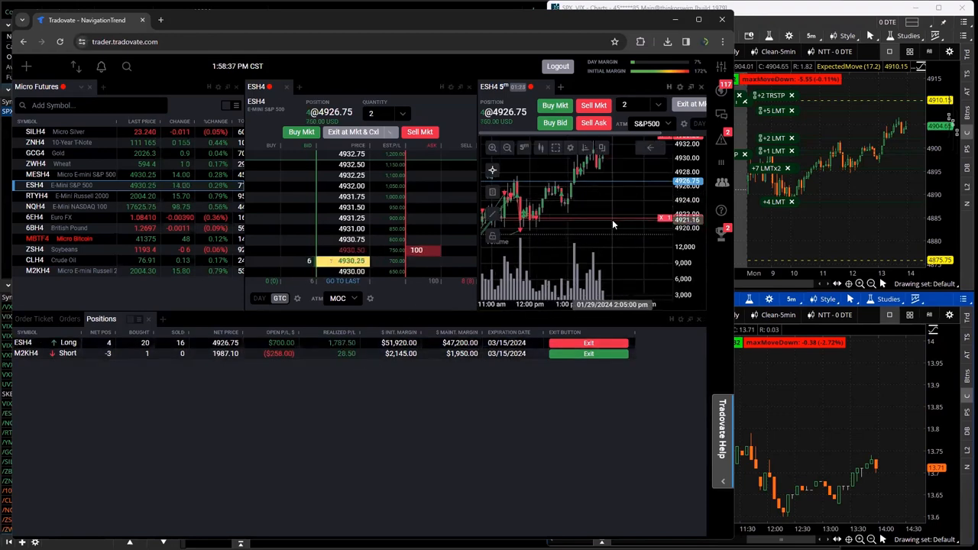
pyautogui.moveTo(633, 226)
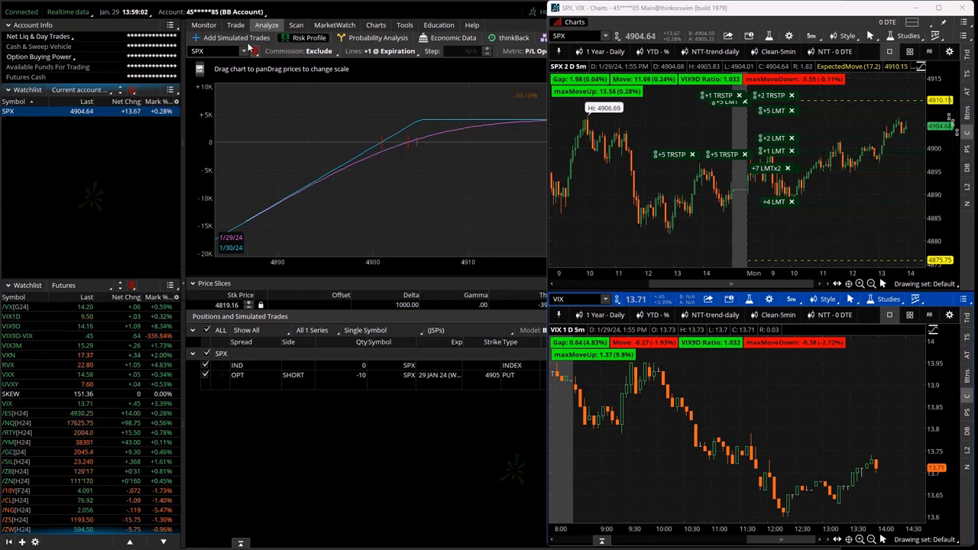
# Show the same-day SPX option chain scrolled to the near-the-money strikes
pyautogui.click(236, 24)
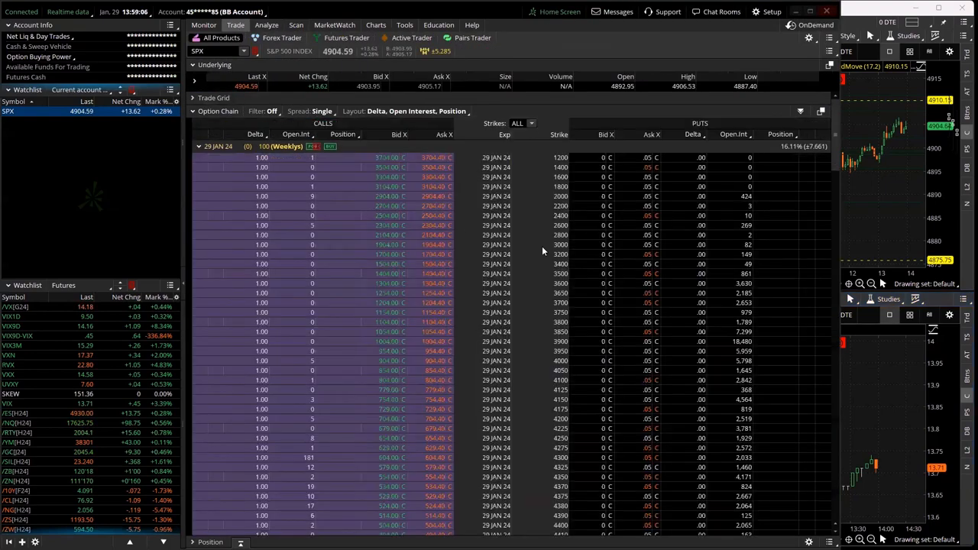
pyautogui.scroll(-3)
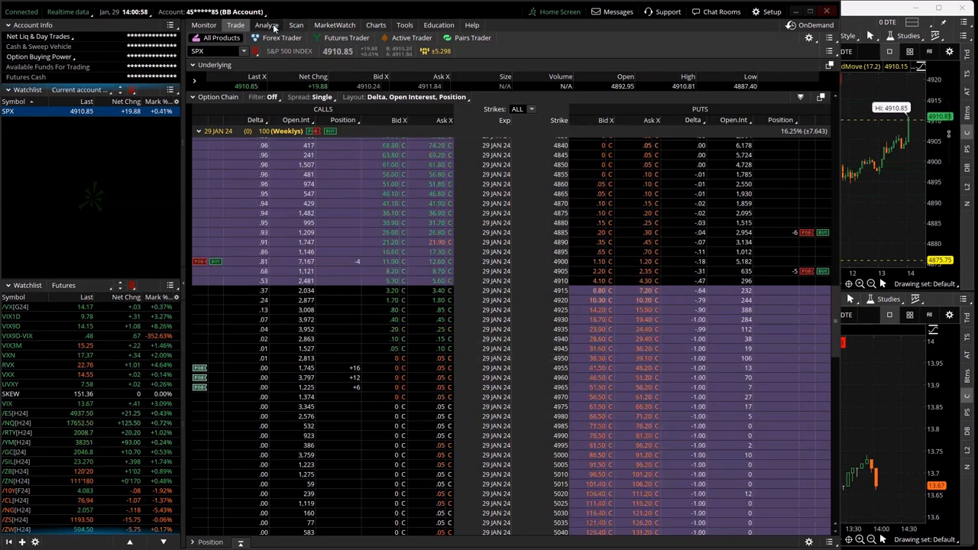
# Recheck the iSPo short 4905 put risk profile, then return to the SPX option chain
pyautogui.click(266, 25)
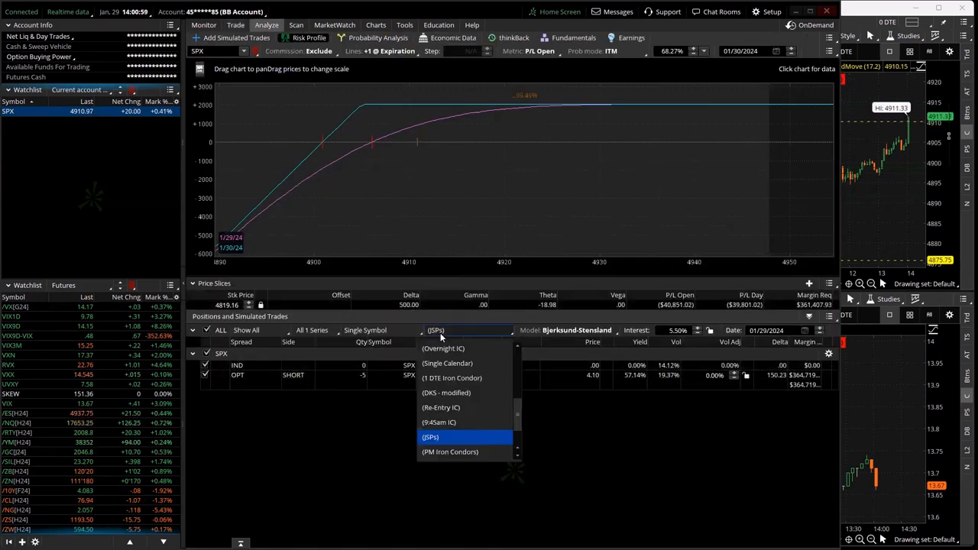
pyautogui.moveTo(444, 348)
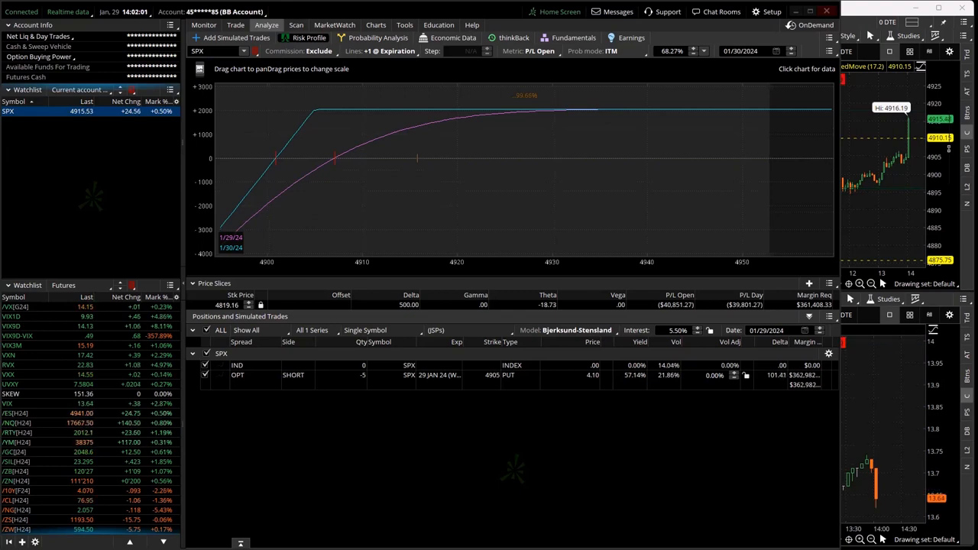
pyautogui.click(235, 24)
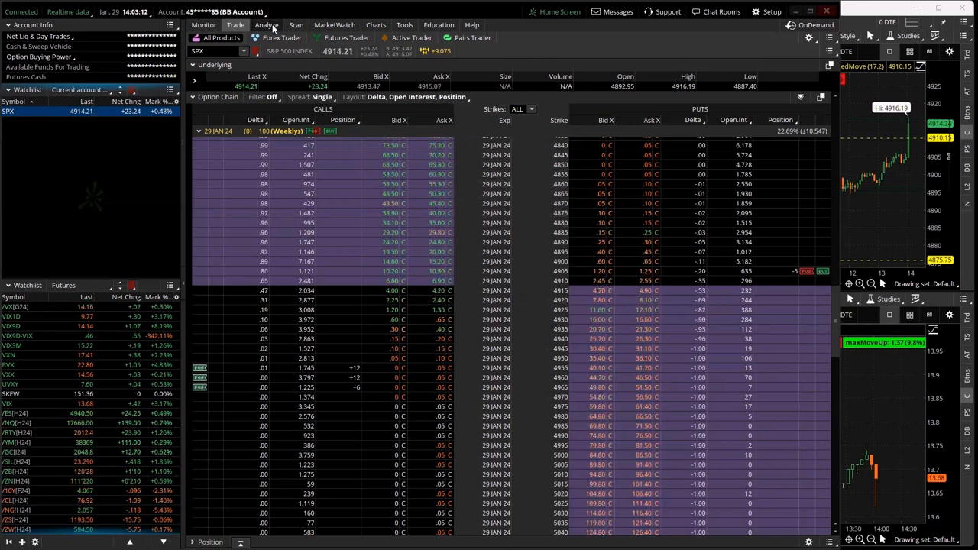
# Show the 1 DTE Iron Condor group's risk profile with its P/L graph and Greeks
pyautogui.click(266, 25)
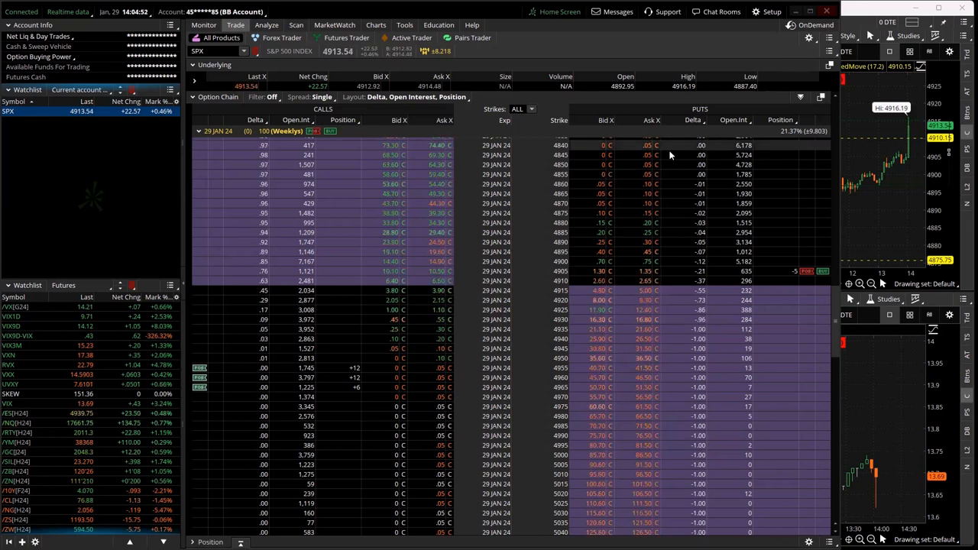
pyautogui.click(265, 24)
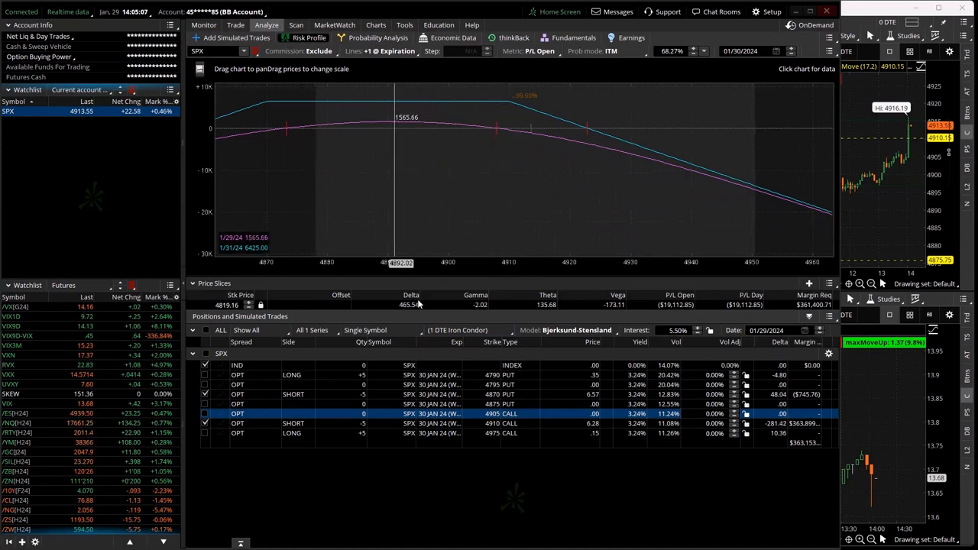
# Select the iSPo group holding the five short SPX 4905 puts
pyautogui.click(467, 330)
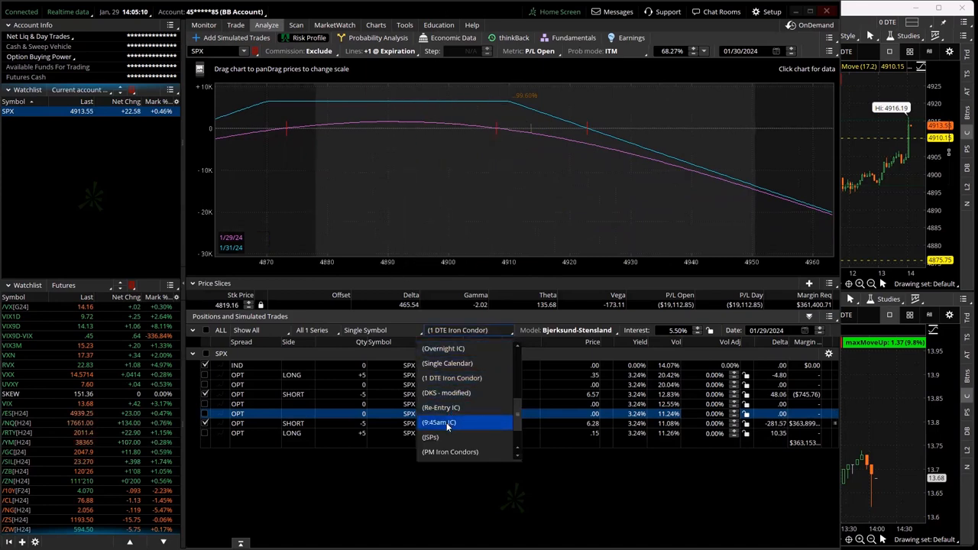
pyautogui.click(431, 437)
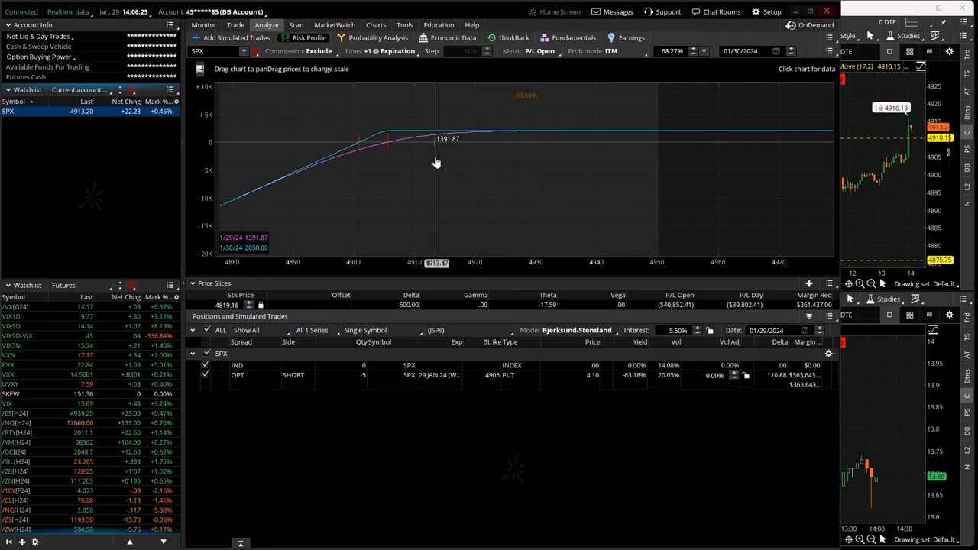
pyautogui.moveTo(450, 202)
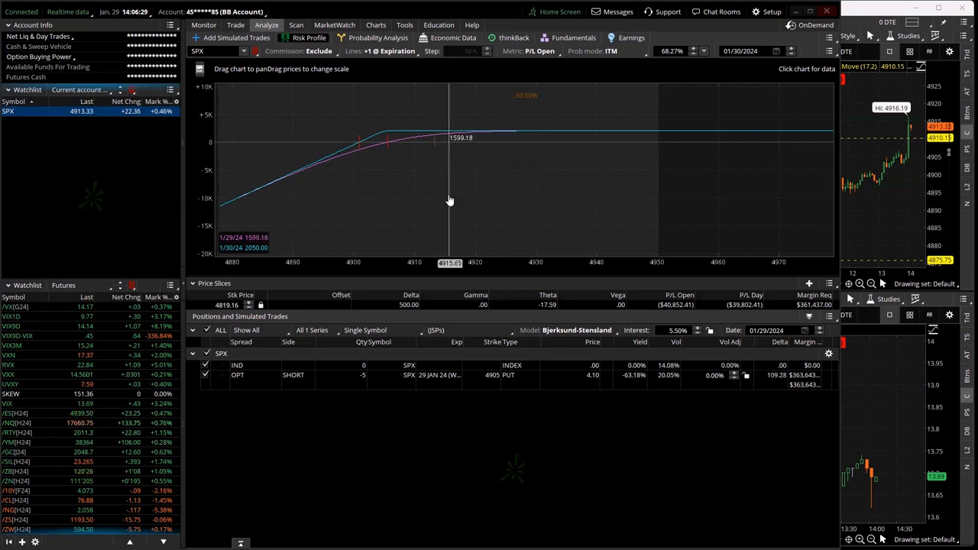
pyautogui.moveTo(388, 220)
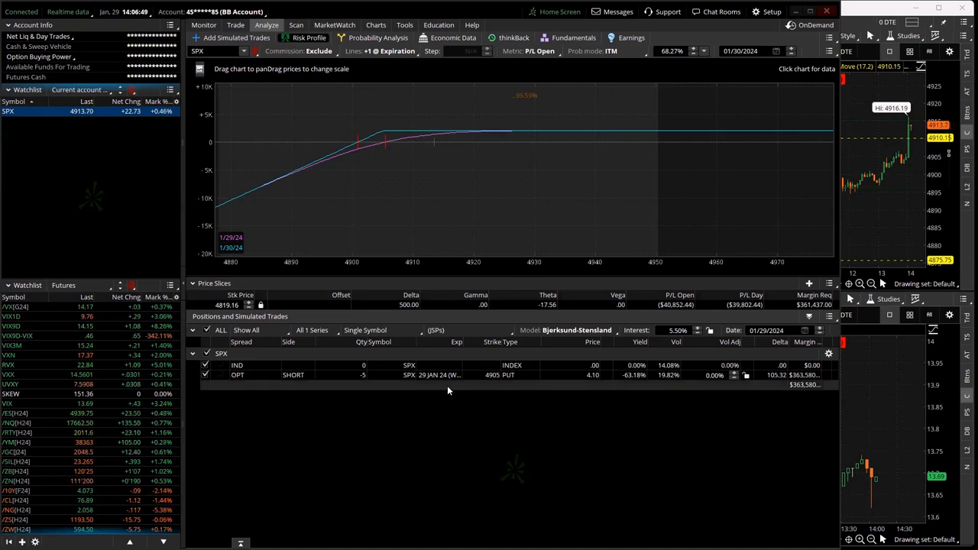
pyautogui.moveTo(410, 371)
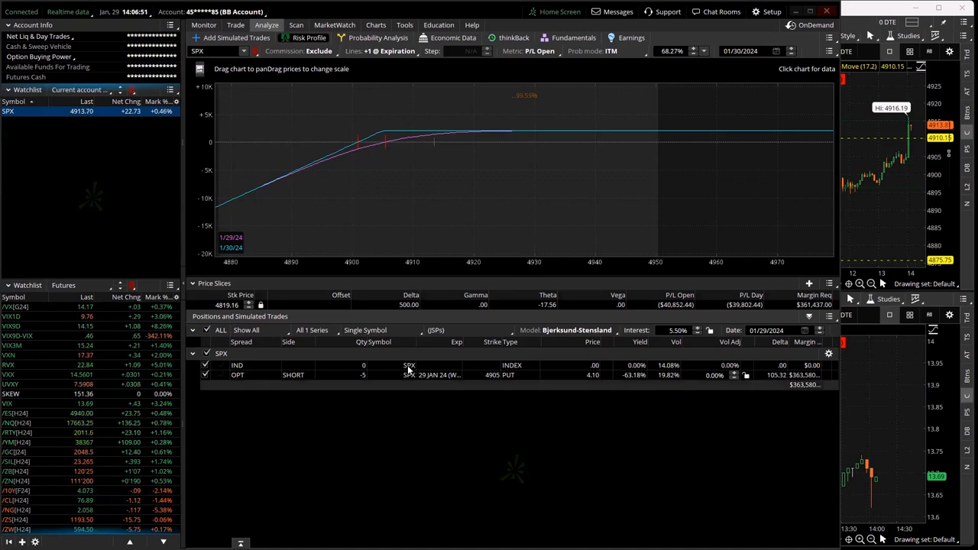
# Show the Monitor page's activity with today's working and filled SPX orders
pyautogui.click(204, 25)
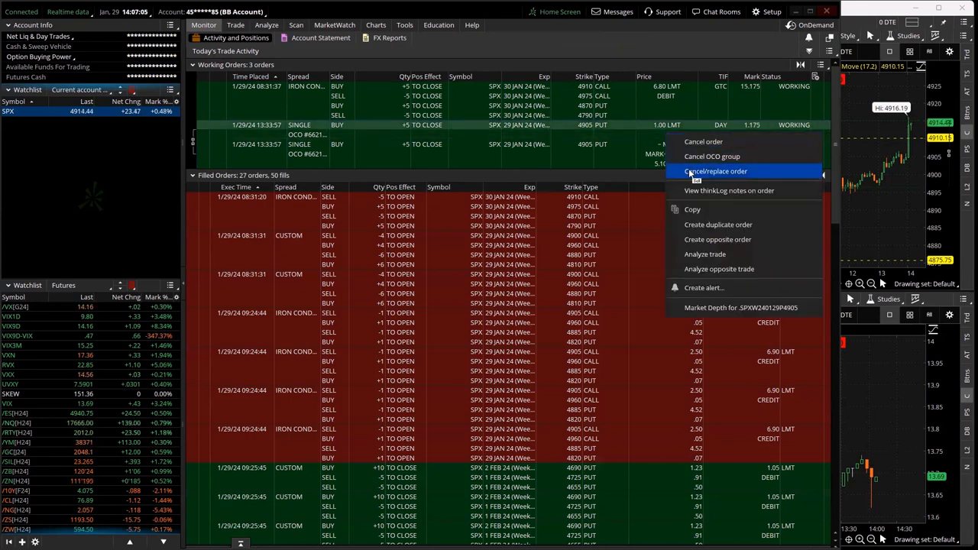
# Show the SPX 1Y daily and 5-minute charts with volatility studies and working order markers
pyautogui.click(716, 171)
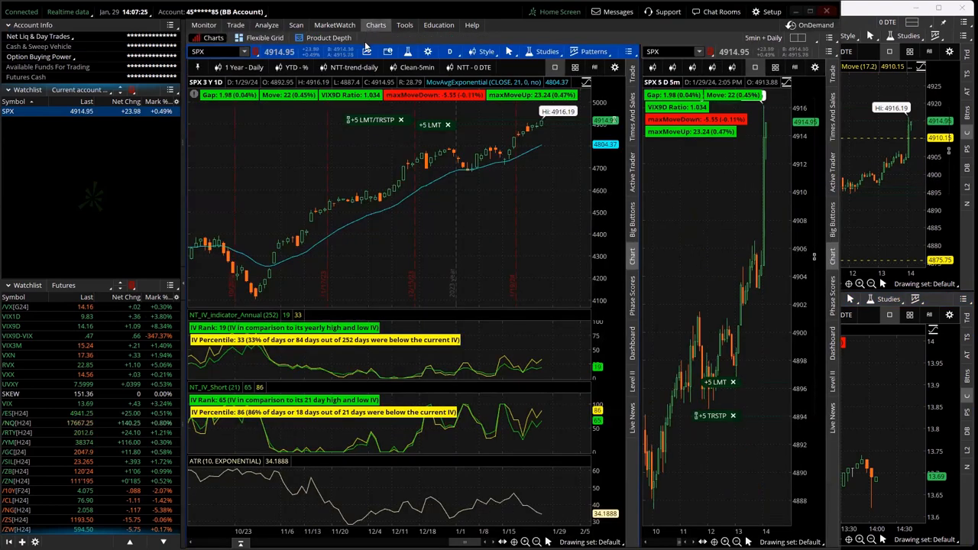
pyautogui.moveTo(360, 197)
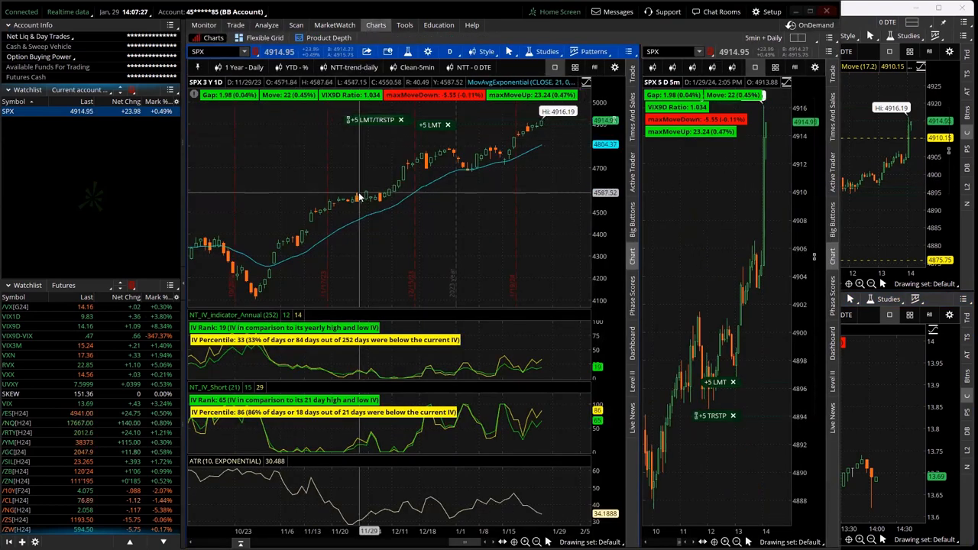
pyautogui.moveTo(348, 217)
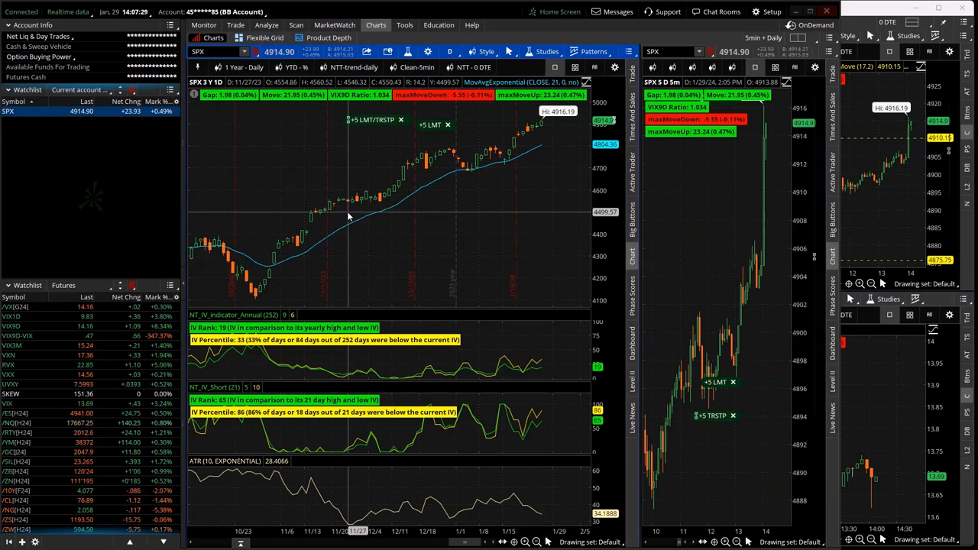
pyautogui.moveTo(342, 217)
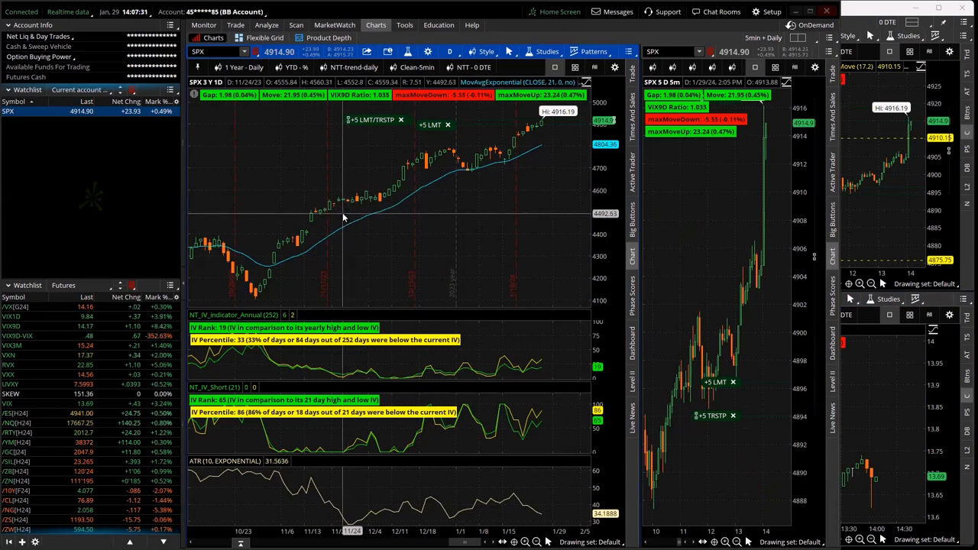
pyautogui.moveTo(260, 123)
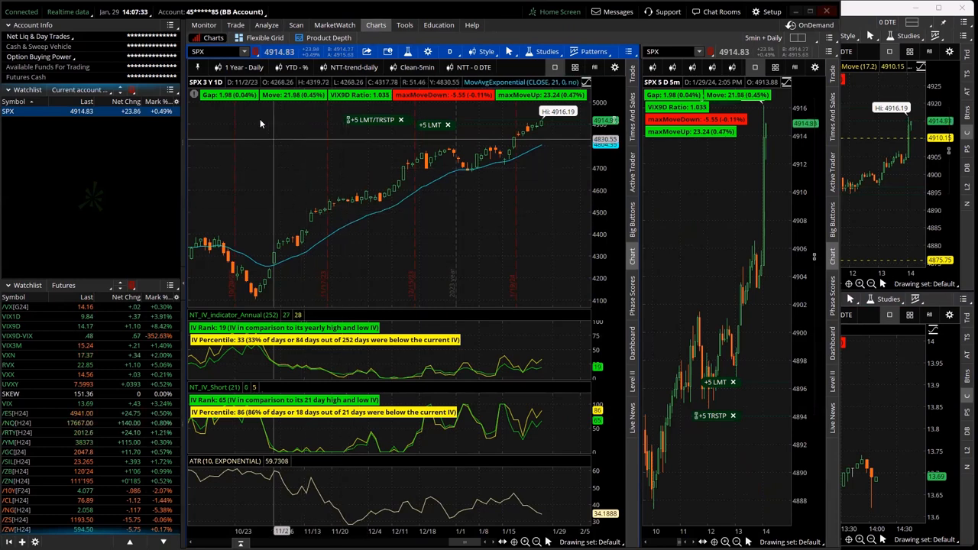
# Bring up the same-day SPX option chain on the Trade page
pyautogui.click(235, 24)
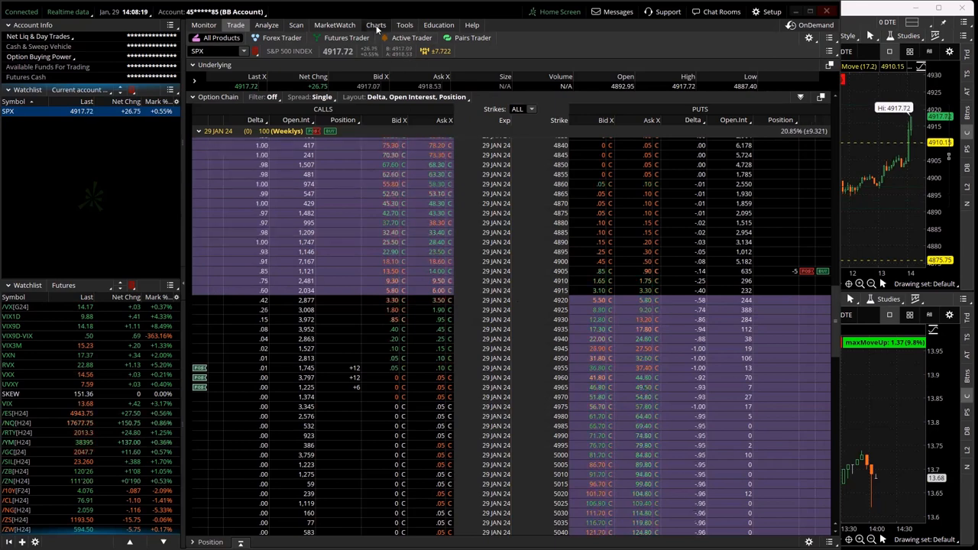
# Draft a SELL -12 order on the SPX 29 Jan 24 4955 calls from the +12 position row
pyautogui.click(376, 25)
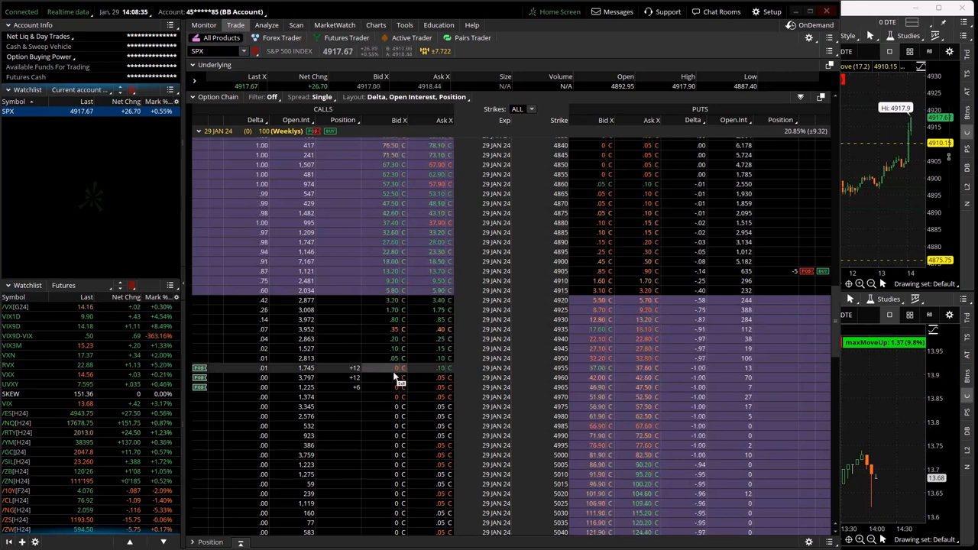
pyautogui.click(394, 366)
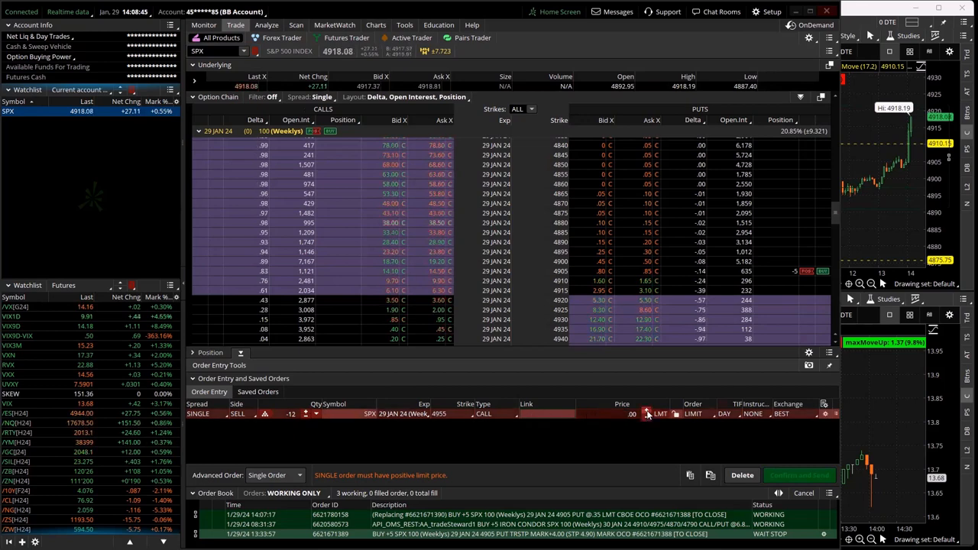
# Delete the drafted 4955 call sell order without sending it
pyautogui.click(648, 411)
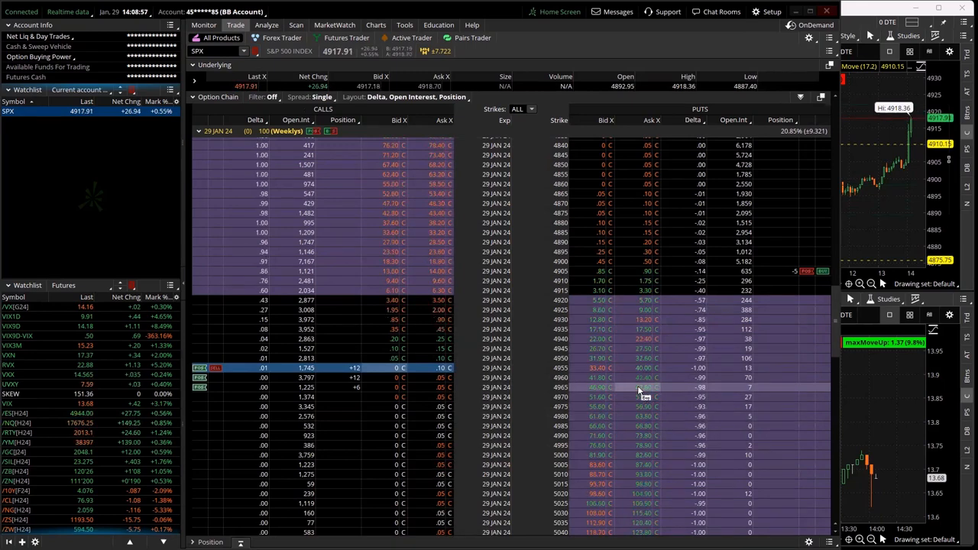
# Filter the Risk Profile to the (SPX) position group with its short 4905 put
pyautogui.click(266, 24)
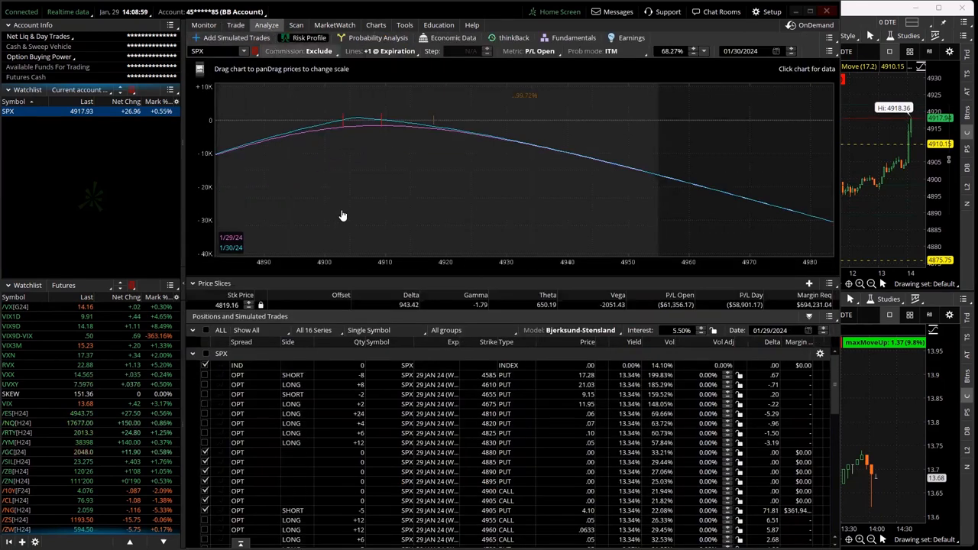
pyautogui.click(471, 331)
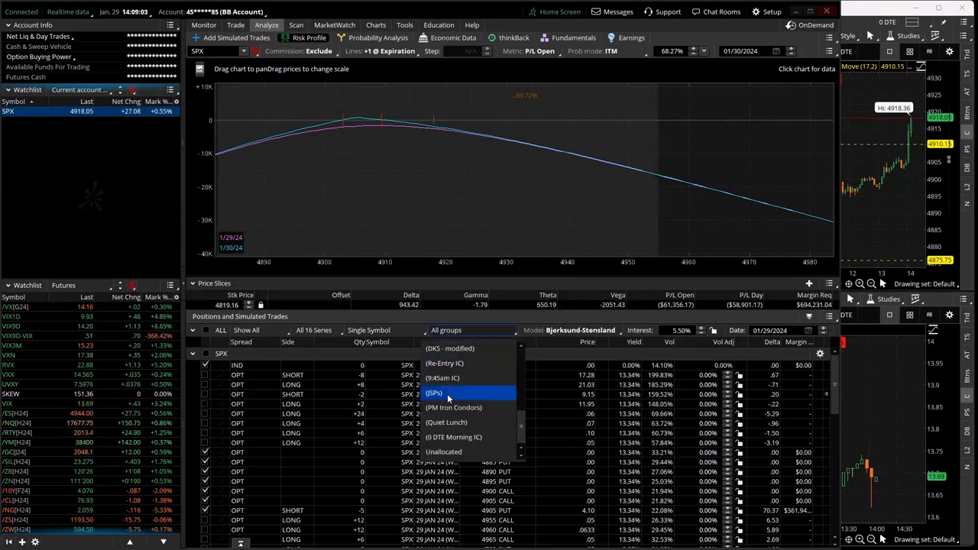
pyautogui.click(434, 393)
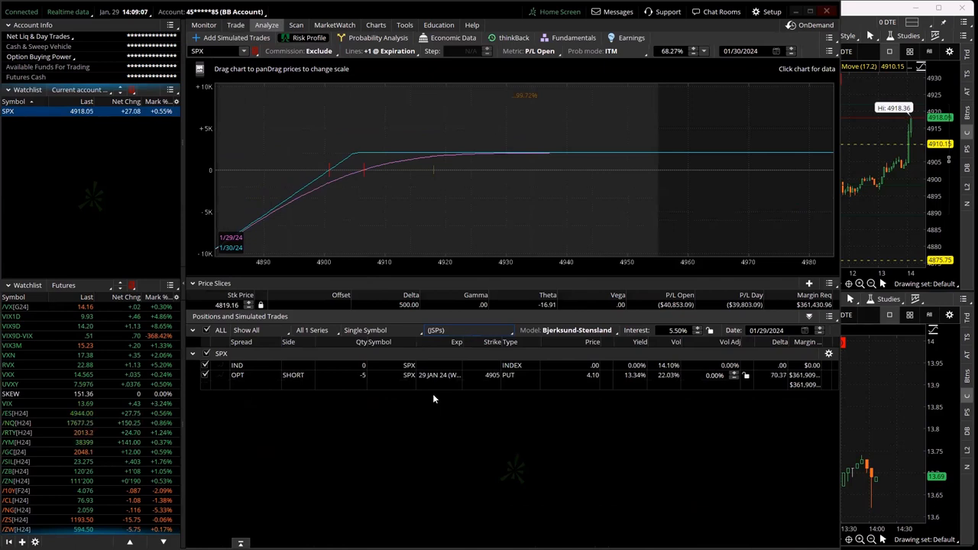
pyautogui.moveTo(510, 139)
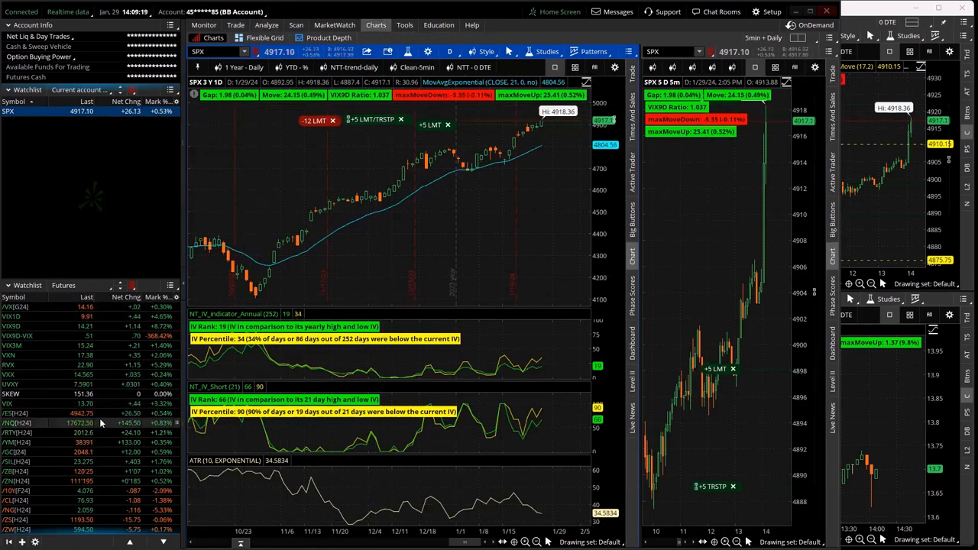
# Check /ES and SPX intraday charts, then return to the SPX group's risk profile
pyautogui.click(18, 413)
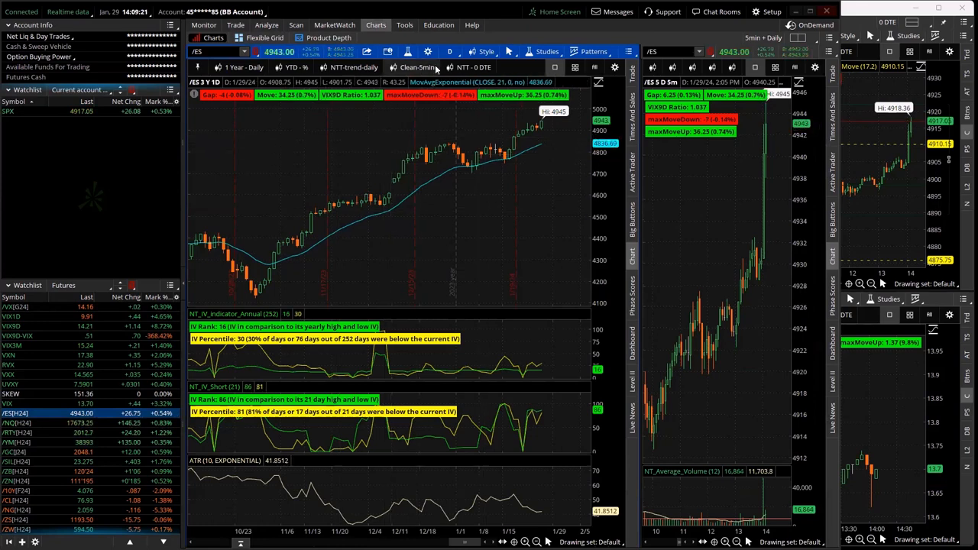
pyautogui.click(450, 52)
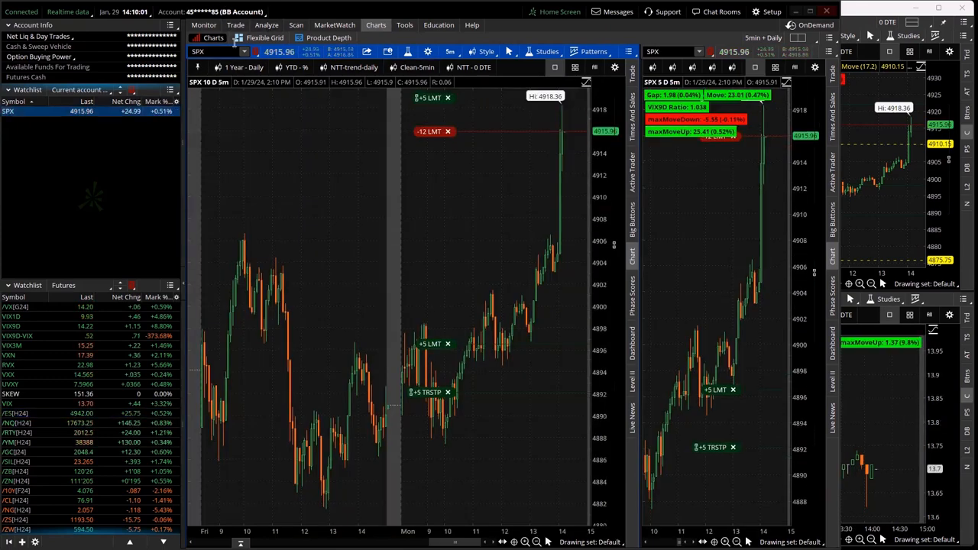
pyautogui.click(266, 25)
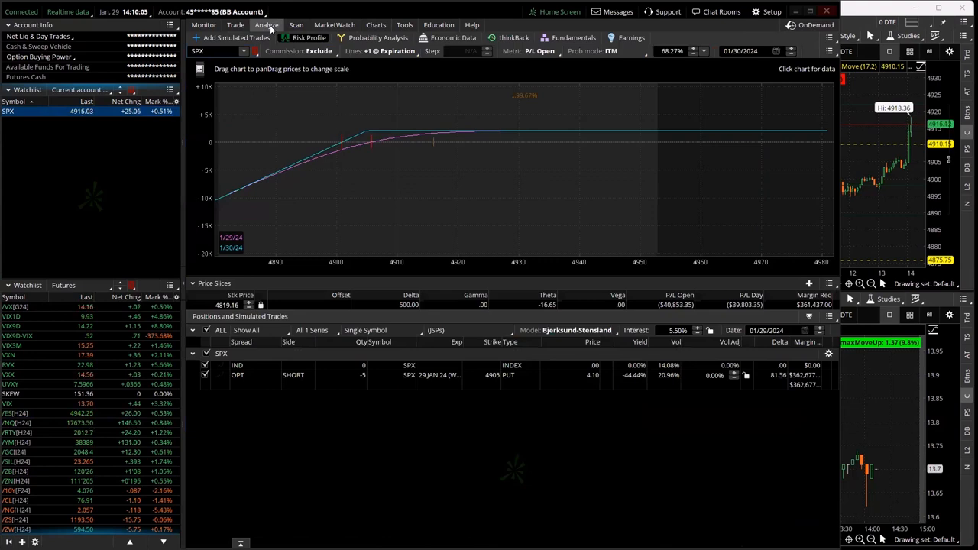
# Return to the same-day SPX option chain on the Trade page
pyautogui.click(236, 24)
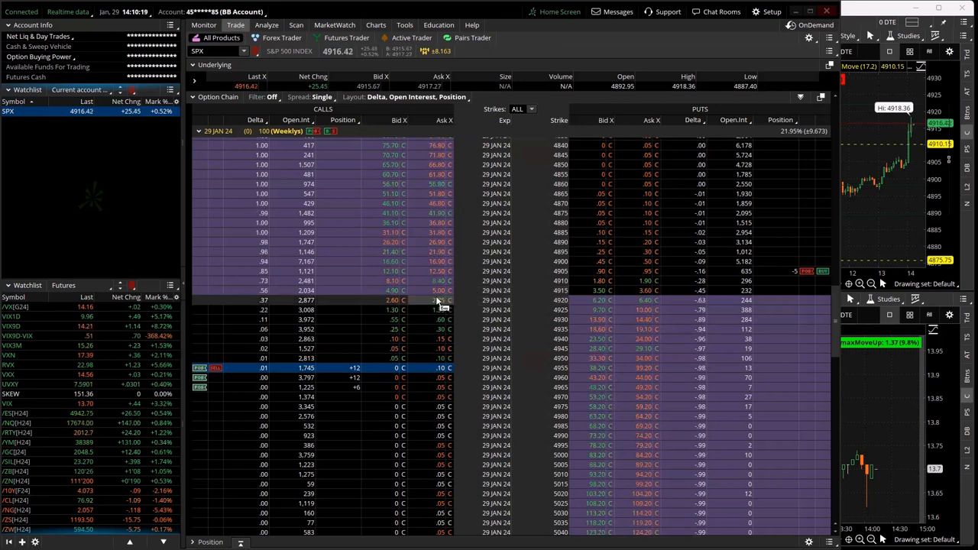
# Bring up the order menu on the SPX 4915 call with custom strangle sell templates
pyautogui.rightClick(442, 290)
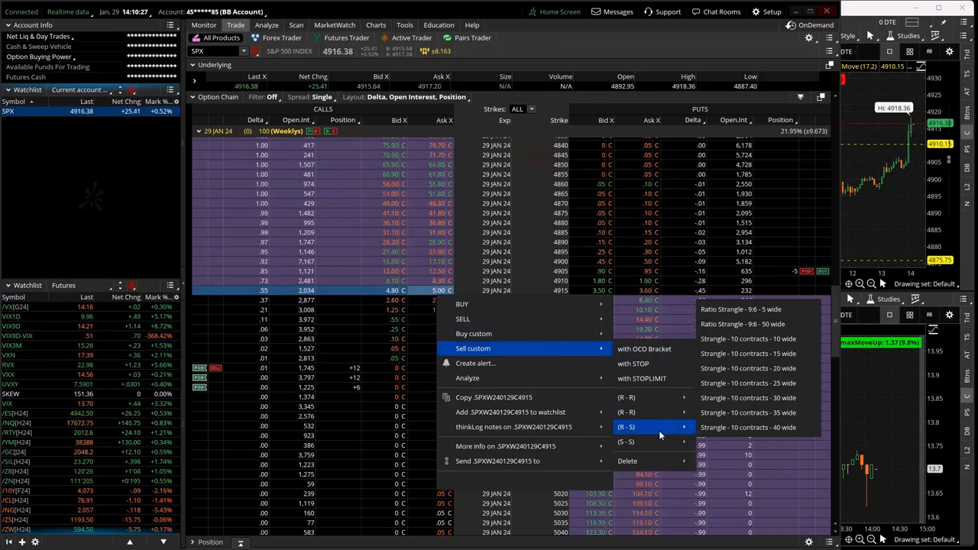
pyautogui.moveTo(626, 412)
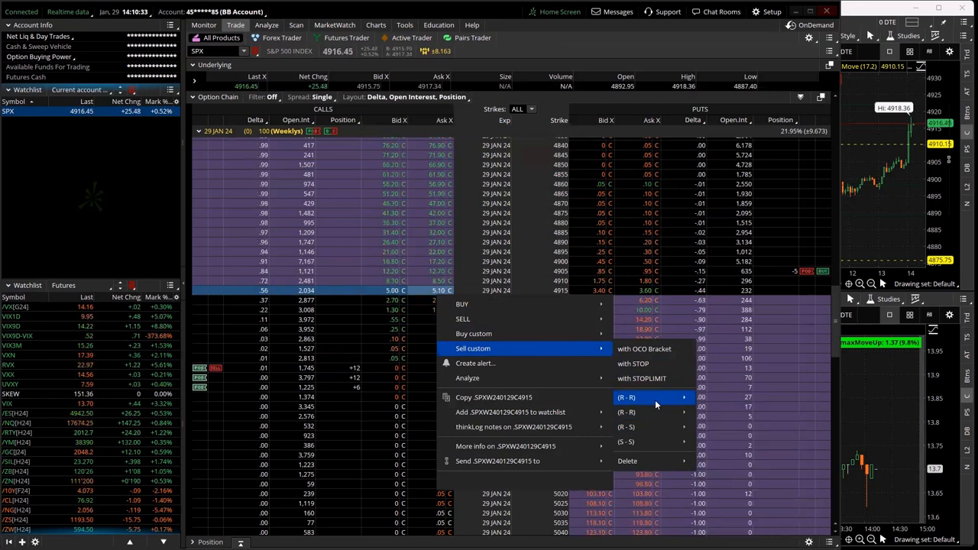
pyautogui.moveTo(627, 397)
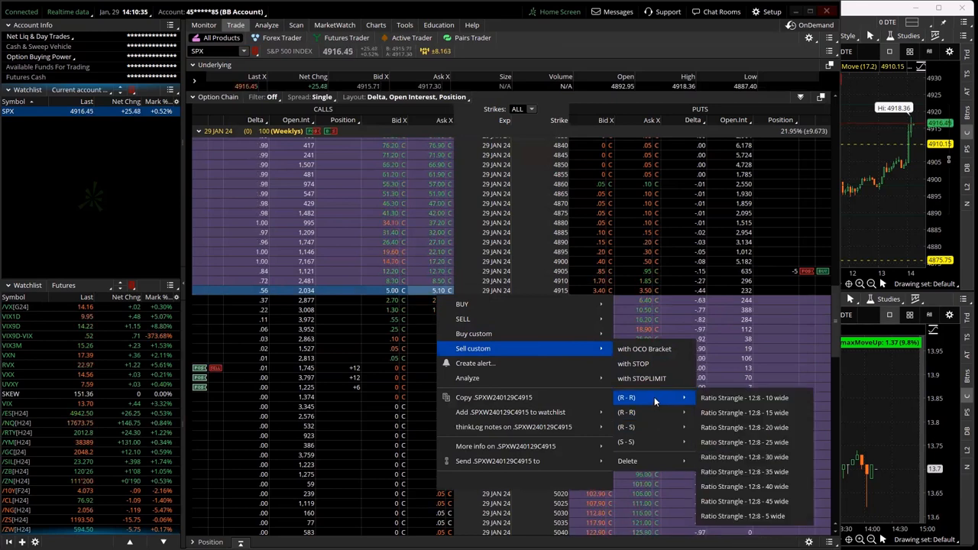
pyautogui.moveTo(627, 427)
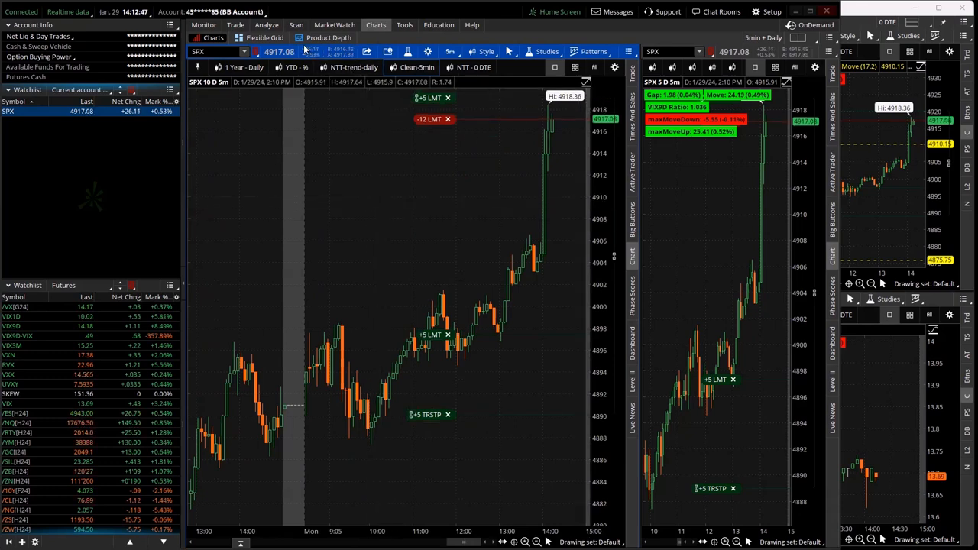
pyautogui.click(235, 24)
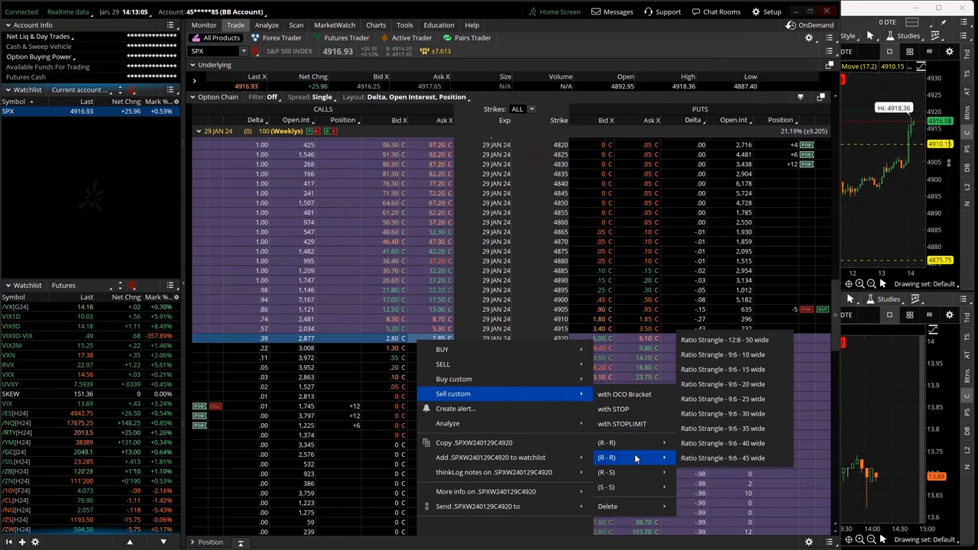
pyautogui.moveTo(606, 471)
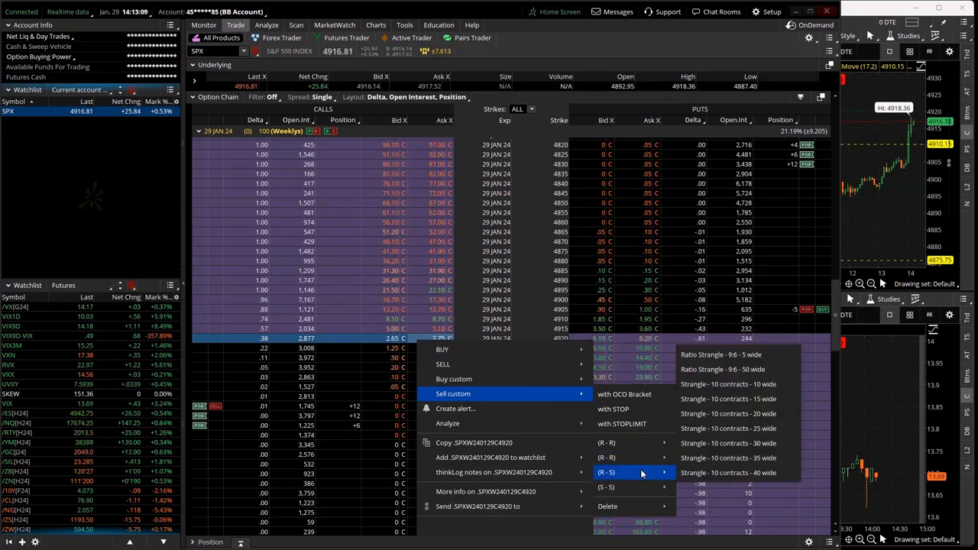
pyautogui.moveTo(726, 384)
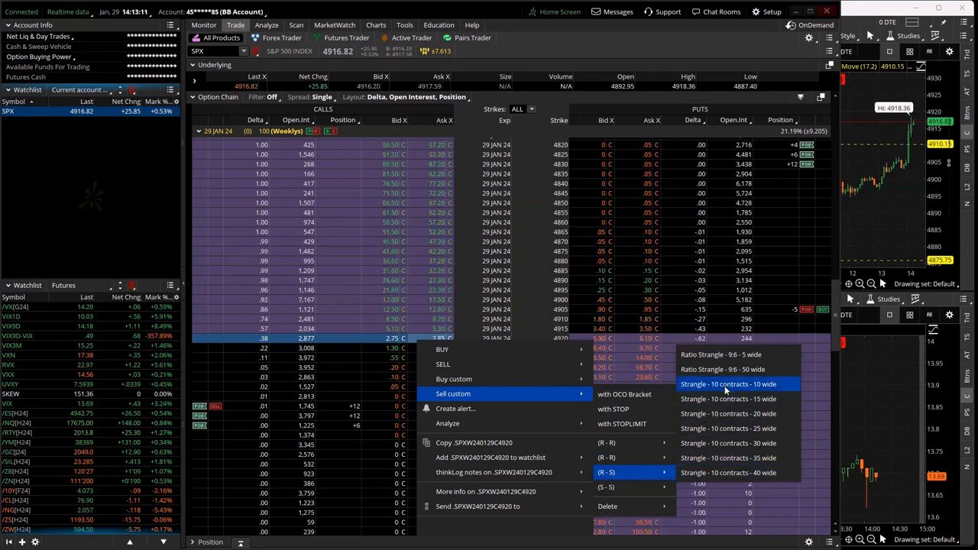
# Load the 10-contract strangle template with the 4920 call into Order Entry at 5.95
pyautogui.click(727, 383)
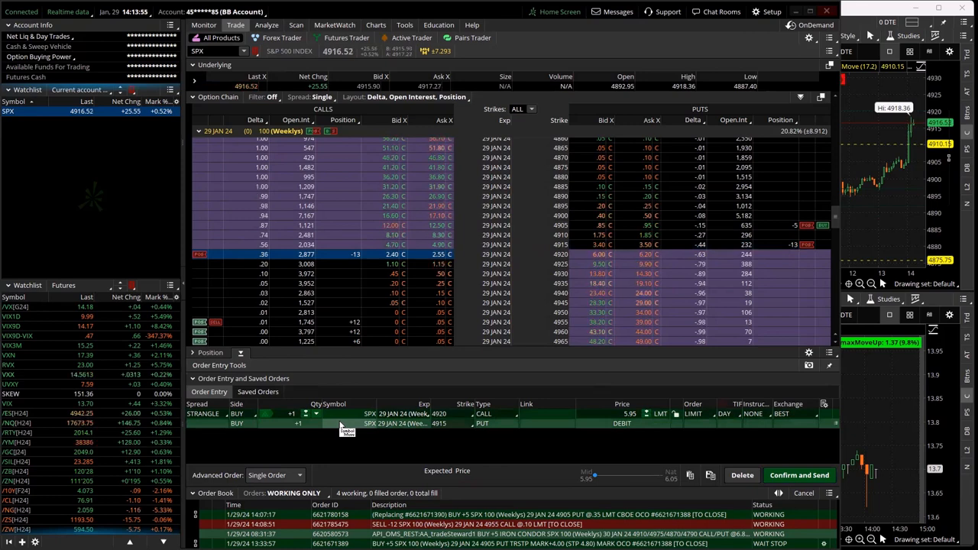
# Create the opposite OCO order for the strangle with a -4.00 trail offset
pyautogui.click(315, 413)
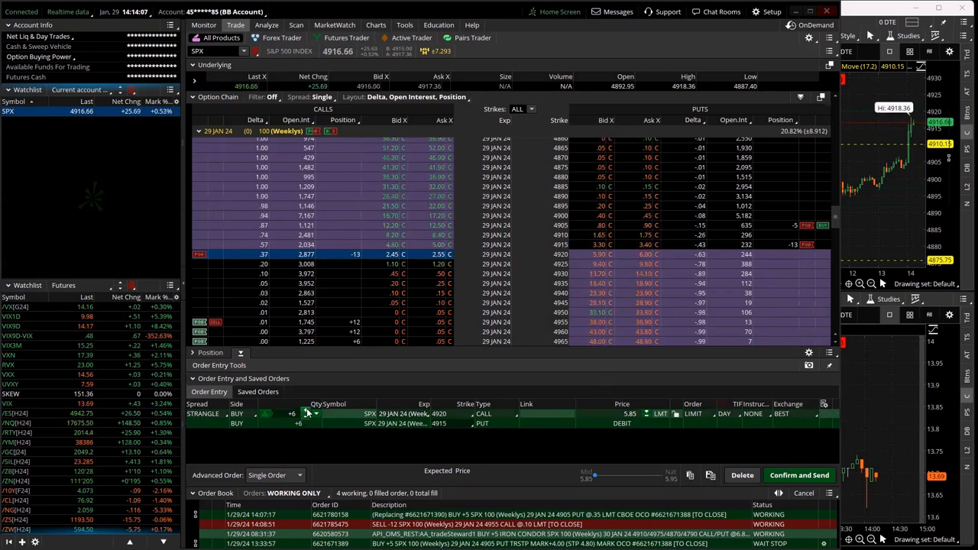
pyautogui.click(315, 411)
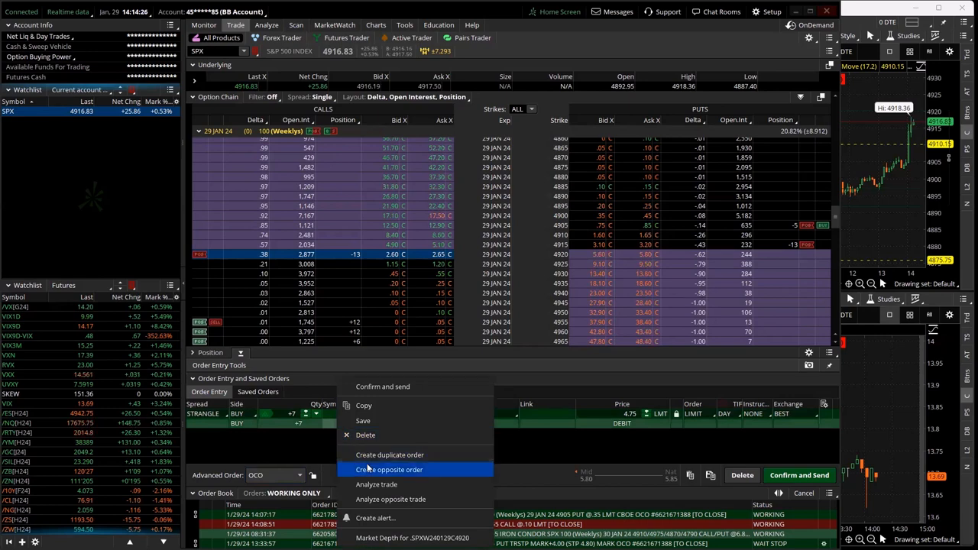
pyautogui.click(388, 469)
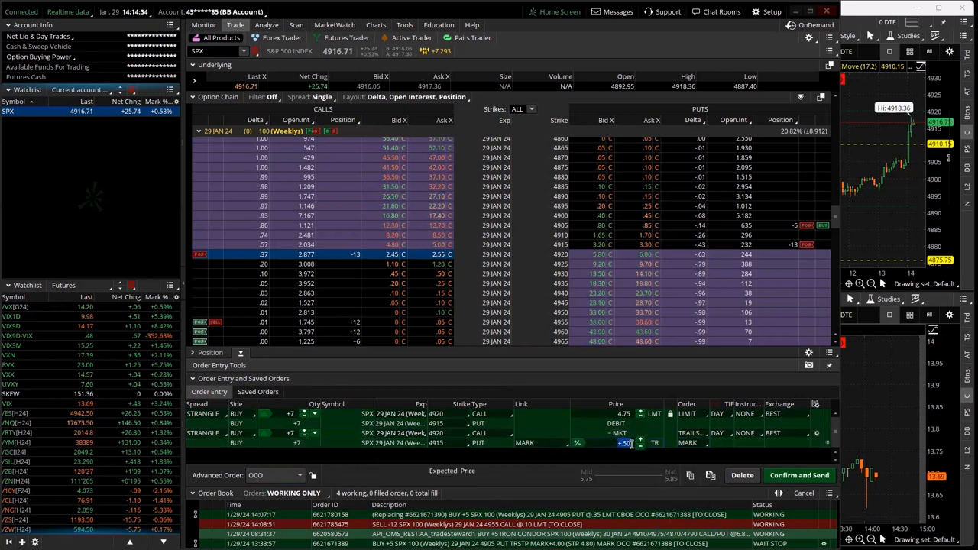
pyautogui.write('-4.00')
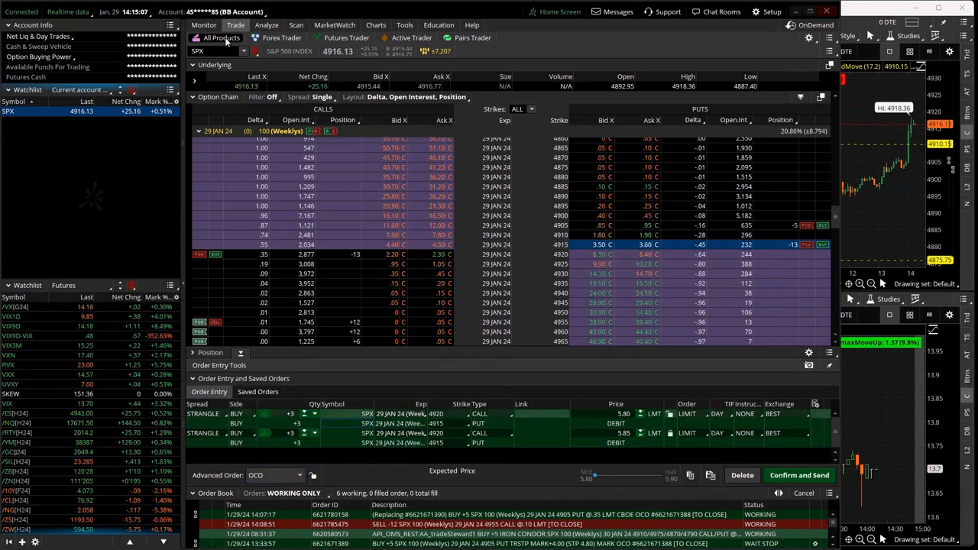
# Send the OCO strangle order and view today's activity on the Monitor page
pyautogui.click(203, 24)
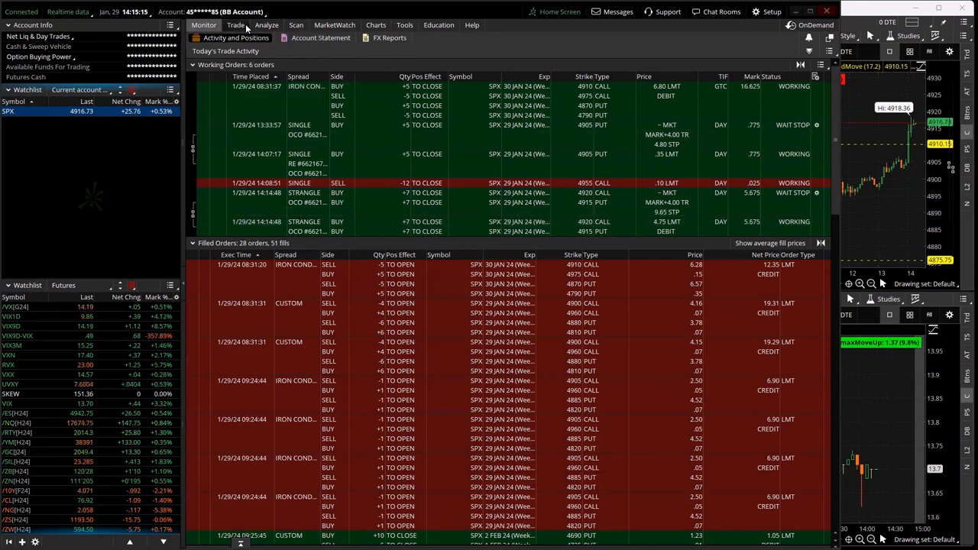
# Return to the Trade tab's SPX option chain and choose the exit order type from the dropdown
pyautogui.click(235, 24)
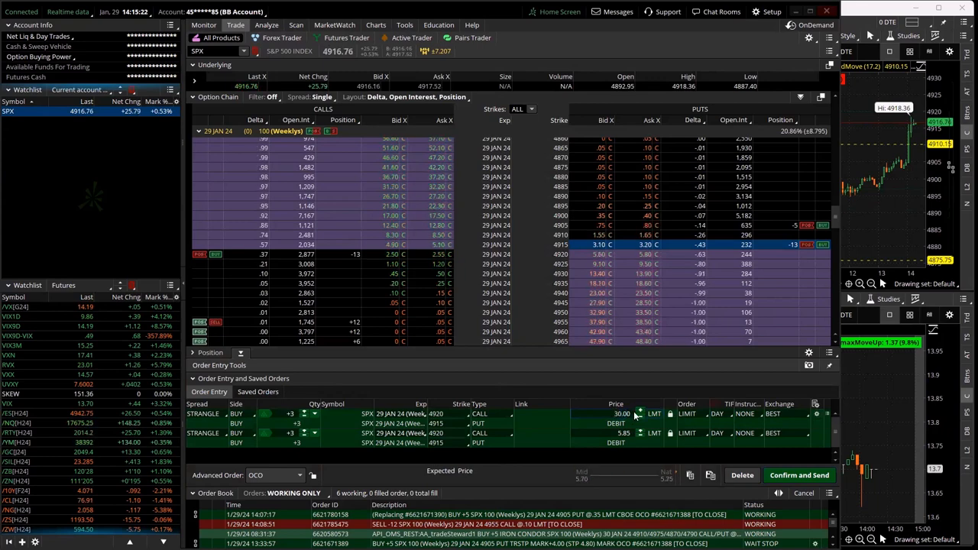
pyautogui.click(620, 413)
pyautogui.write('3')
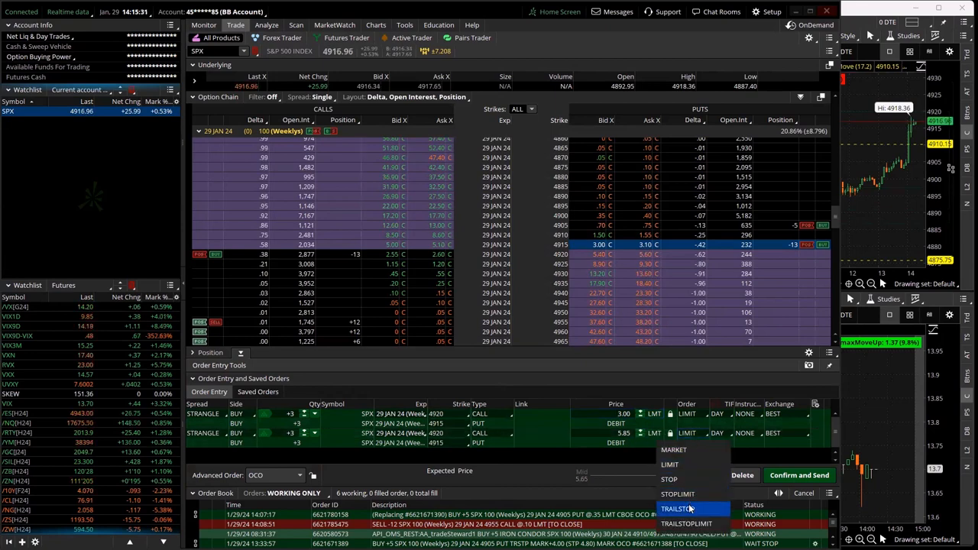
pyautogui.click(675, 507)
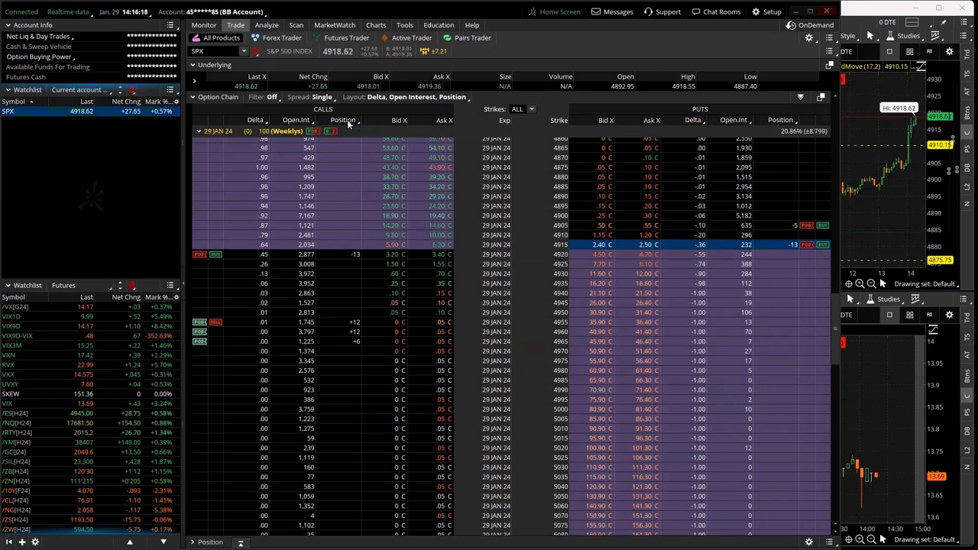
# Review the Analyze risk profile, then show Monitor's today's trade activity with nine working SPX orders
pyautogui.click(266, 25)
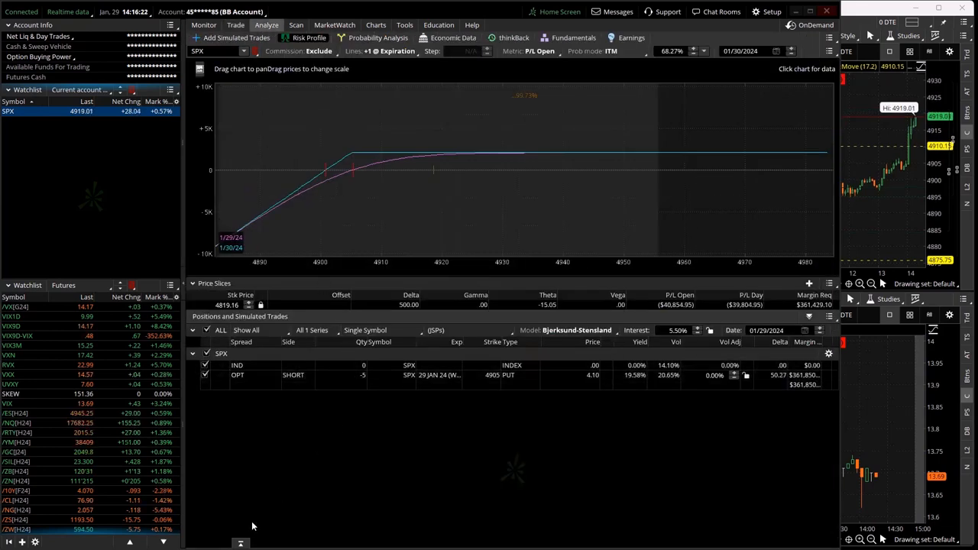
pyautogui.click(205, 24)
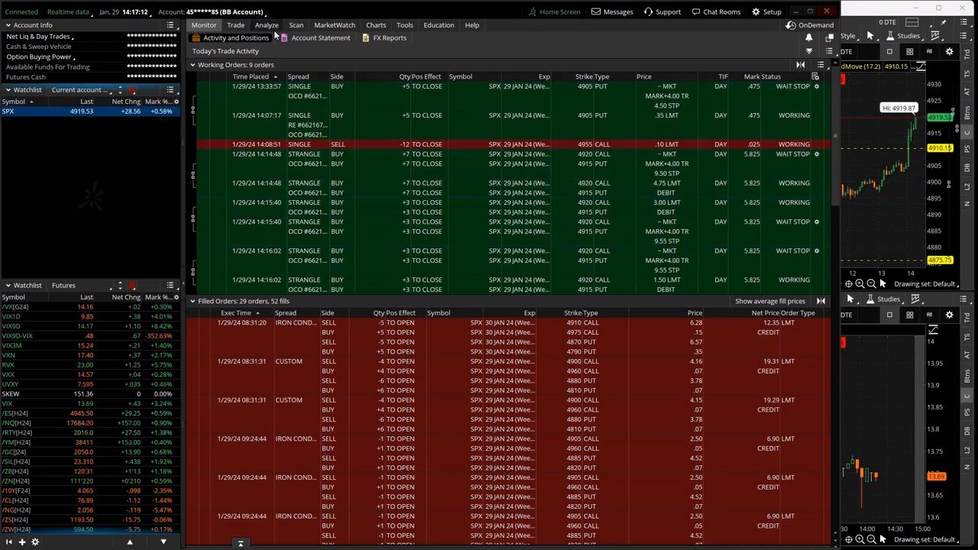
# Return to the risk profile and uncheck the SPX group to clear every position from the P/L graph
pyautogui.click(266, 25)
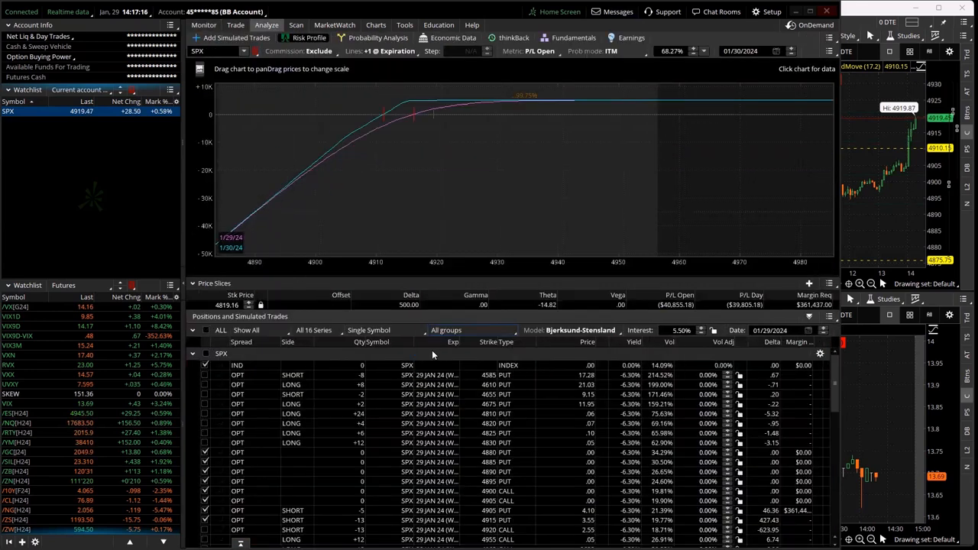
pyautogui.click(205, 330)
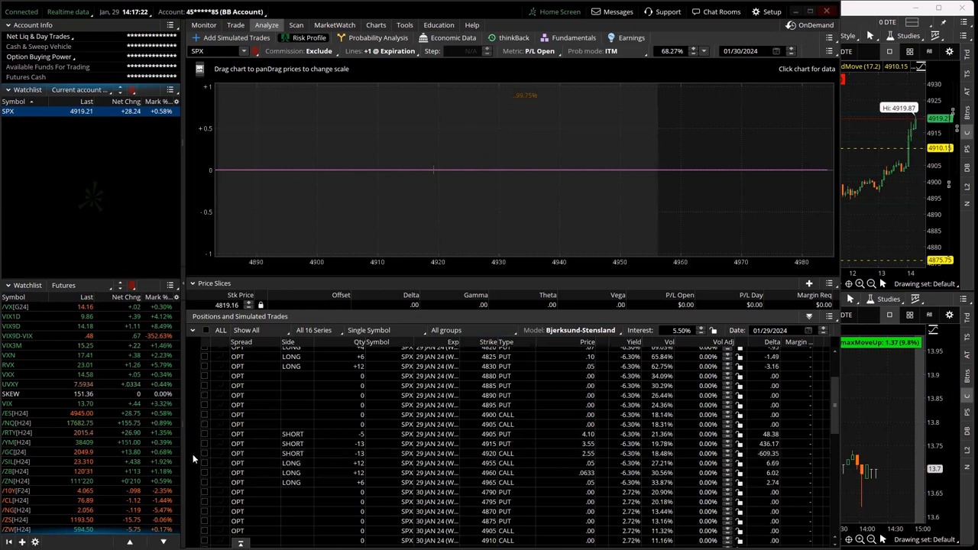
# Check the two SHORT -13 option rows so only they plot on the risk graph
pyautogui.click(204, 452)
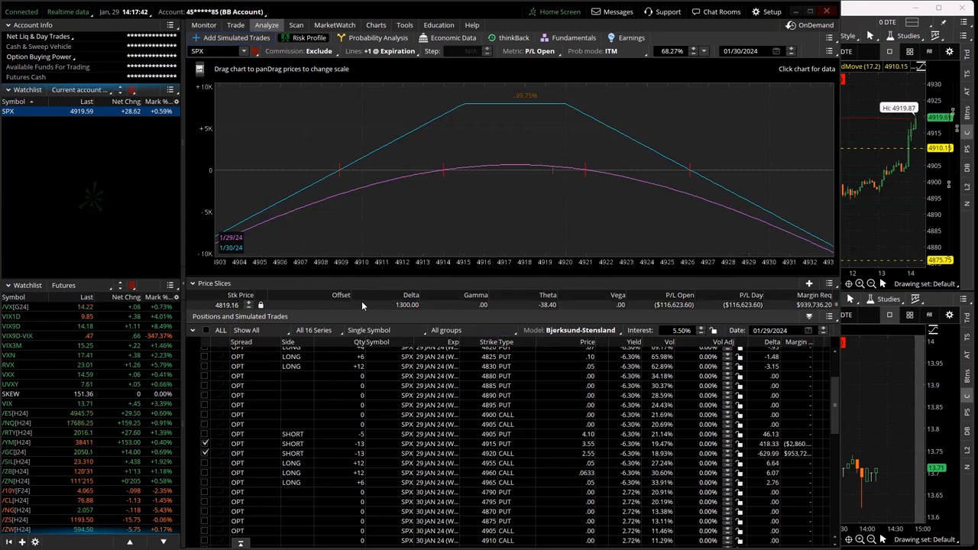
pyautogui.moveTo(289, 104)
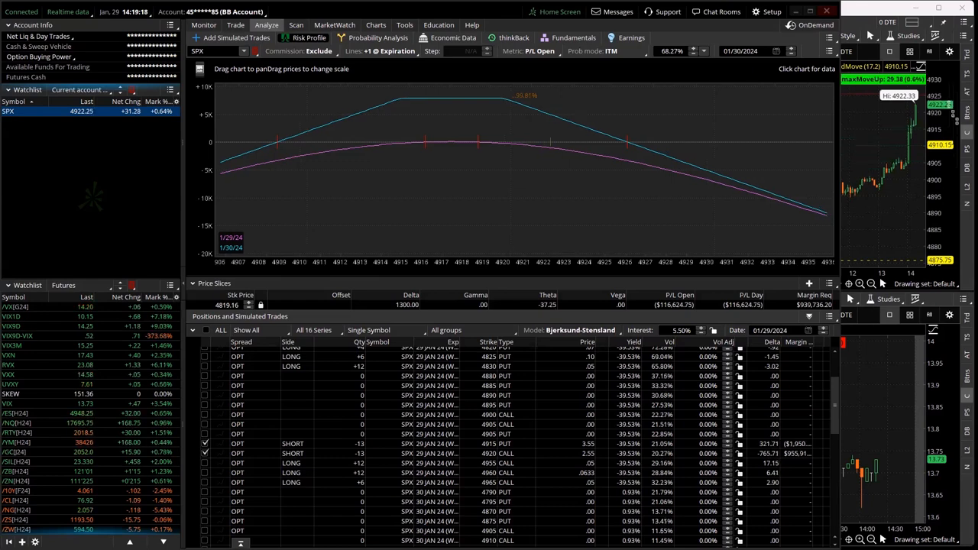
pyautogui.moveTo(676, 189)
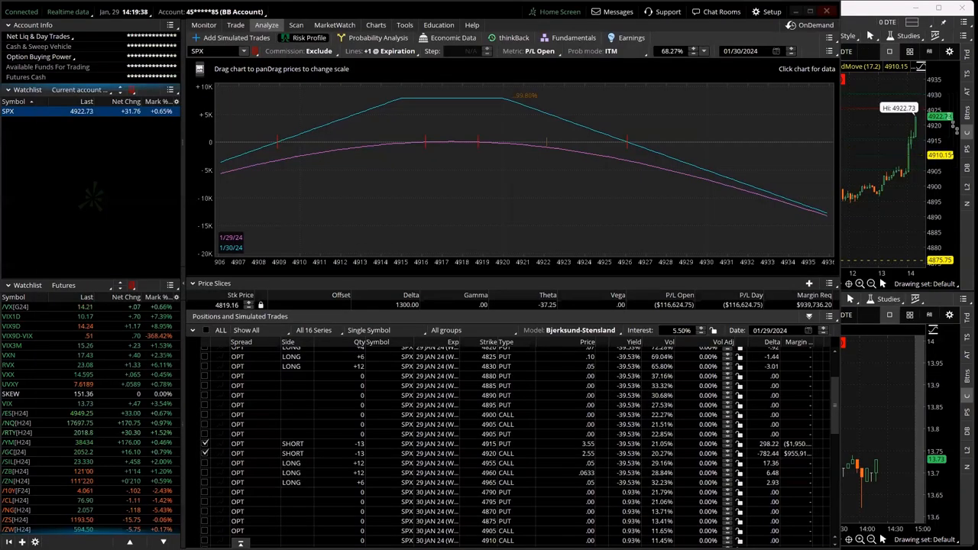
pyautogui.moveTo(610, 214)
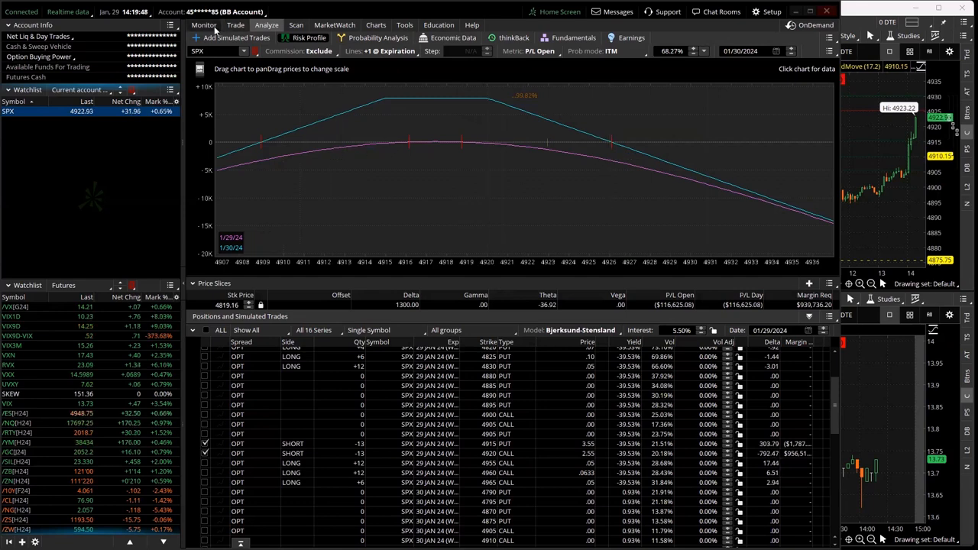
pyautogui.click(203, 24)
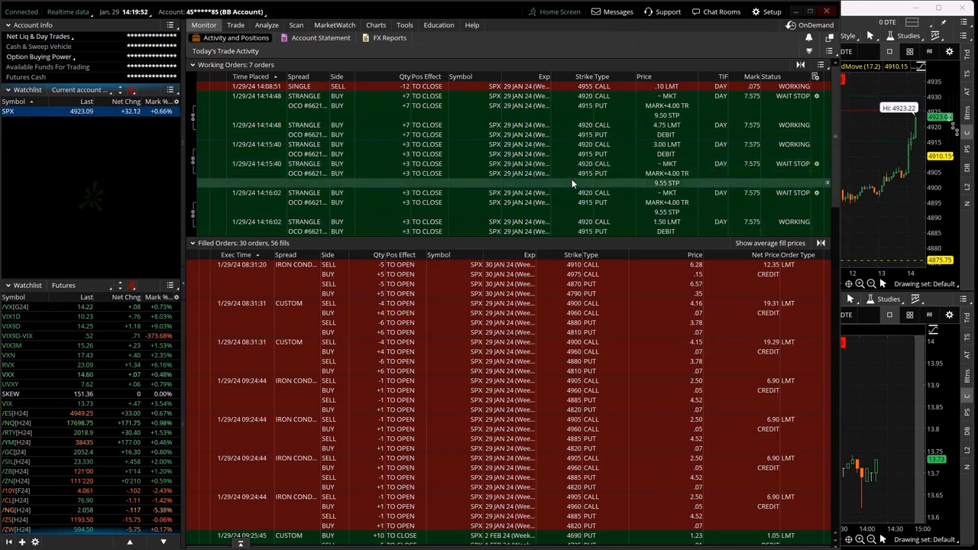
pyautogui.moveTo(440, 174)
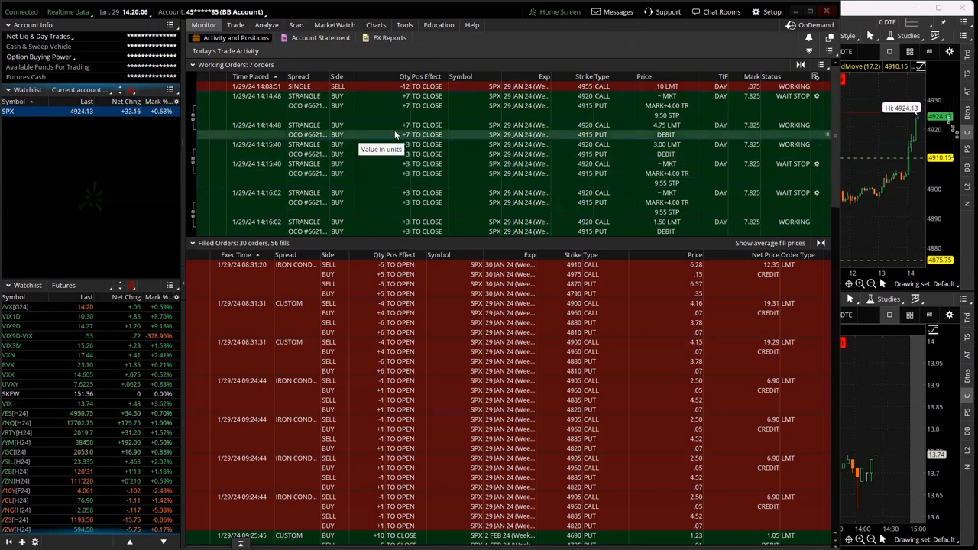
pyautogui.click(266, 24)
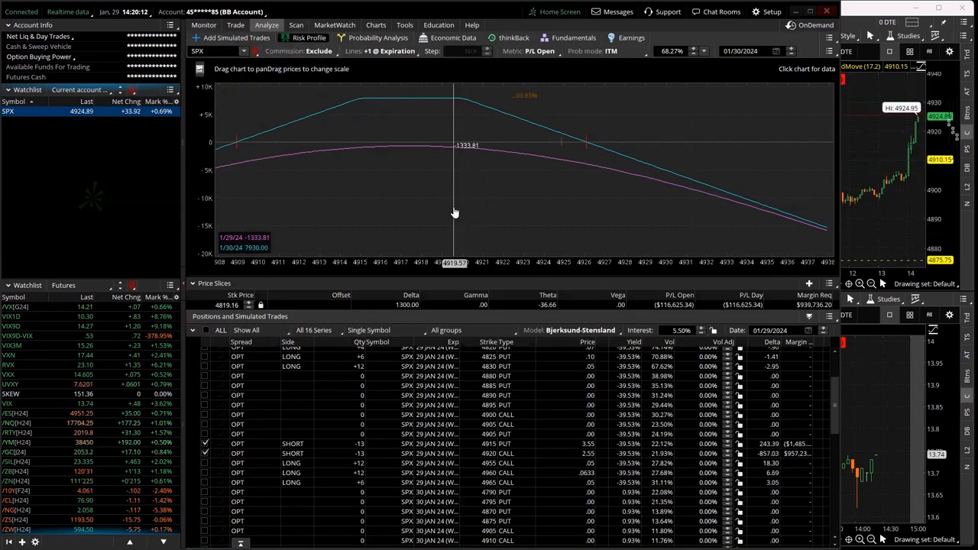
pyautogui.click(203, 25)
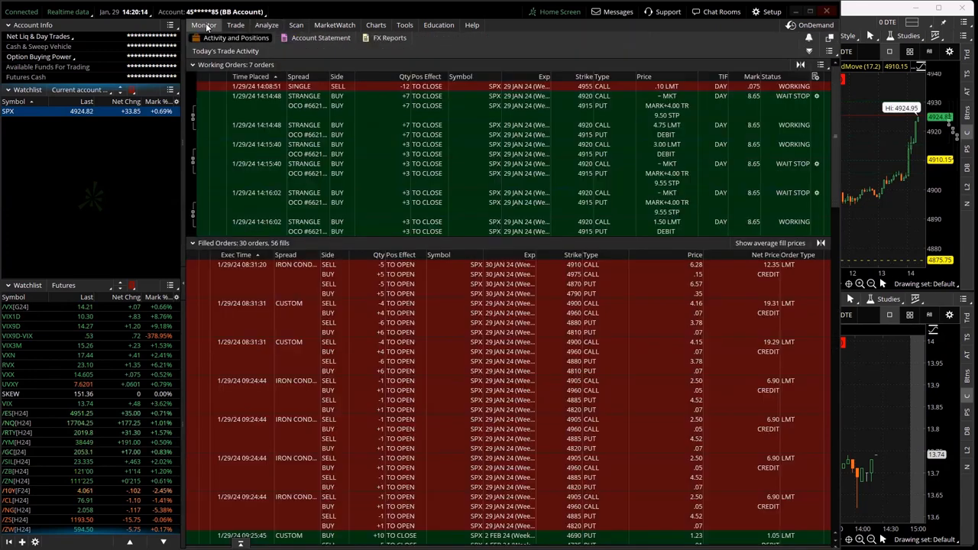
pyautogui.click(205, 24)
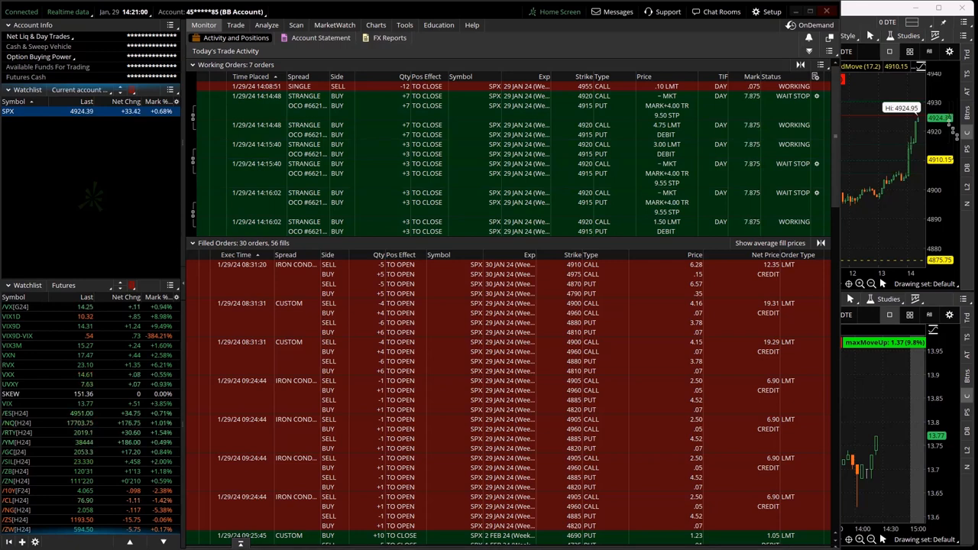
pyautogui.click(266, 24)
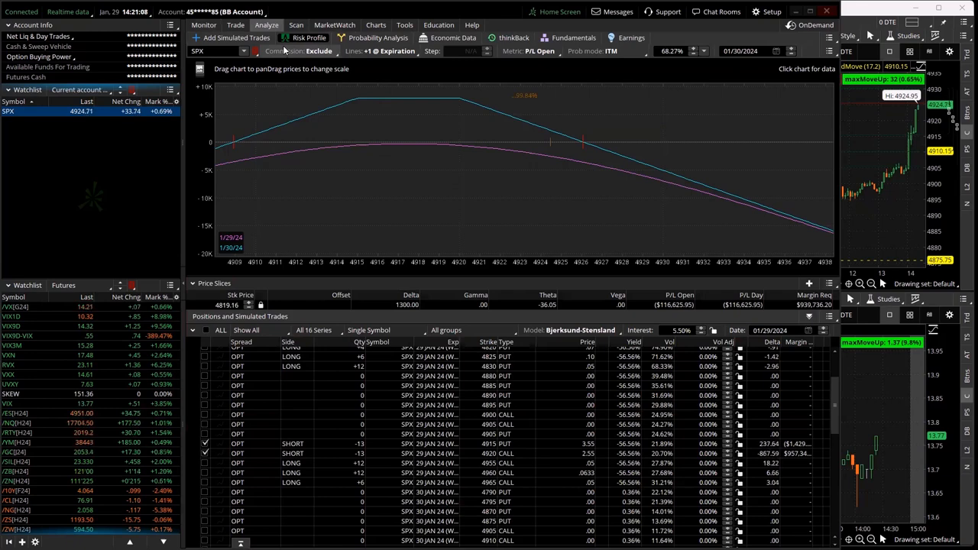
pyautogui.moveTo(239, 37)
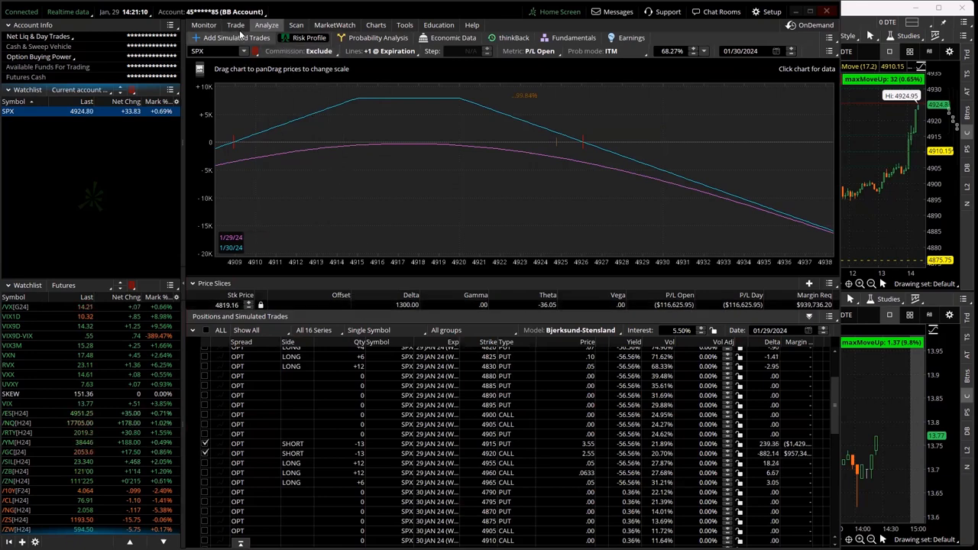
# Glance at the same-day SPX option chain with positions, then return to the two short -13 positions' risk graph
pyautogui.click(235, 25)
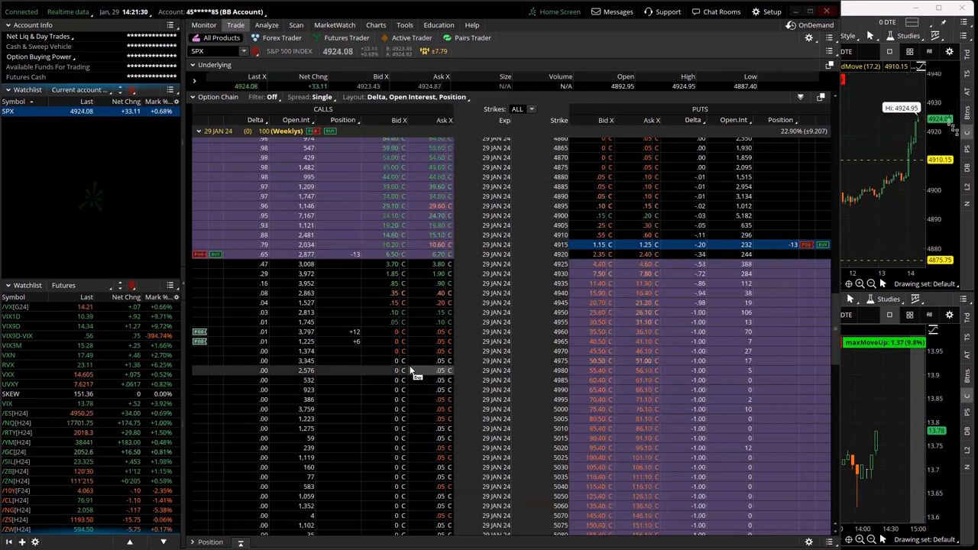
pyautogui.click(266, 25)
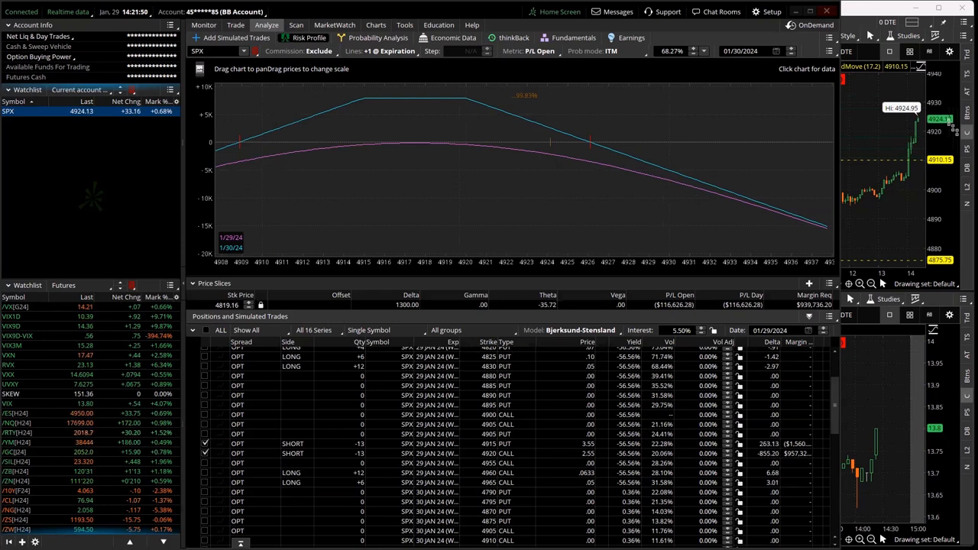
pyautogui.moveTo(232, 158)
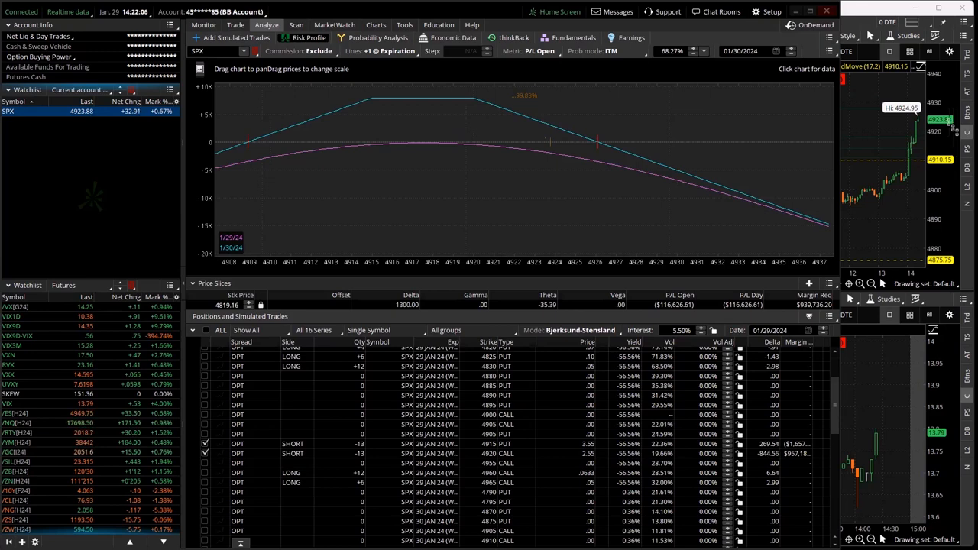
pyautogui.moveTo(333, 208)
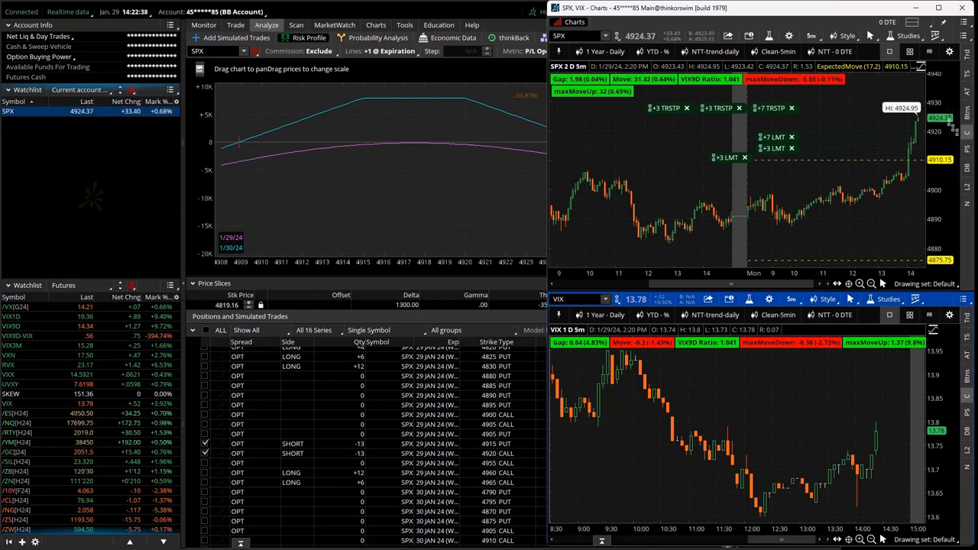
# Reopen Monitor's Today's Trade Activity showing 31 filled and 6 working SPX orders
pyautogui.click(204, 25)
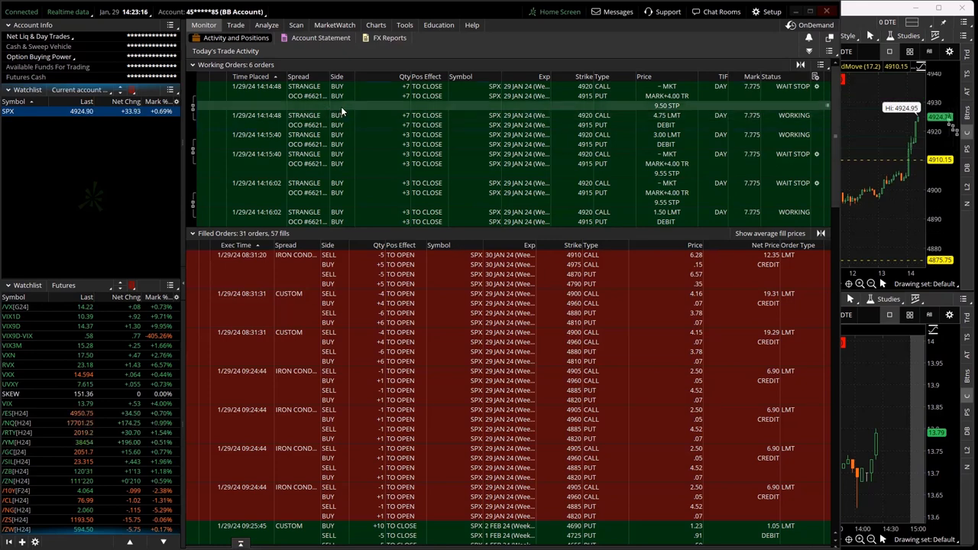
# Alternate between the risk profile and today's trade activity to review the updated positions
pyautogui.click(266, 24)
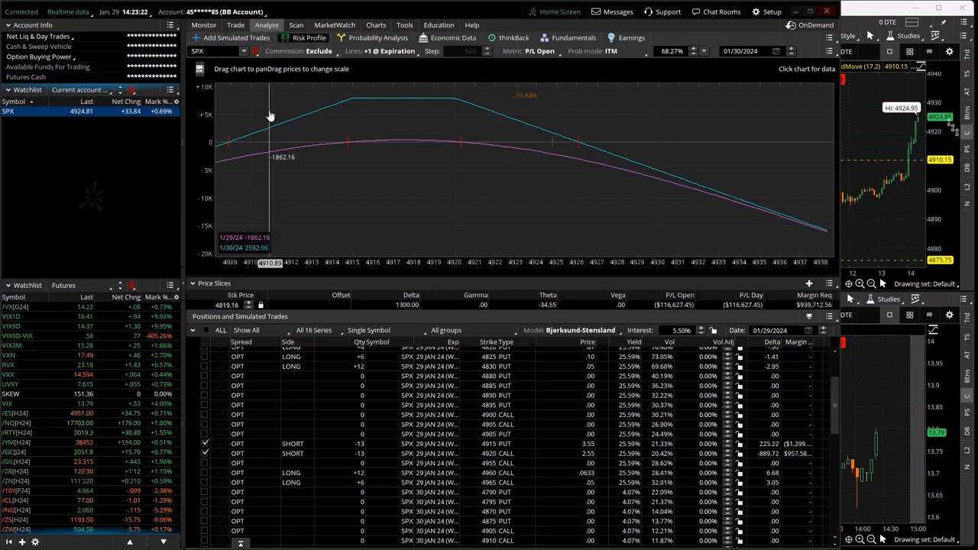
pyautogui.click(203, 25)
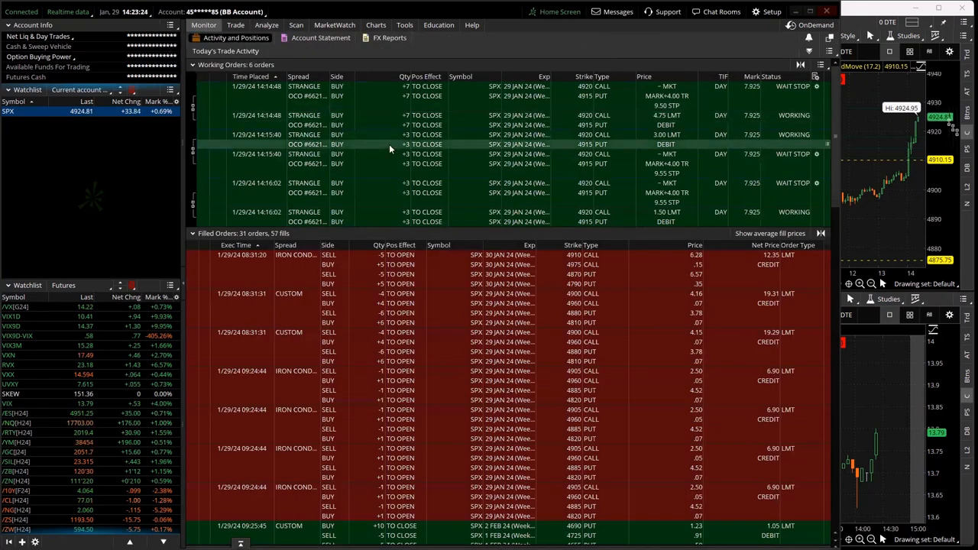
pyautogui.moveTo(390, 150)
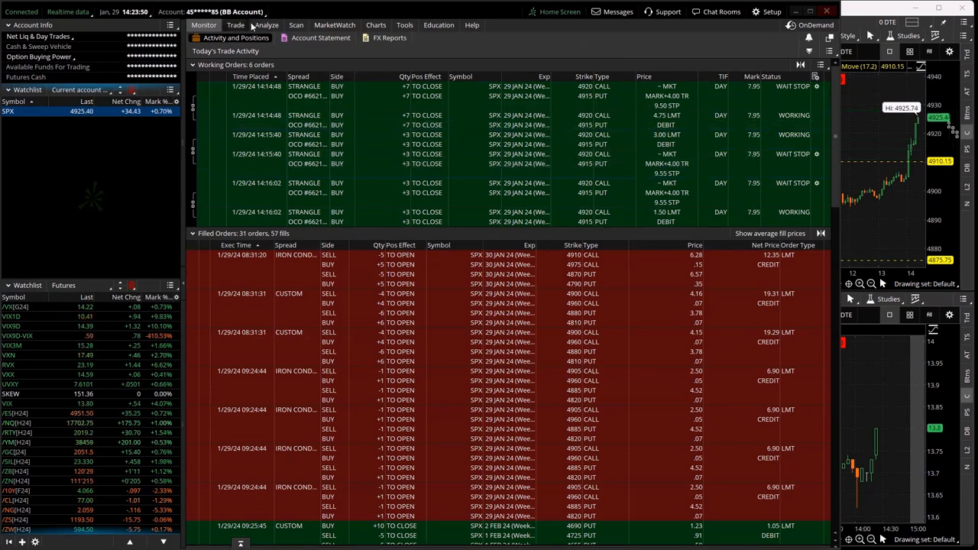
pyautogui.click(266, 25)
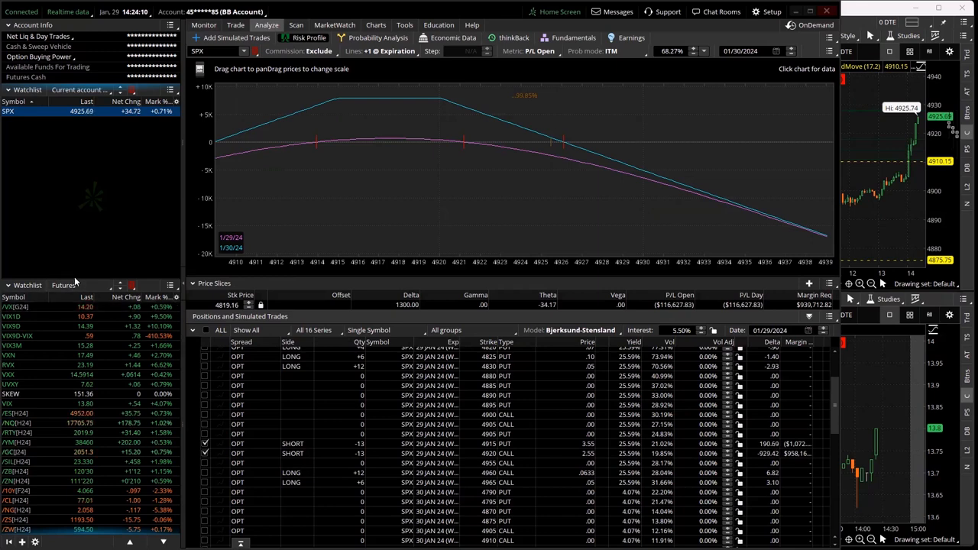
pyautogui.moveTo(303, 192)
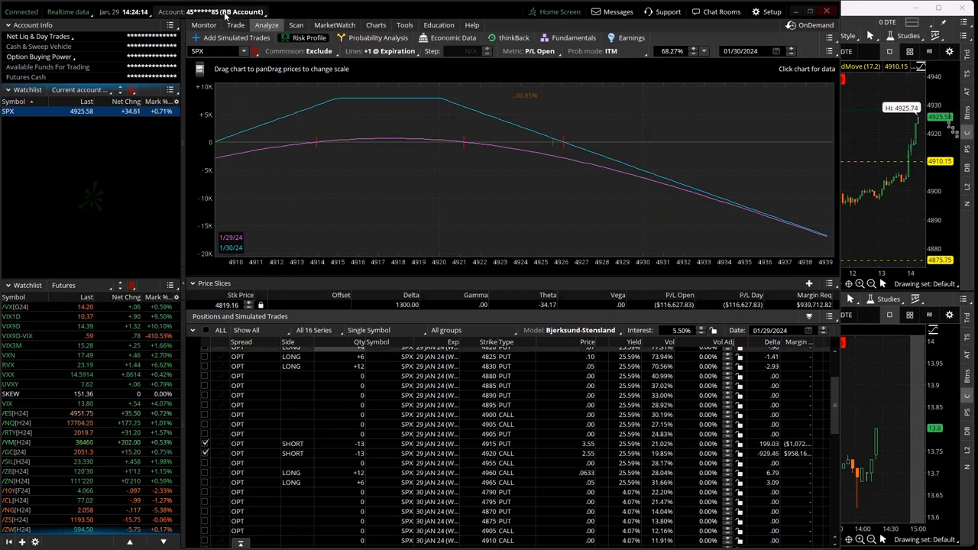
# Compare the SPX option chain's new near-the-money short with the risk profile, ending on activity with 32 filled orders
pyautogui.click(236, 25)
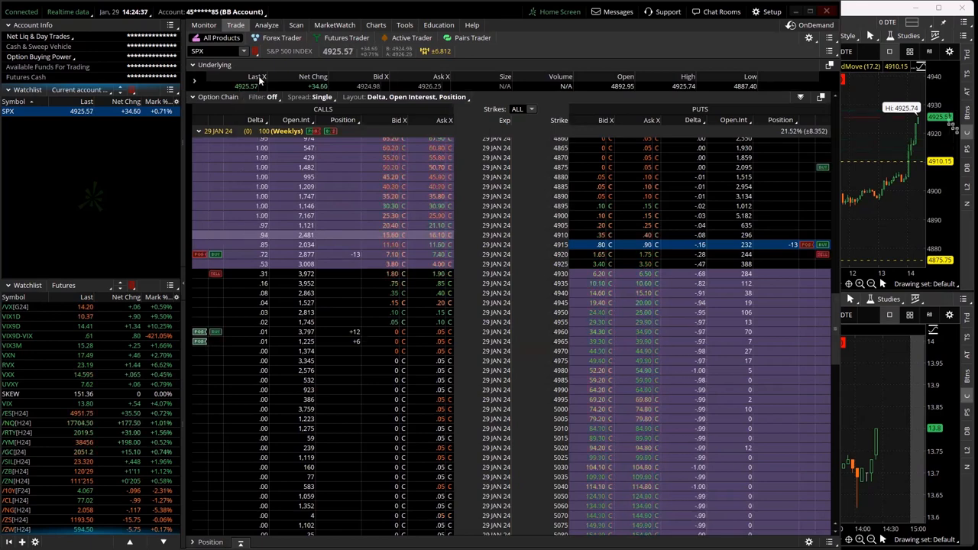
pyautogui.click(265, 24)
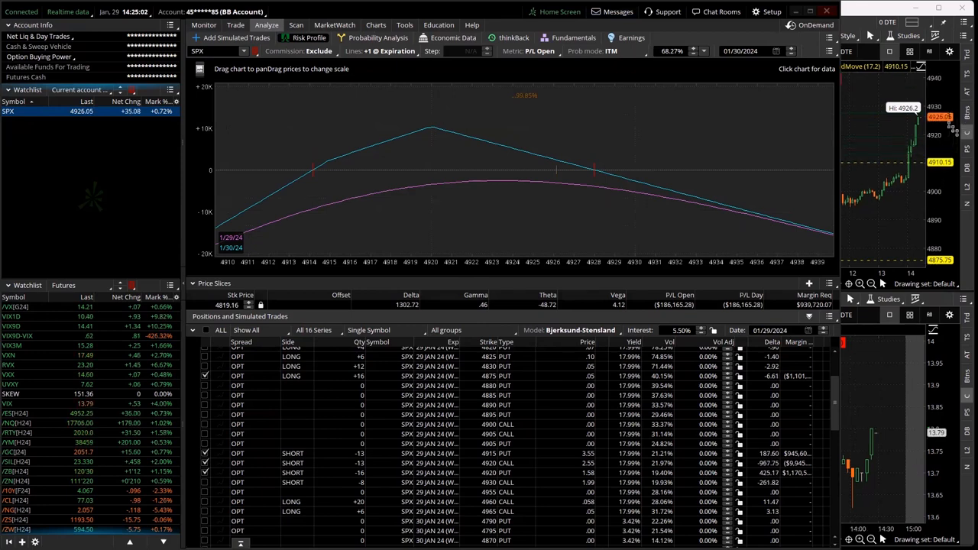
pyautogui.click(235, 25)
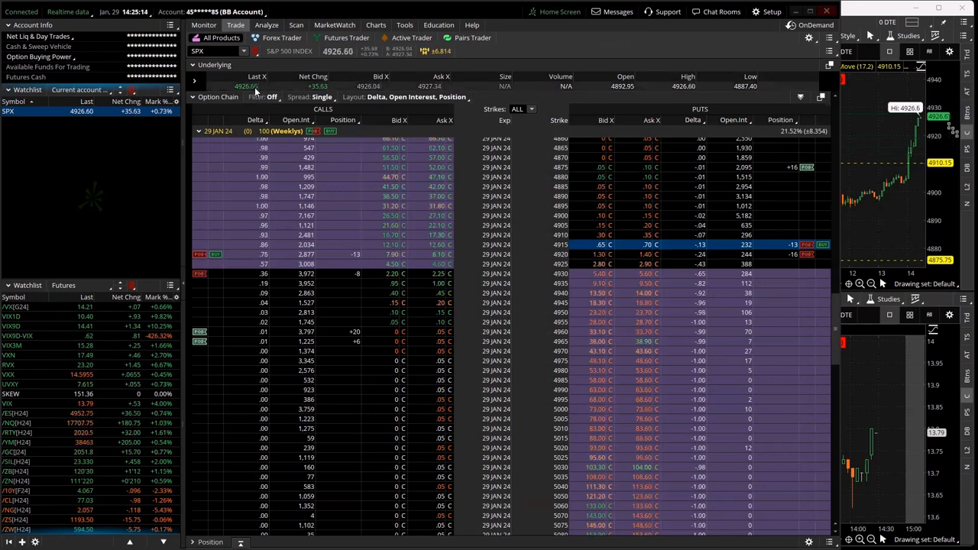
pyautogui.click(204, 24)
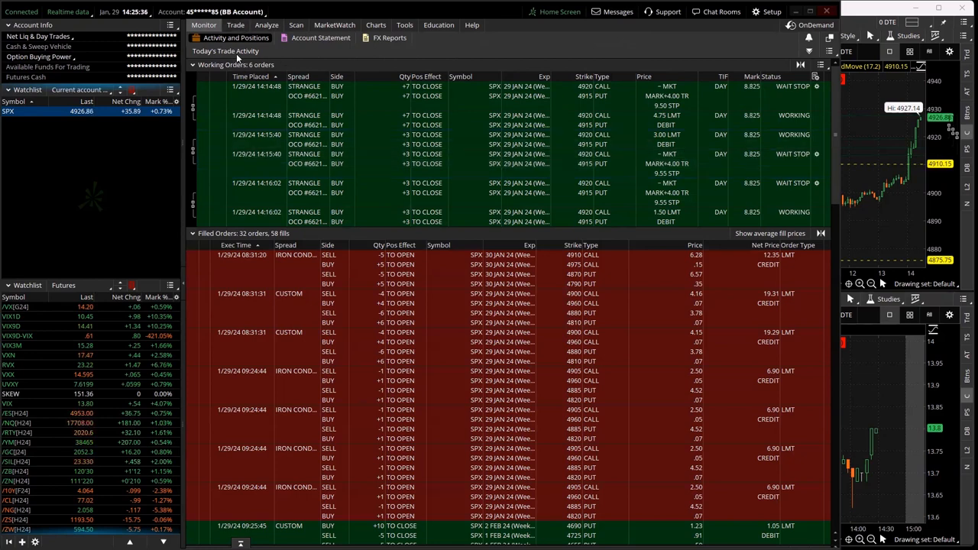
# Expand the header Account selector listing all-account totals and bot sub-accounts
pyautogui.click(211, 13)
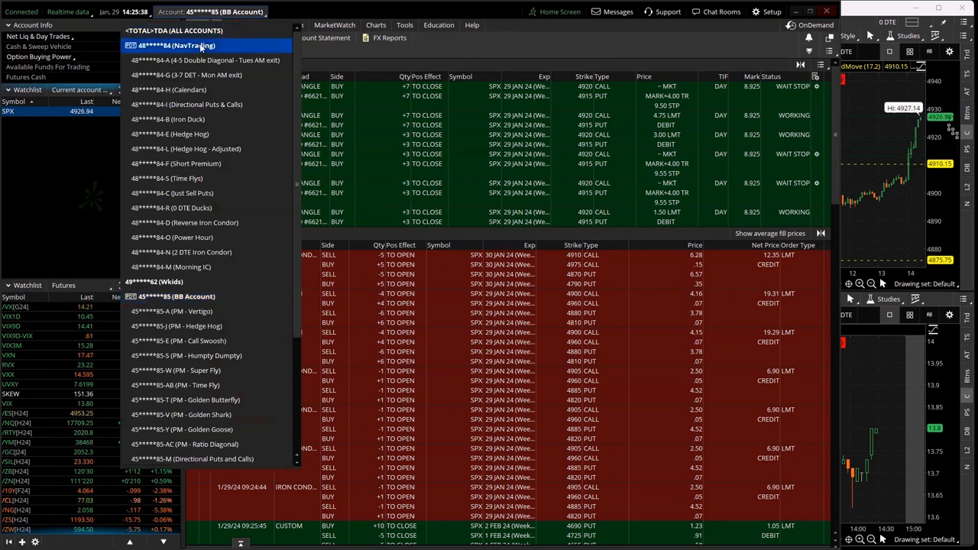
# Switch to the other trading account and review its /MES futures risk profile and today's filled orders
pyautogui.click(176, 46)
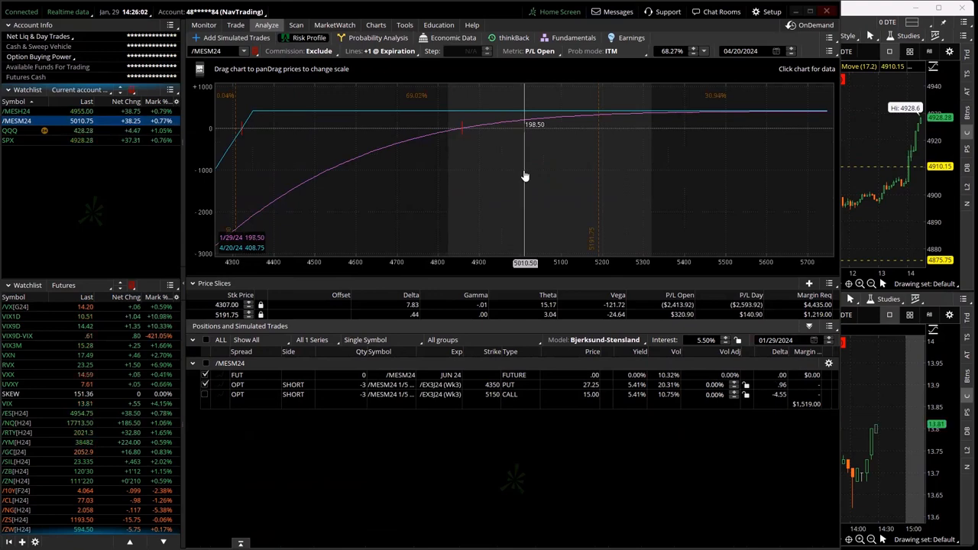
pyautogui.moveTo(516, 137)
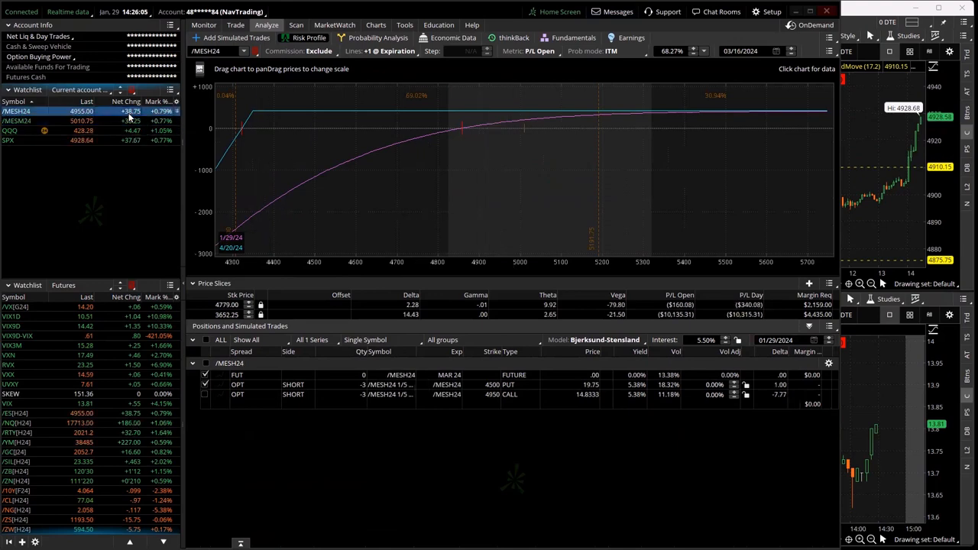
pyautogui.click(205, 24)
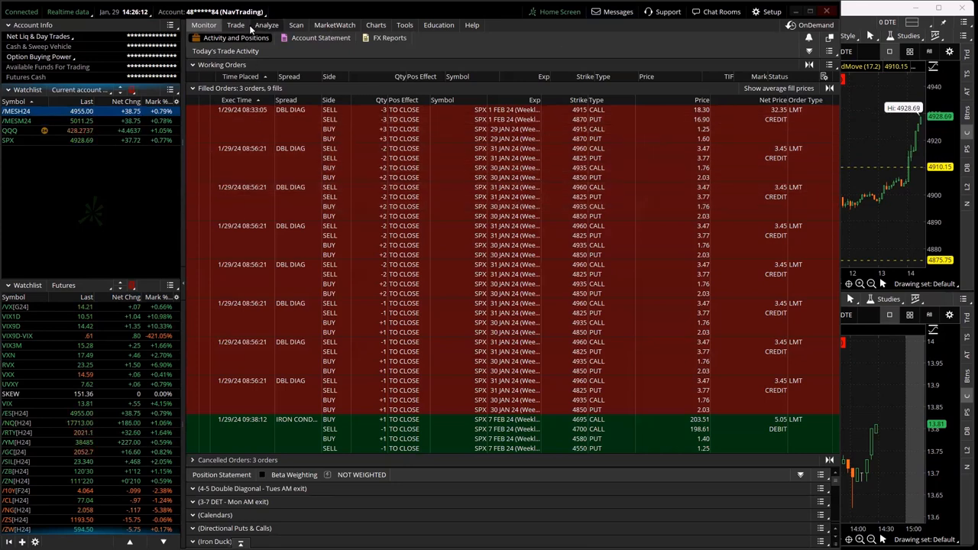
pyautogui.click(265, 25)
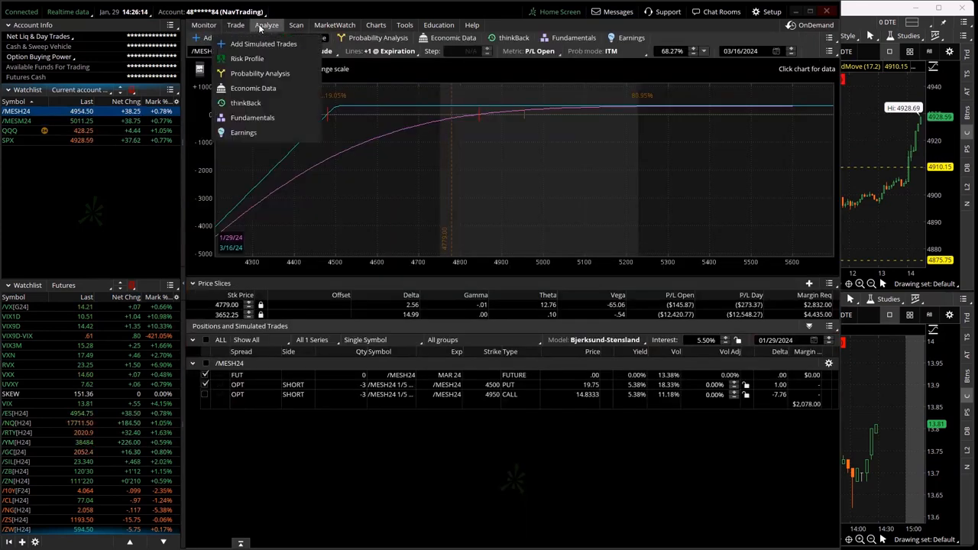
# Load the /MESM24 futures option chain, expand APR 24, fill a one-lot vertical put spread and confirm it in activity
pyautogui.click(235, 24)
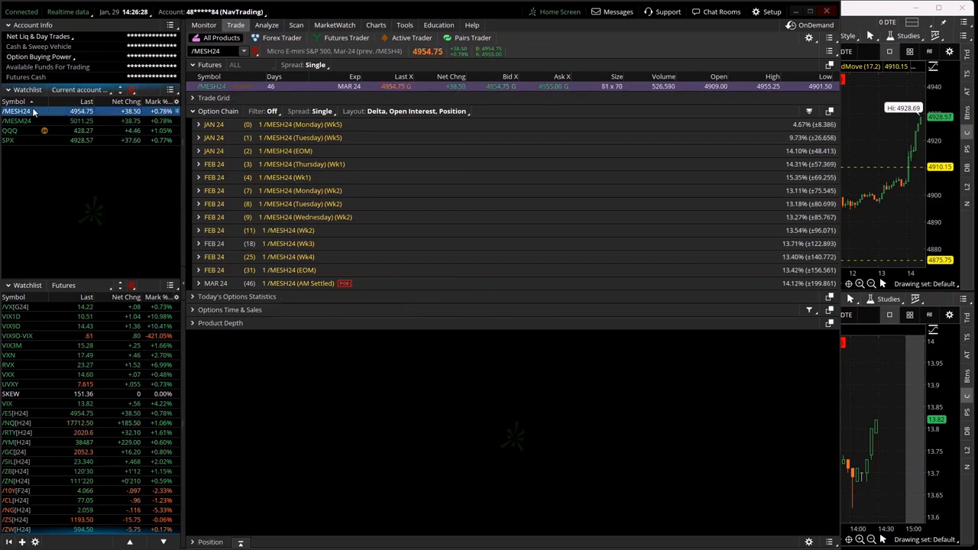
pyautogui.click(23, 121)
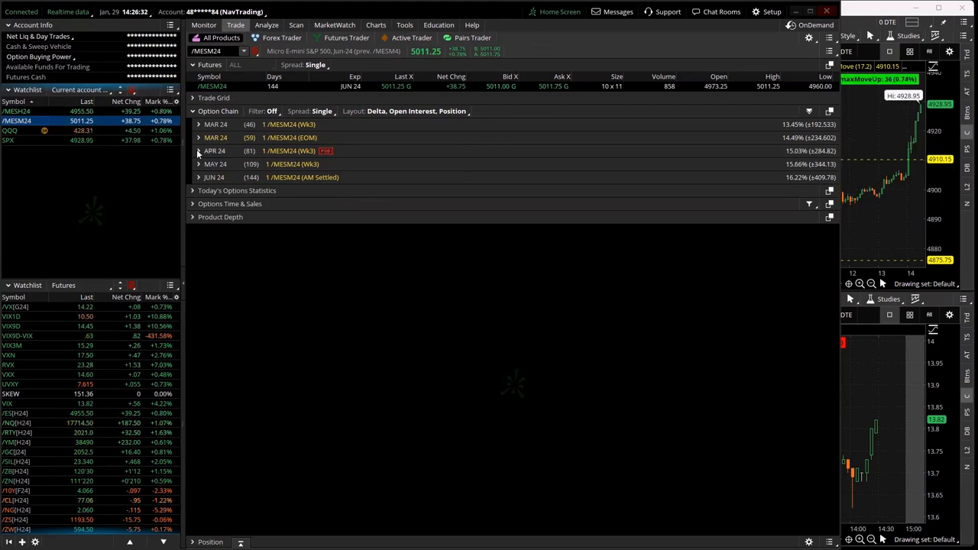
pyautogui.click(199, 151)
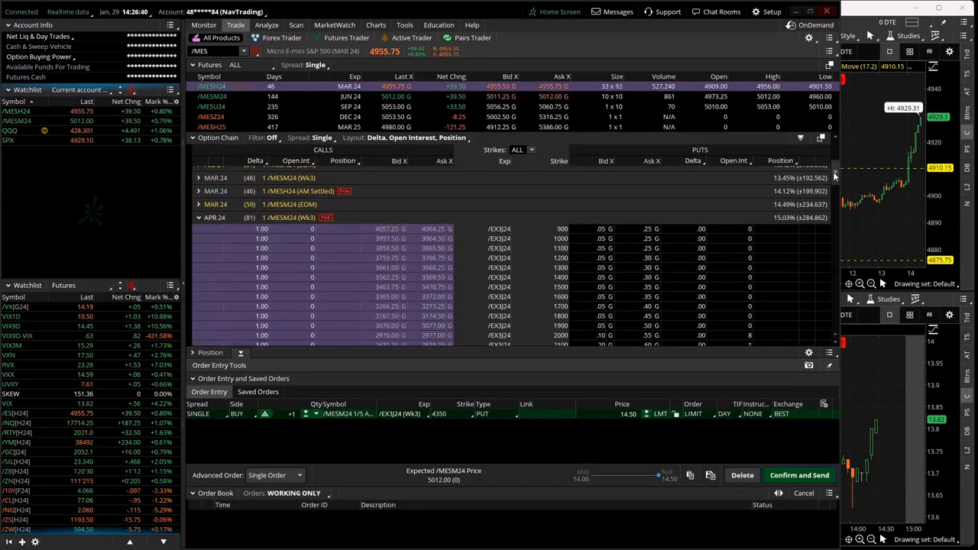
pyautogui.scroll(-3)
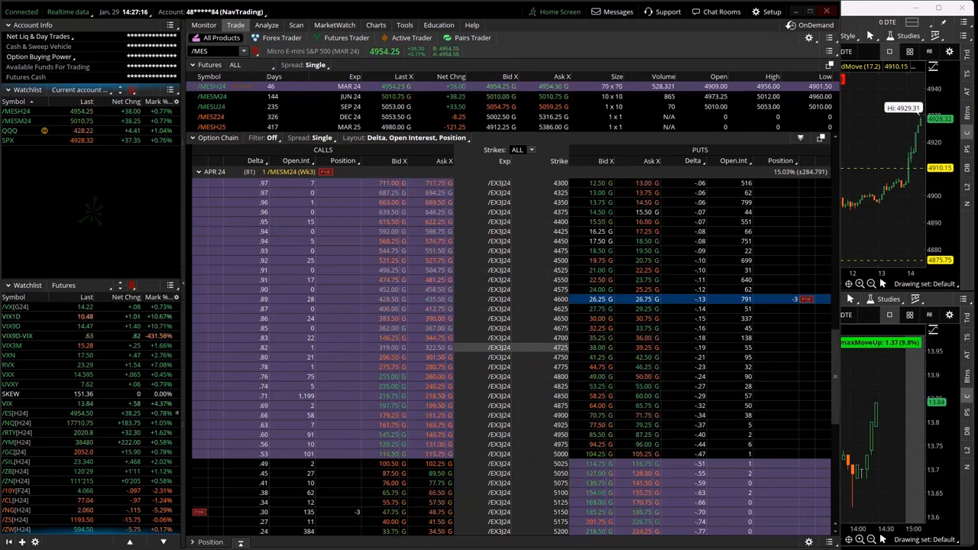
pyautogui.click(204, 24)
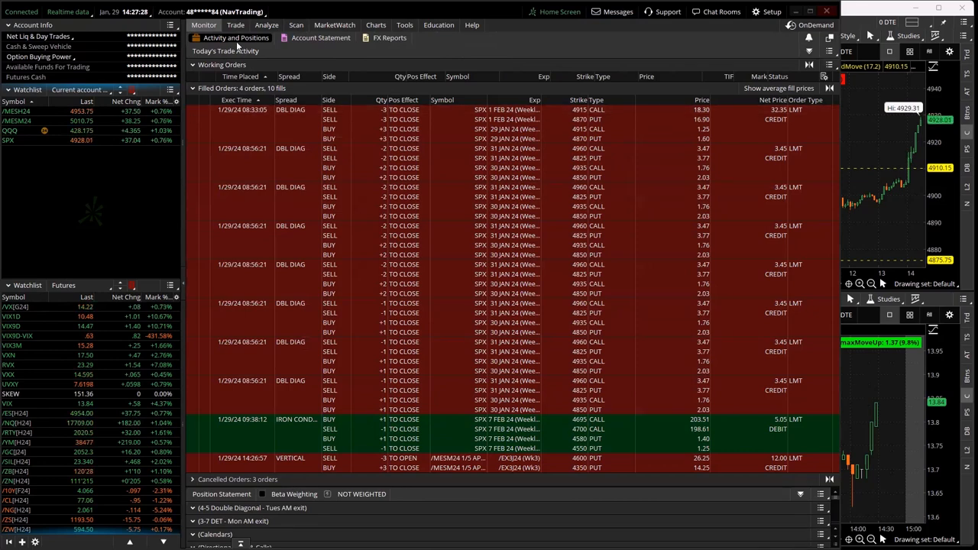
# Return to Analyze > Risk Profile and graph the updated /MESM24 position
pyautogui.click(266, 24)
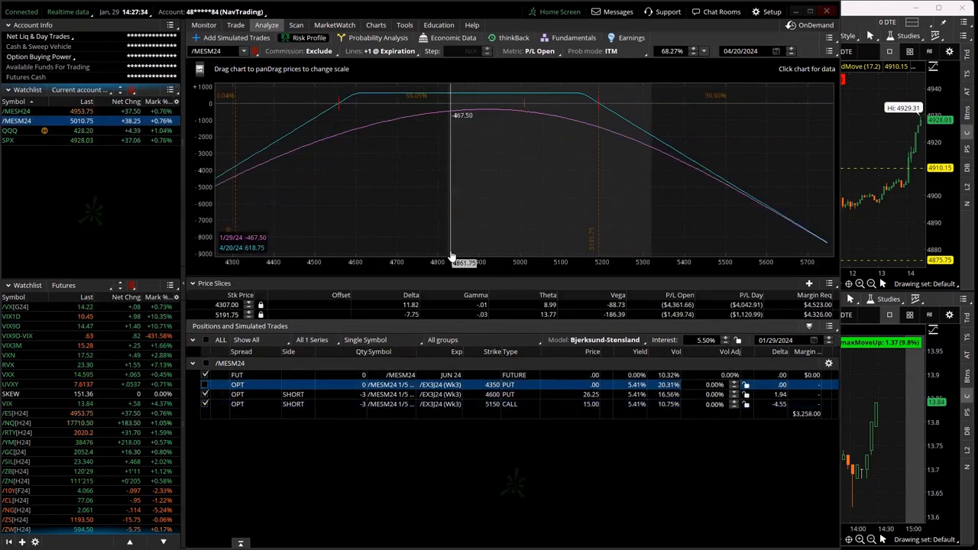
pyautogui.click(829, 283)
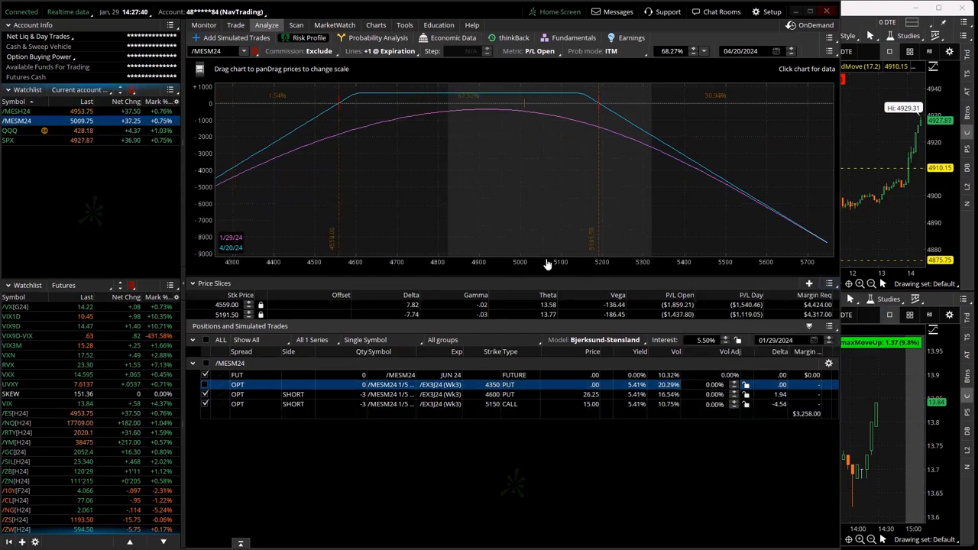
pyautogui.moveTo(440, 429)
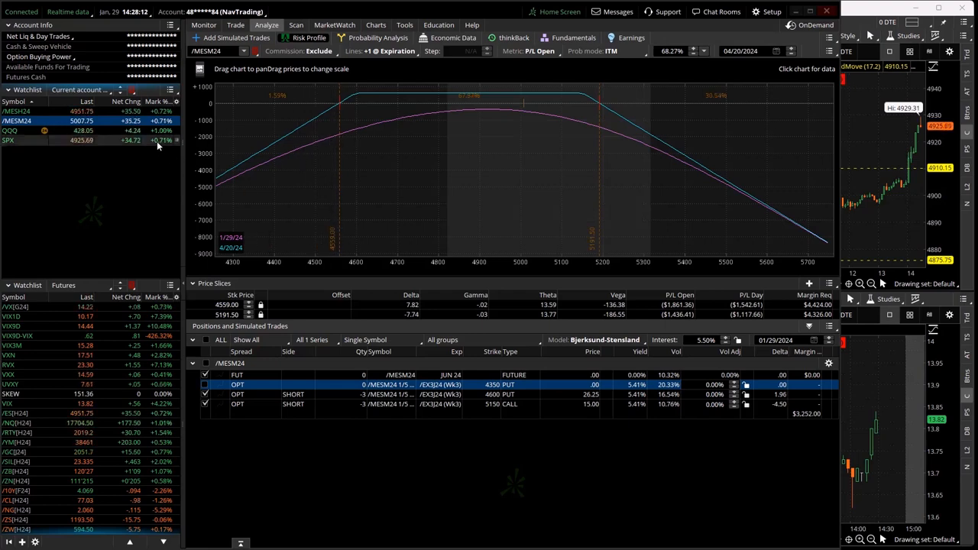
# Select SPX in the watchlist to load the SPX option positions into Risk Profile
pyautogui.click(9, 140)
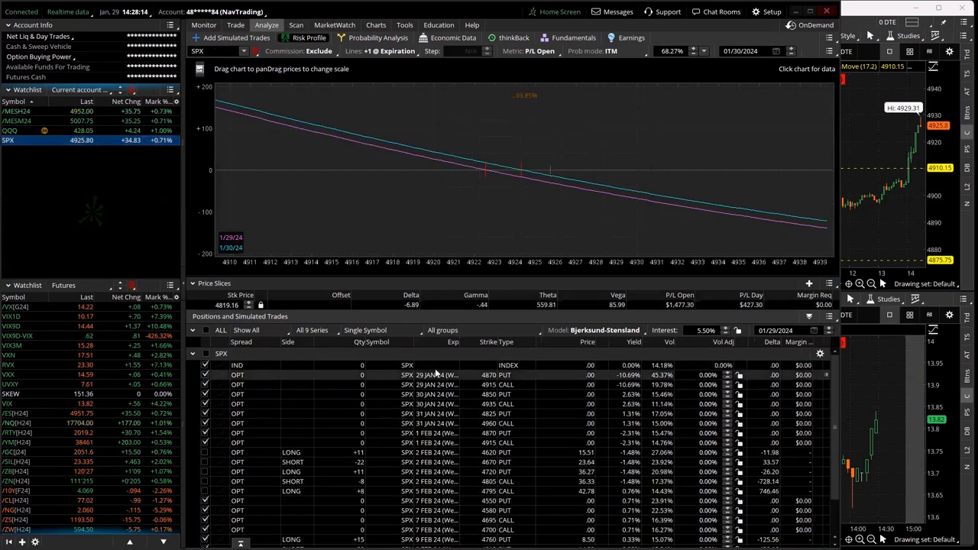
# Filter the SPX risk profile to the Time Flys group and include its positions in the graph
pyautogui.click(481, 330)
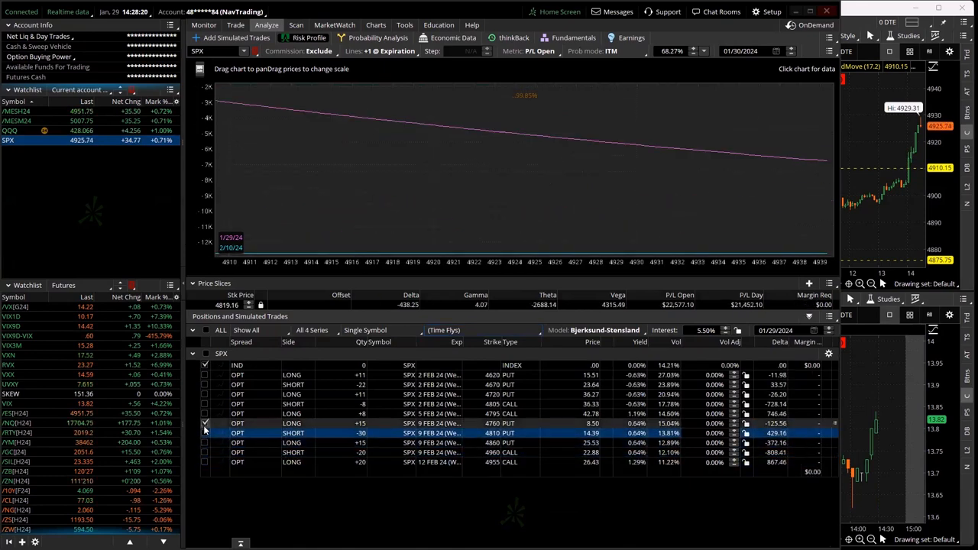
pyautogui.click(204, 404)
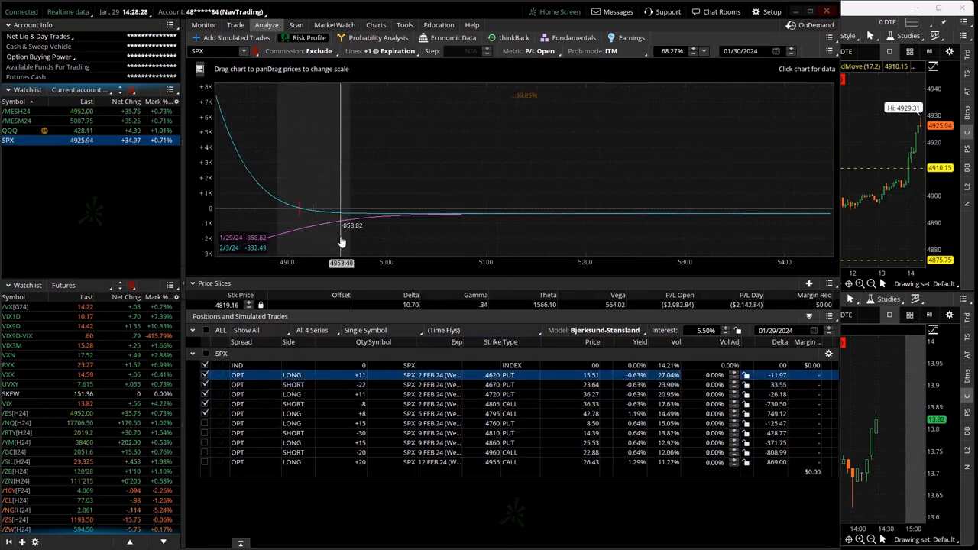
pyautogui.moveTo(342, 243); pyautogui.dragTo(651, 252)
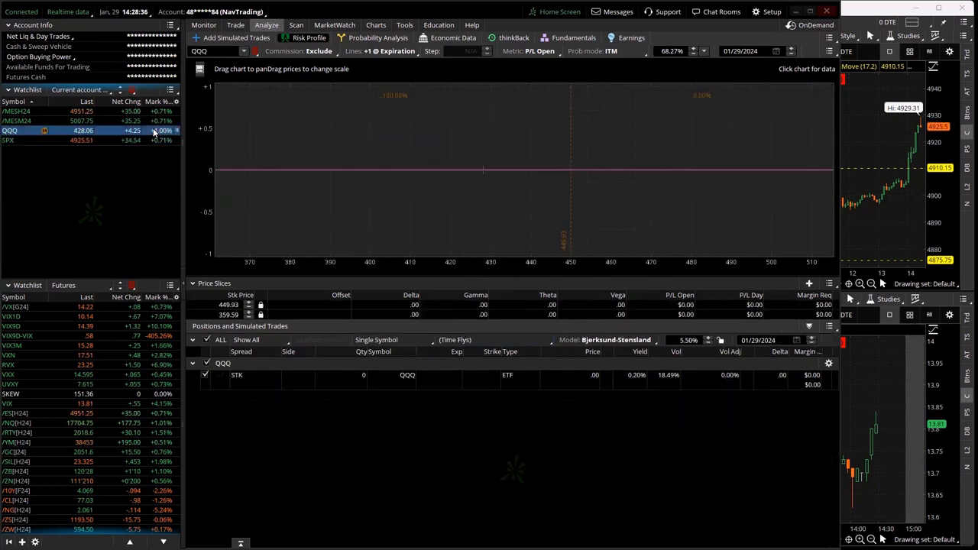
# Glance at the Trade tab, return to Risk Profile, and switch to the BB account's SPX positions
pyautogui.click(235, 24)
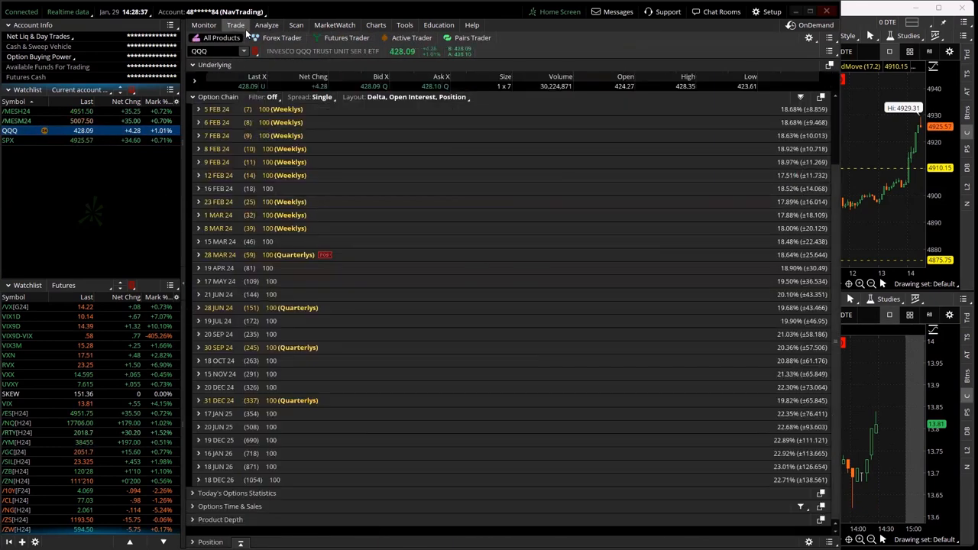
pyautogui.click(266, 24)
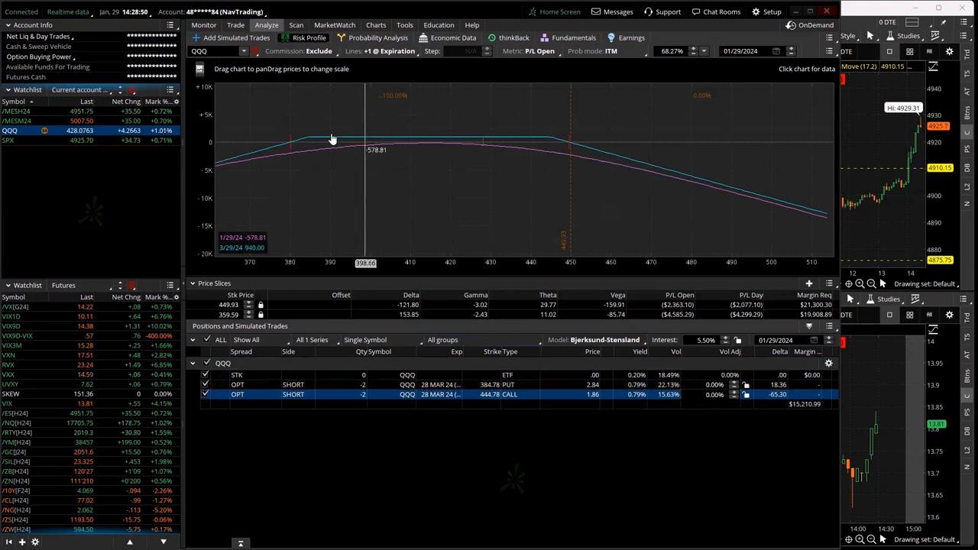
pyautogui.click(210, 12)
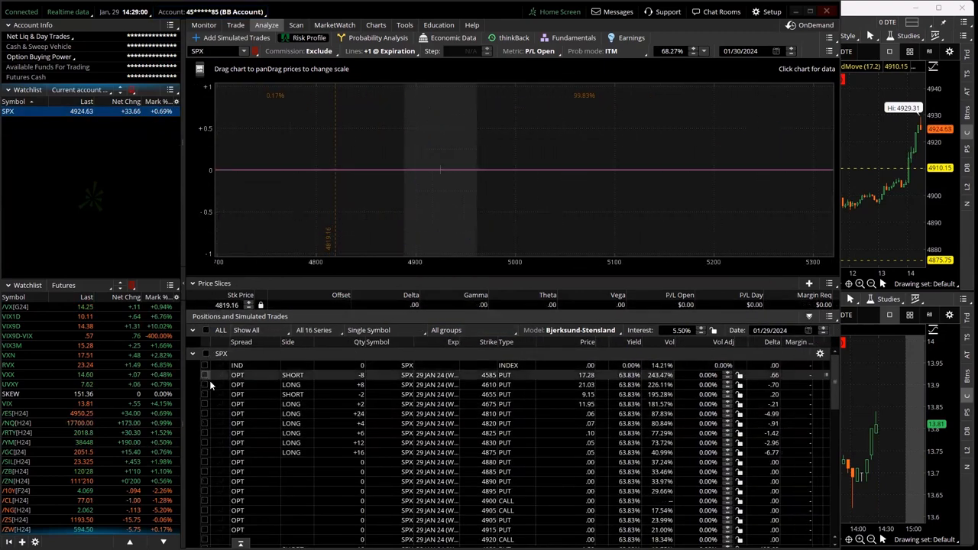
# Scroll the BB SPX position rows, then move to the SPX daily and 5-minute charts
pyautogui.scroll(-3)
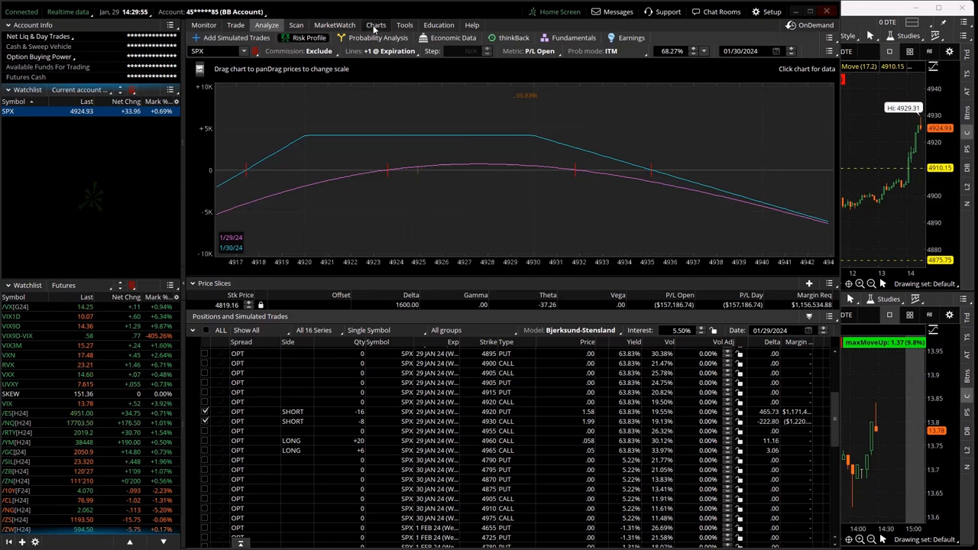
pyautogui.click(376, 24)
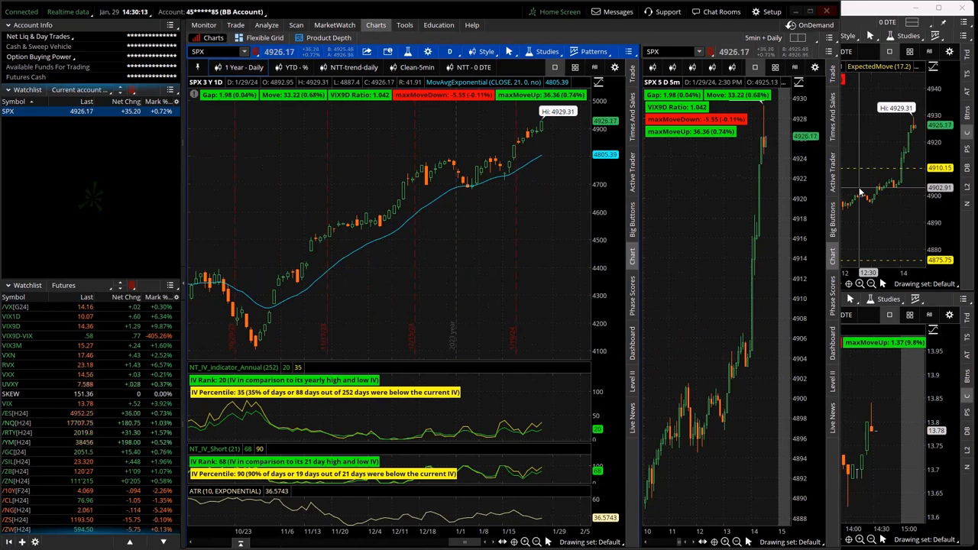
# Go back to Analyze to see the BB SPX positions' tent-shaped P/L curve
pyautogui.click(266, 24)
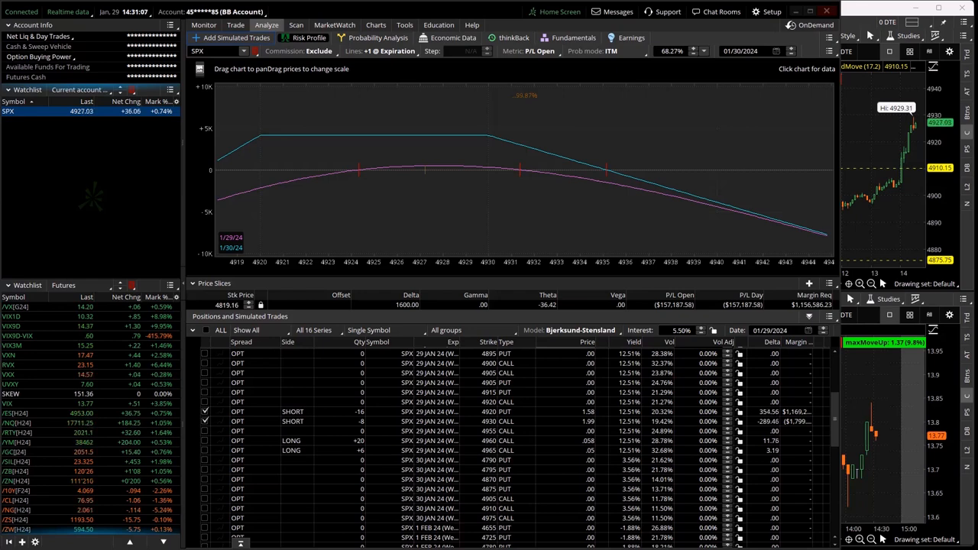
pyautogui.moveTo(568, 214)
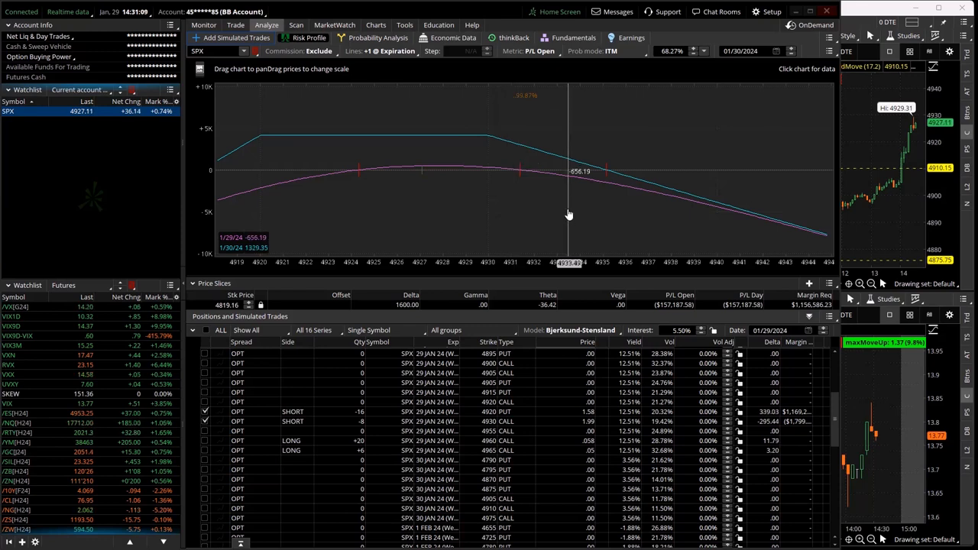
pyautogui.moveTo(571, 213)
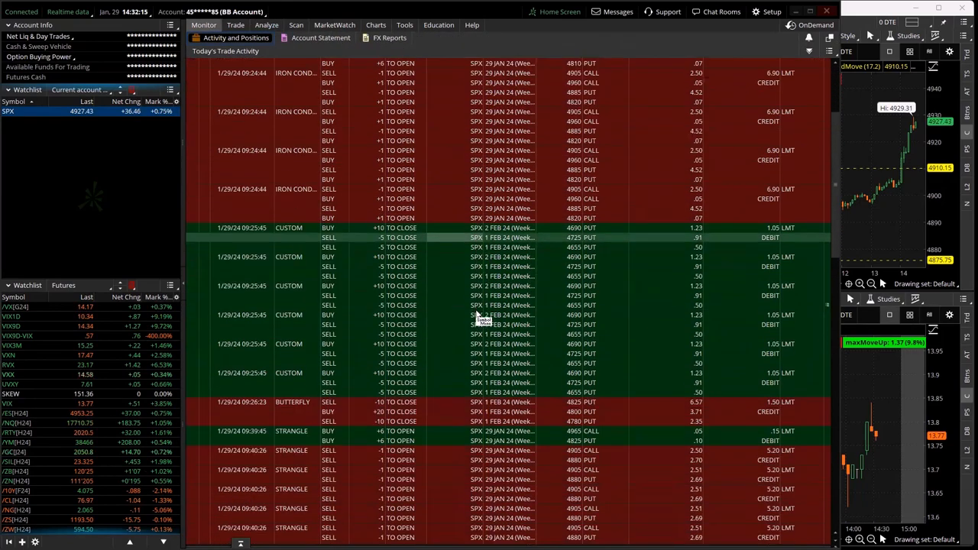
# Scroll through today's filled SPX orders, then return to the positions' P/L curve
pyautogui.scroll(-3)
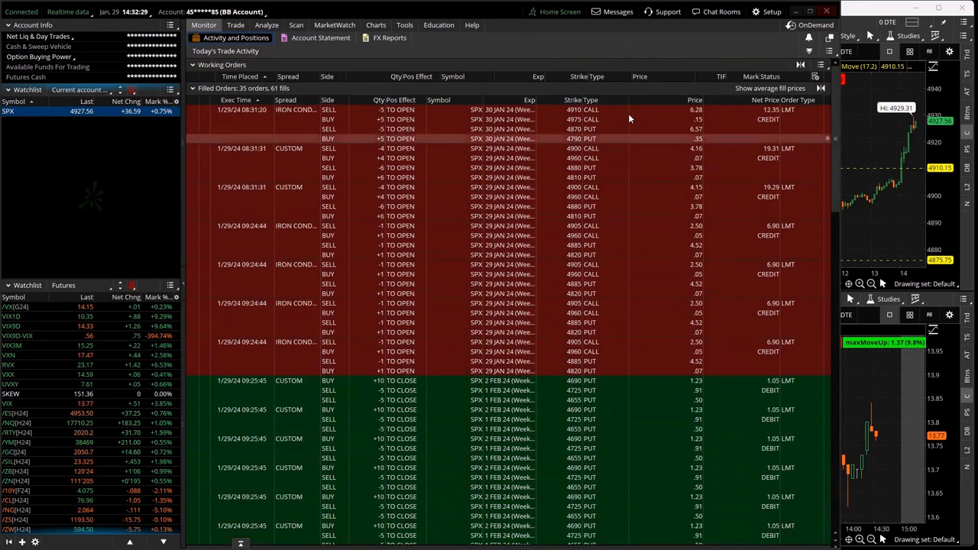
pyautogui.click(266, 24)
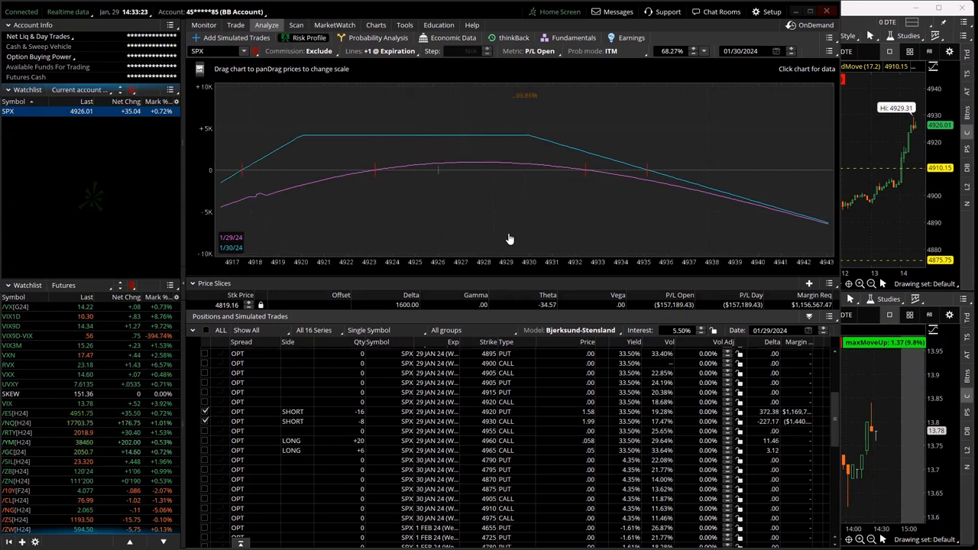
pyautogui.moveTo(511, 237)
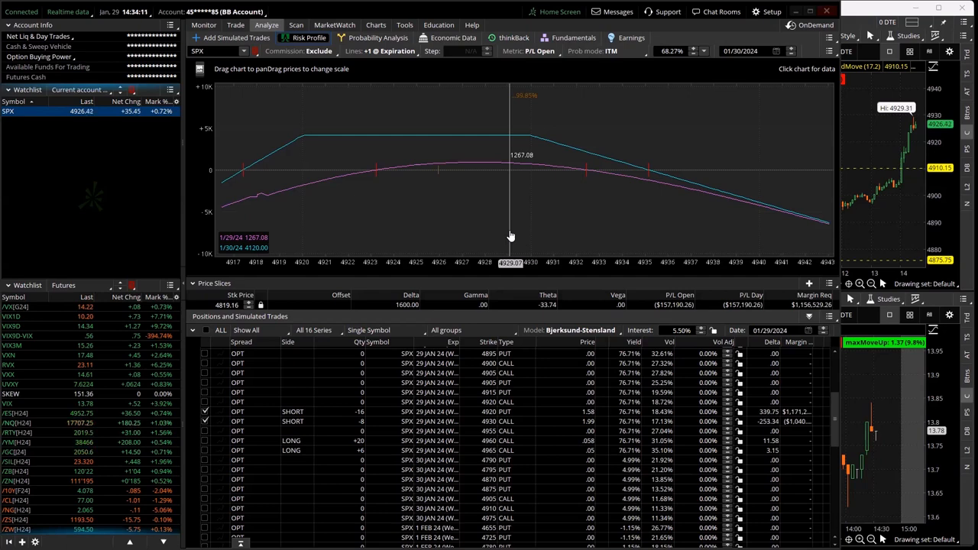
# Switch from the P/L curve to the SPX daily and 5-minute charts
pyautogui.click(375, 24)
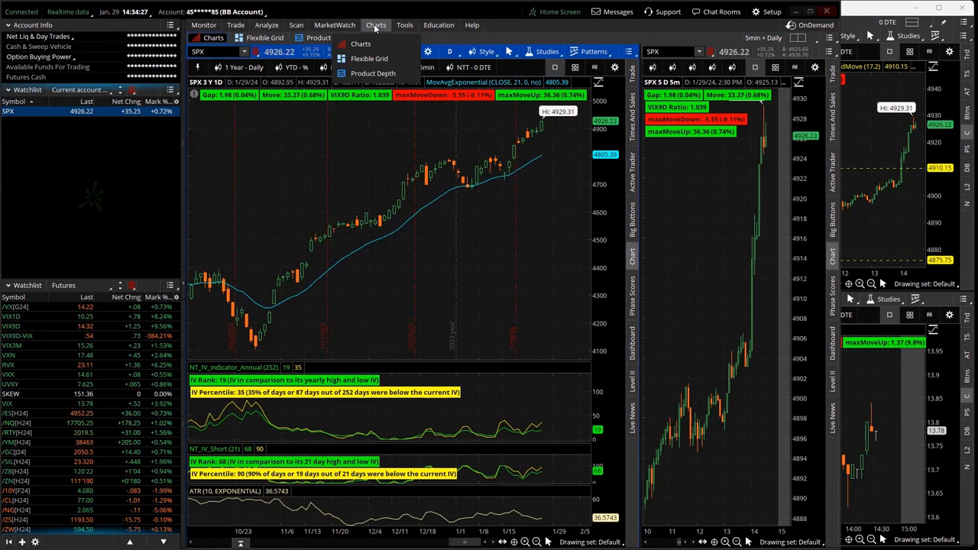
# Reopen Risk Profile from the Analyze menu, then move to the Trade tab's SPX option chain
pyautogui.click(266, 24)
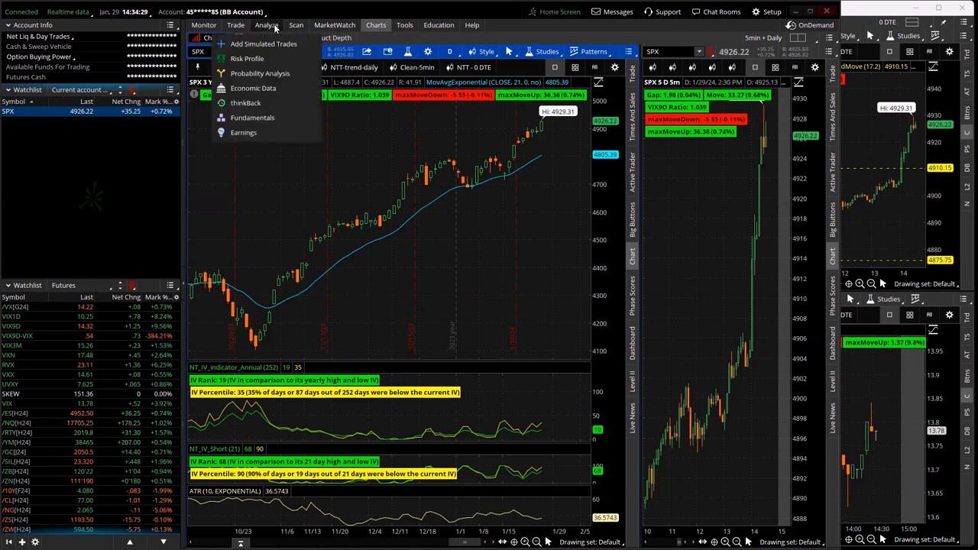
pyautogui.click(246, 58)
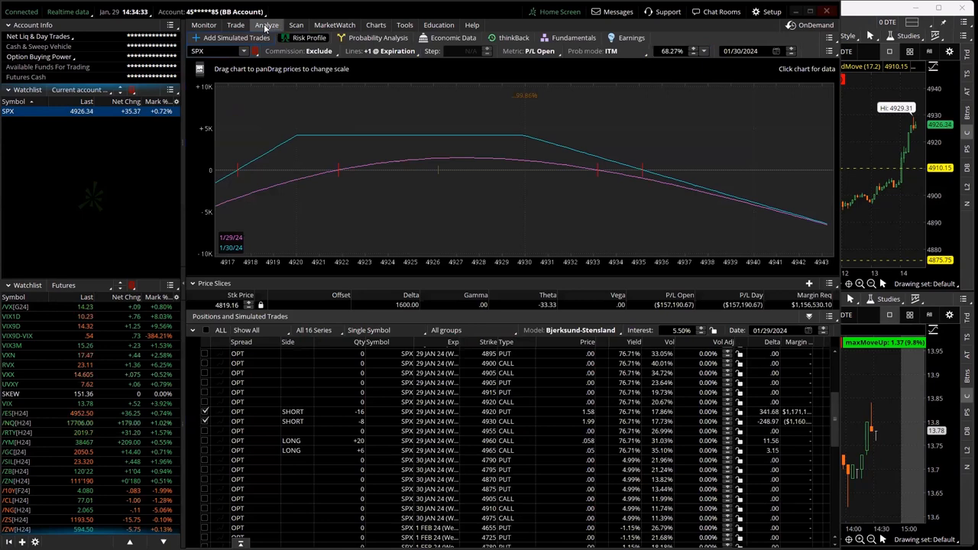
pyautogui.click(236, 24)
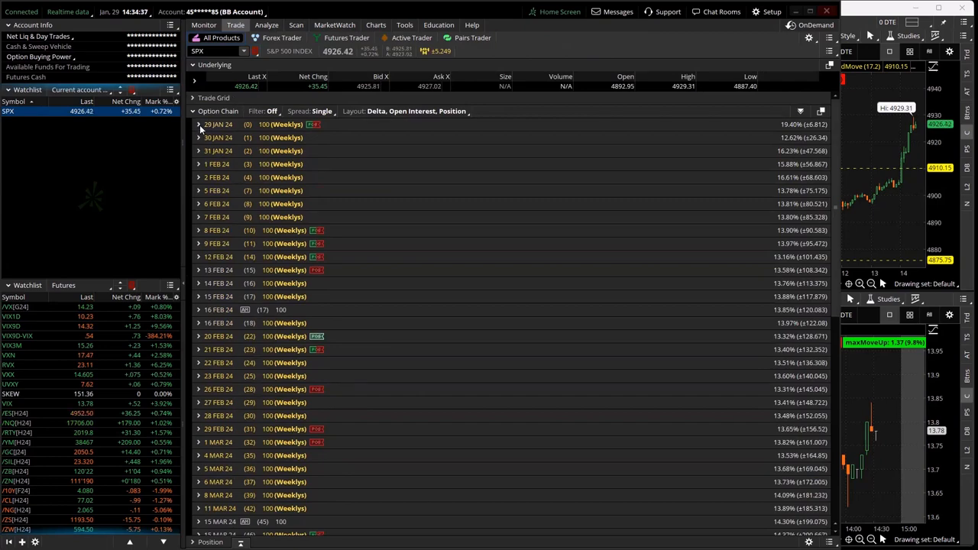
# Expand the 29 JAN 24 (Weeklys) SPX expiration to show its call and put strikes
pyautogui.click(199, 131)
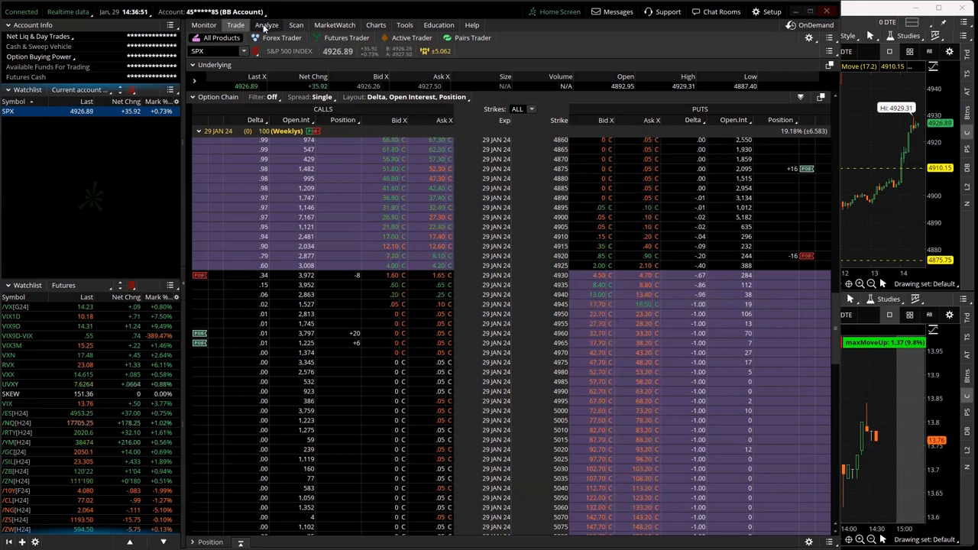
# Bring the Analyze Risk Profile for the SPX positions back into view
pyautogui.click(266, 24)
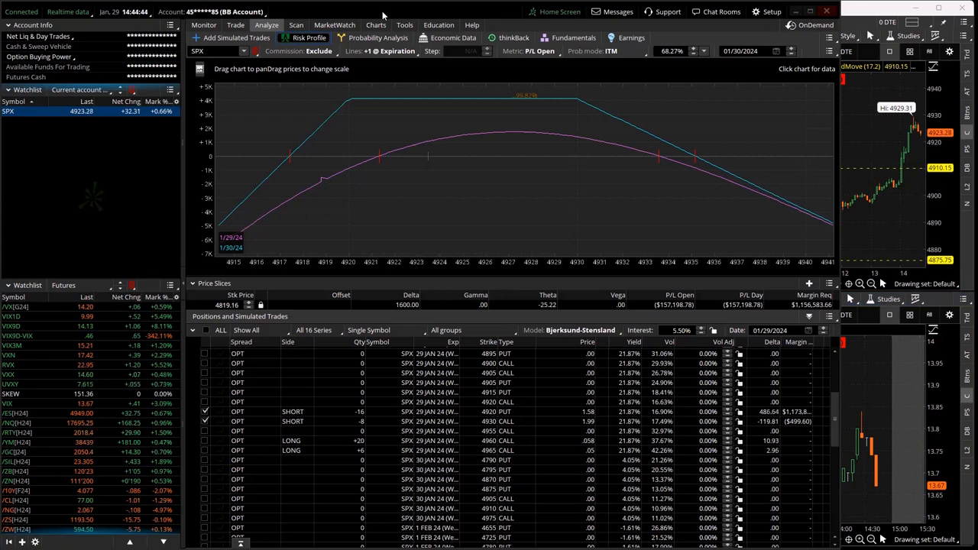
# Switch the Analyze symbol from SPX to VIX, showing its flat stock-type P/L line
pyautogui.click(375, 24)
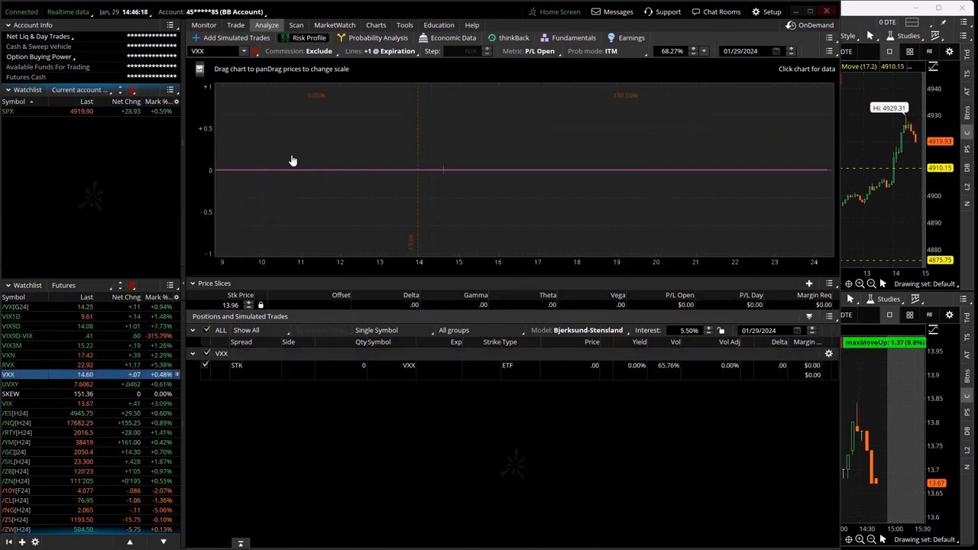
# Check the VIX daily chart, then return to the SPX risk profile with the detached SPX/VIX chart window
pyautogui.click(376, 24)
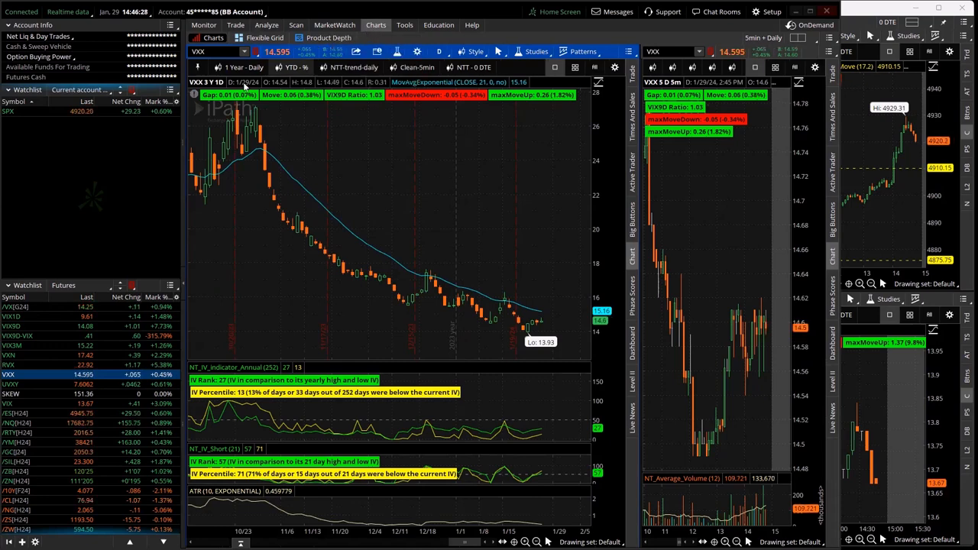
pyautogui.click(266, 24)
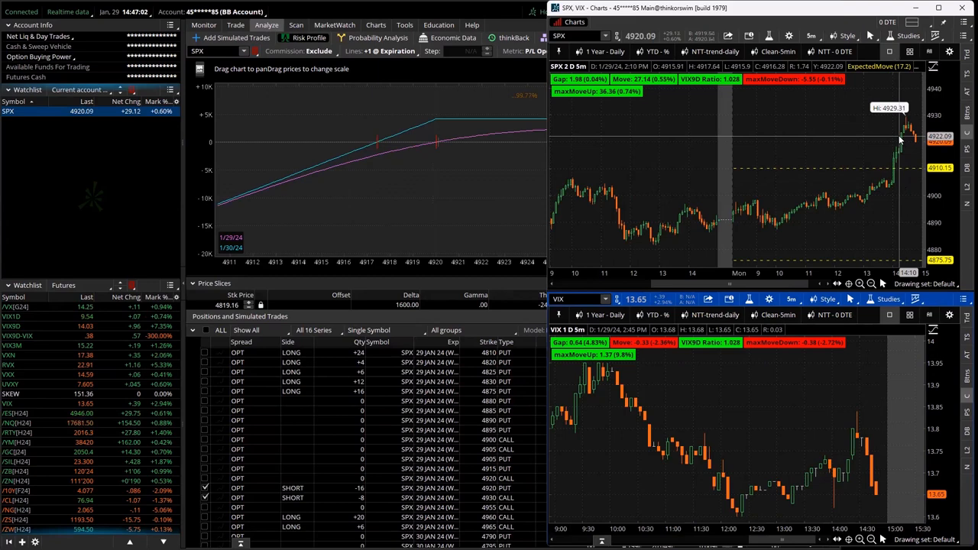
pyautogui.moveTo(780, 119)
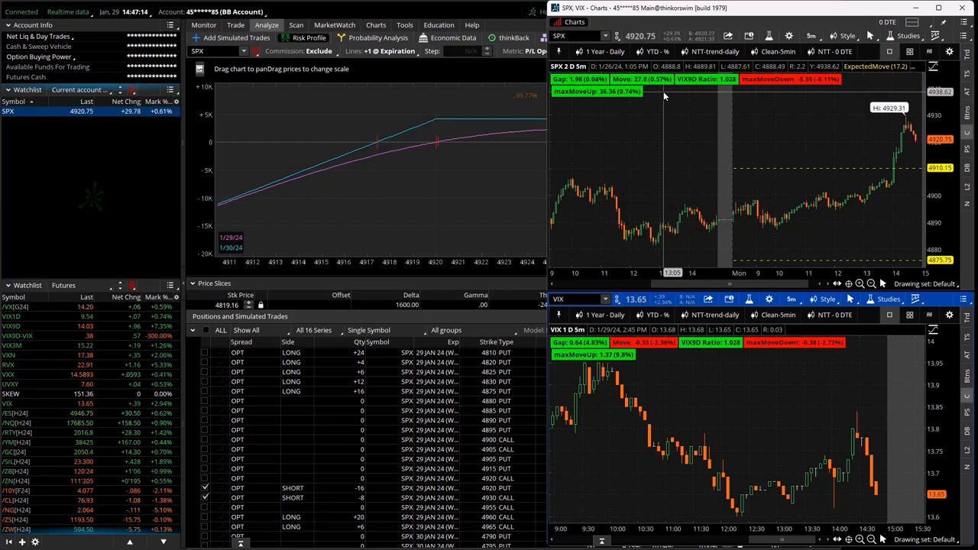
pyautogui.moveTo(678, 107)
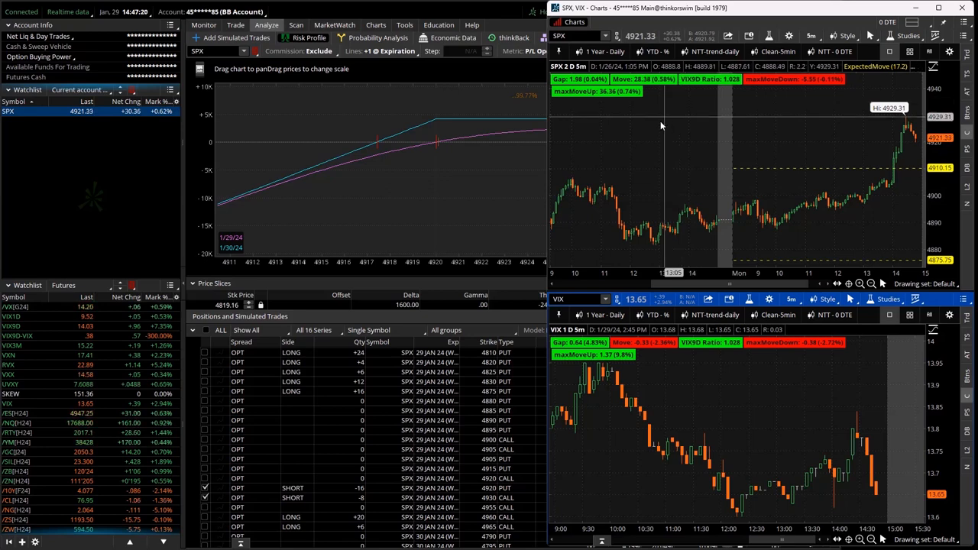
pyautogui.moveTo(601, 211)
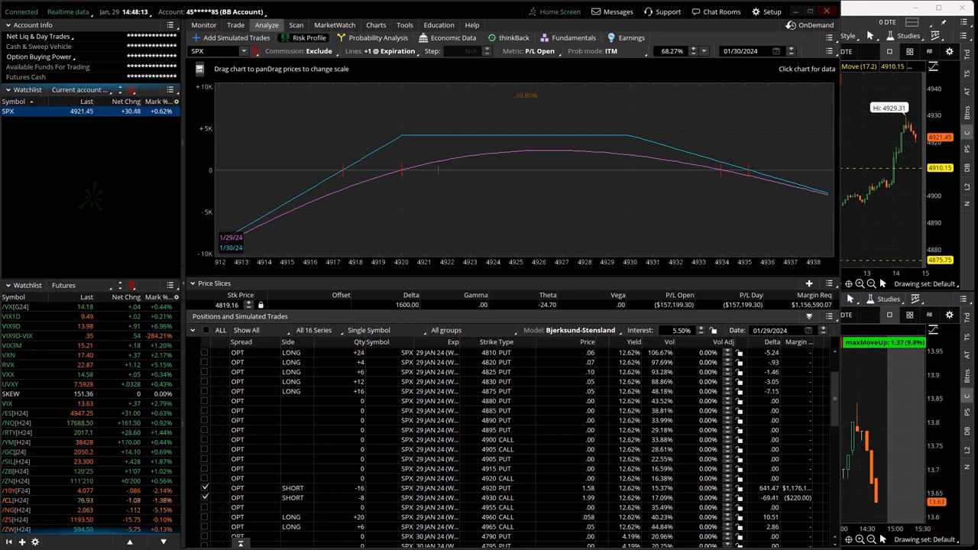
pyautogui.moveTo(908, 440)
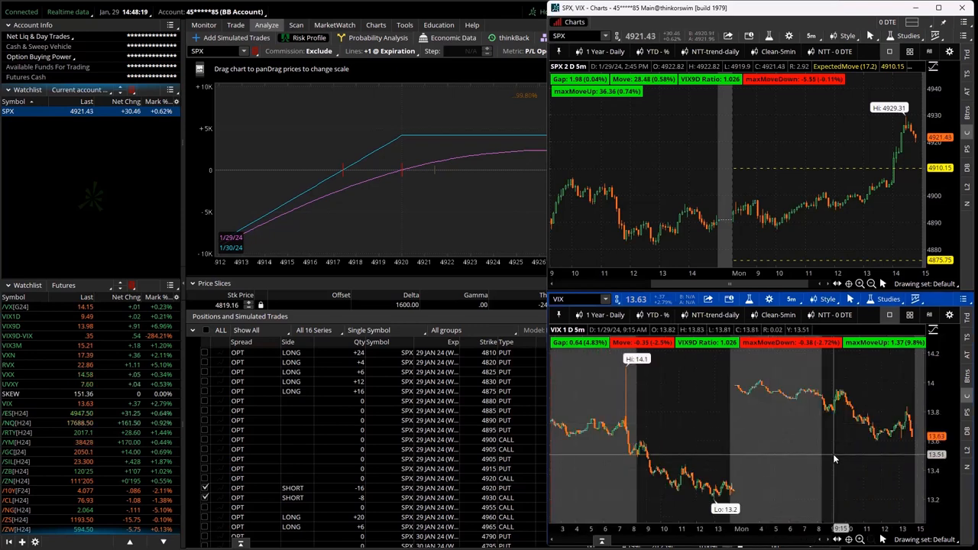
pyautogui.moveTo(823, 453)
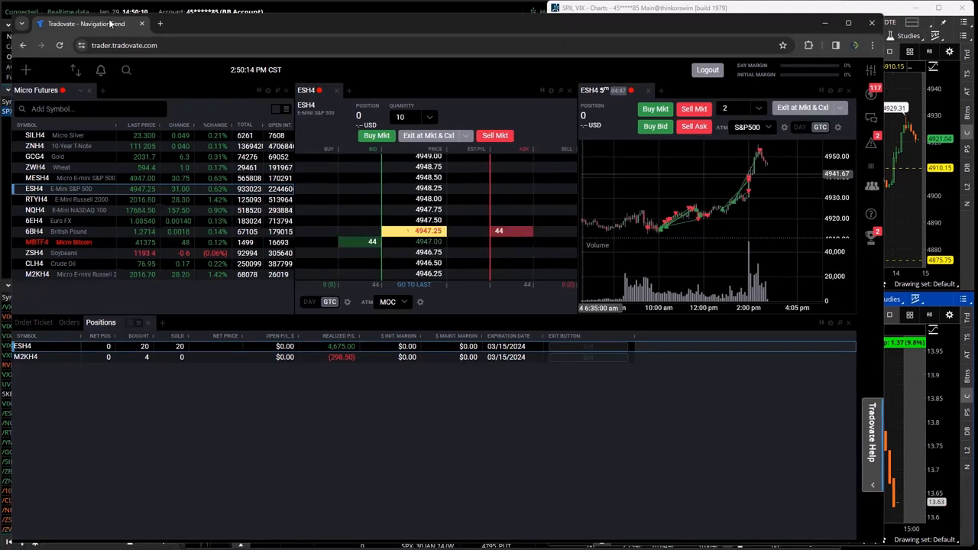
pyautogui.click(641, 8)
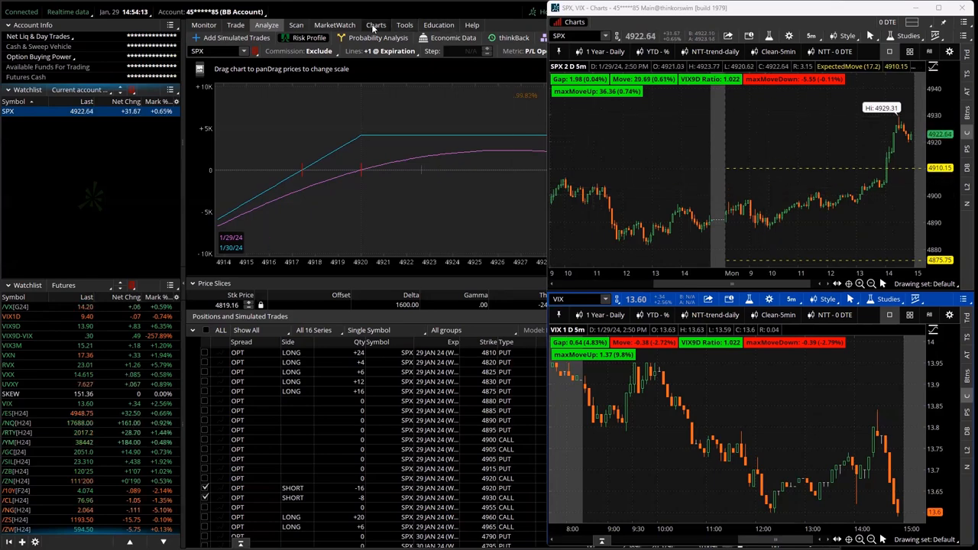
# Widen the SPX Risk Profile graph to read P/L Open at its peak near the close
pyautogui.click(266, 25)
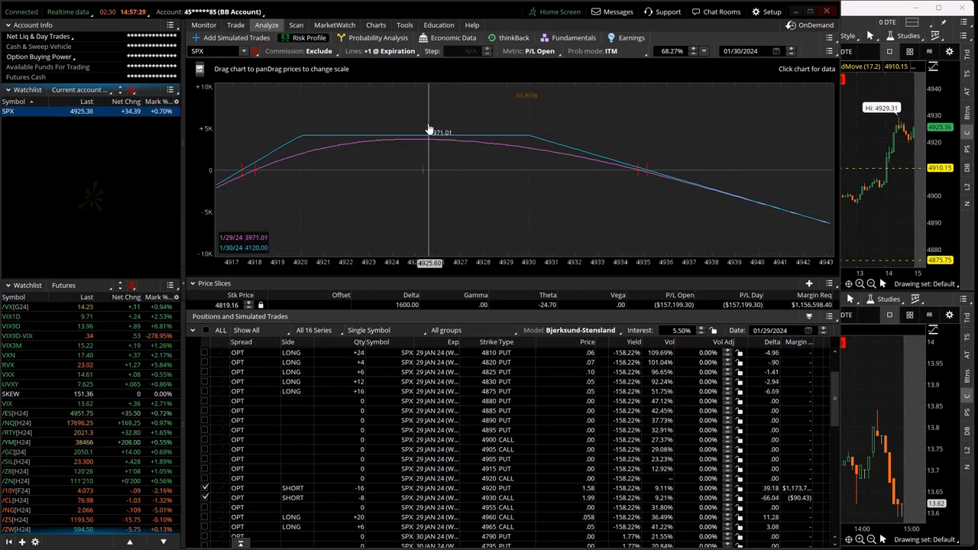
pyautogui.moveTo(422, 130)
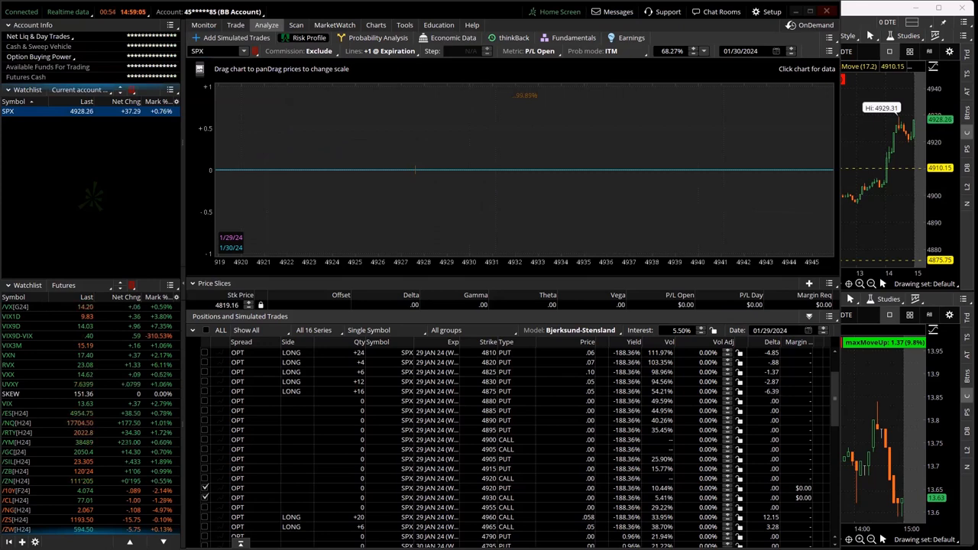
# Select the BB Account and scroll Today's Trade Activity to this afternoon's filled SPX orders
pyautogui.click(208, 12)
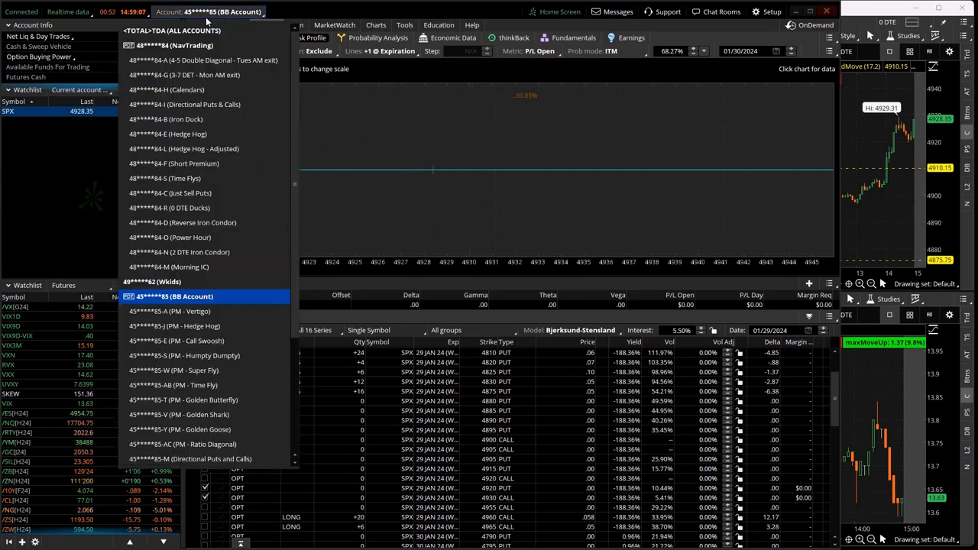
pyautogui.click(203, 25)
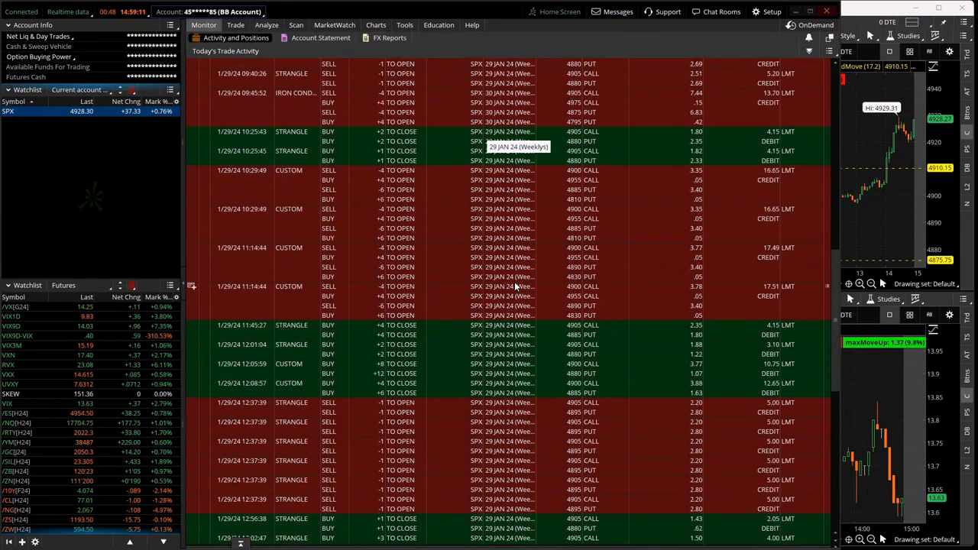
pyautogui.scroll(-3)
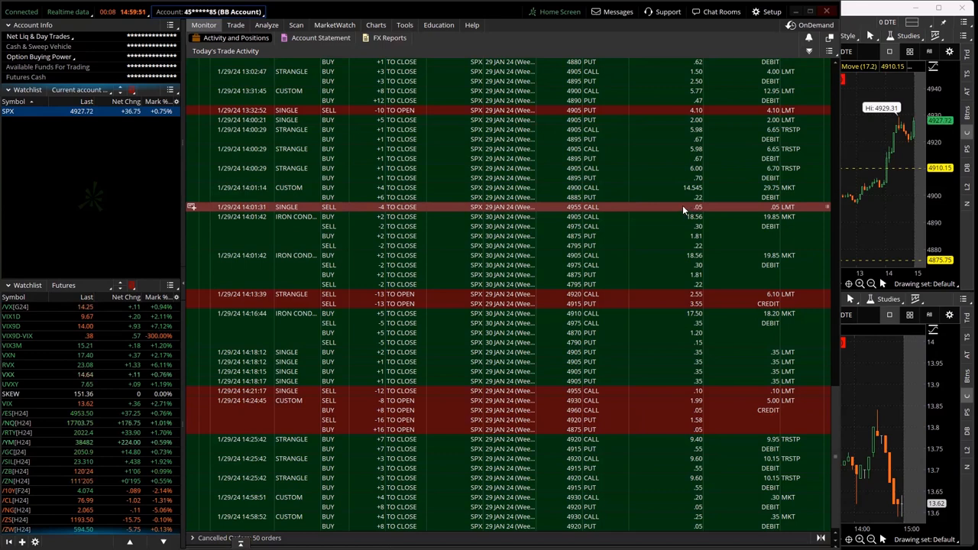
pyautogui.moveTo(645, 201)
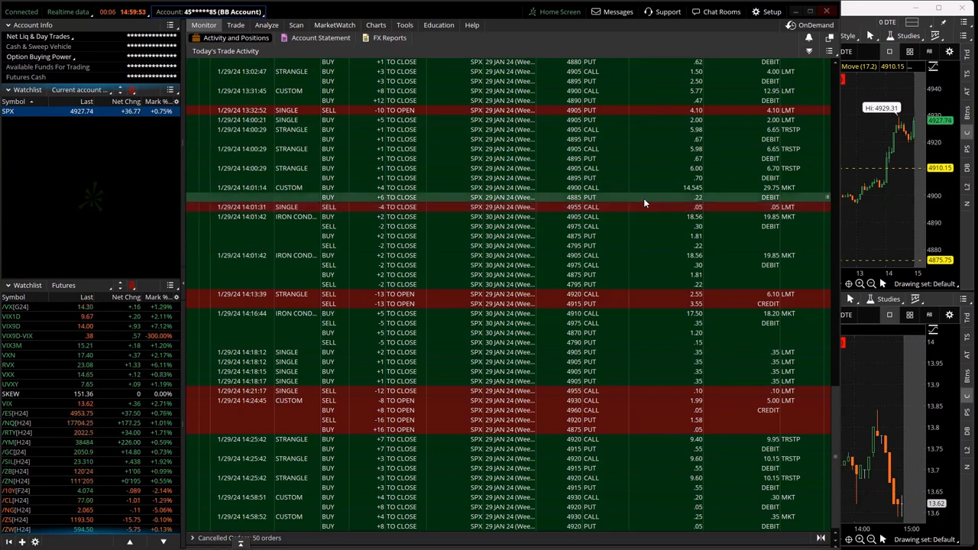